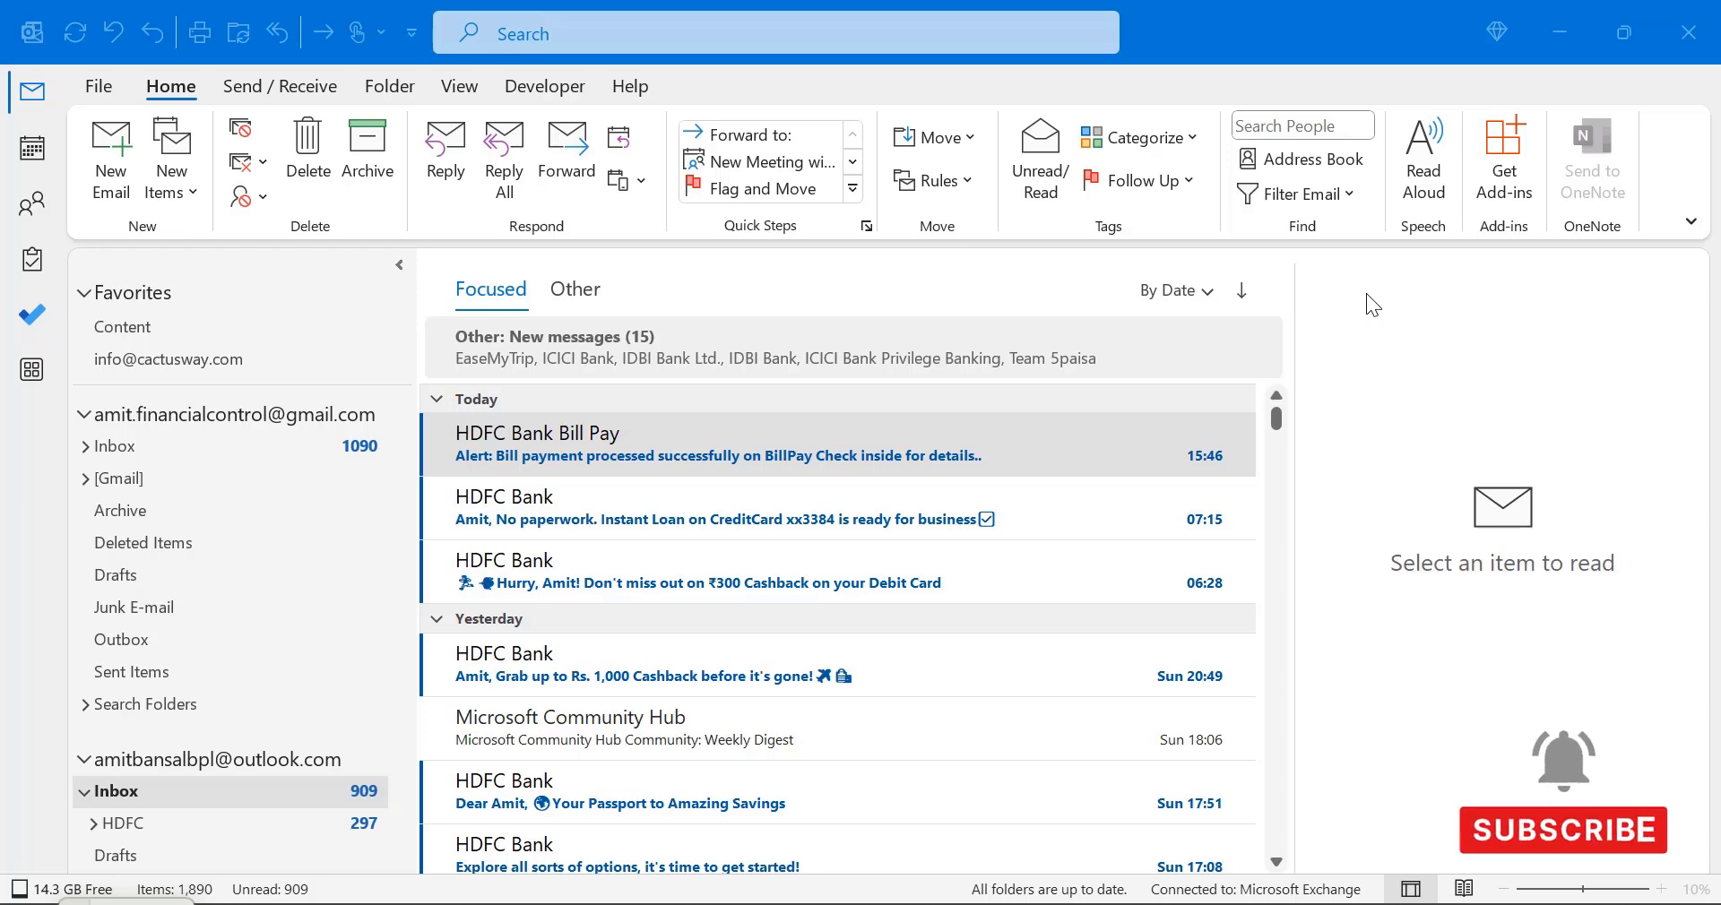
Bring up the drafted meeting invitation message with its bracketed placeholders and agenda list.
left_click(109, 160)
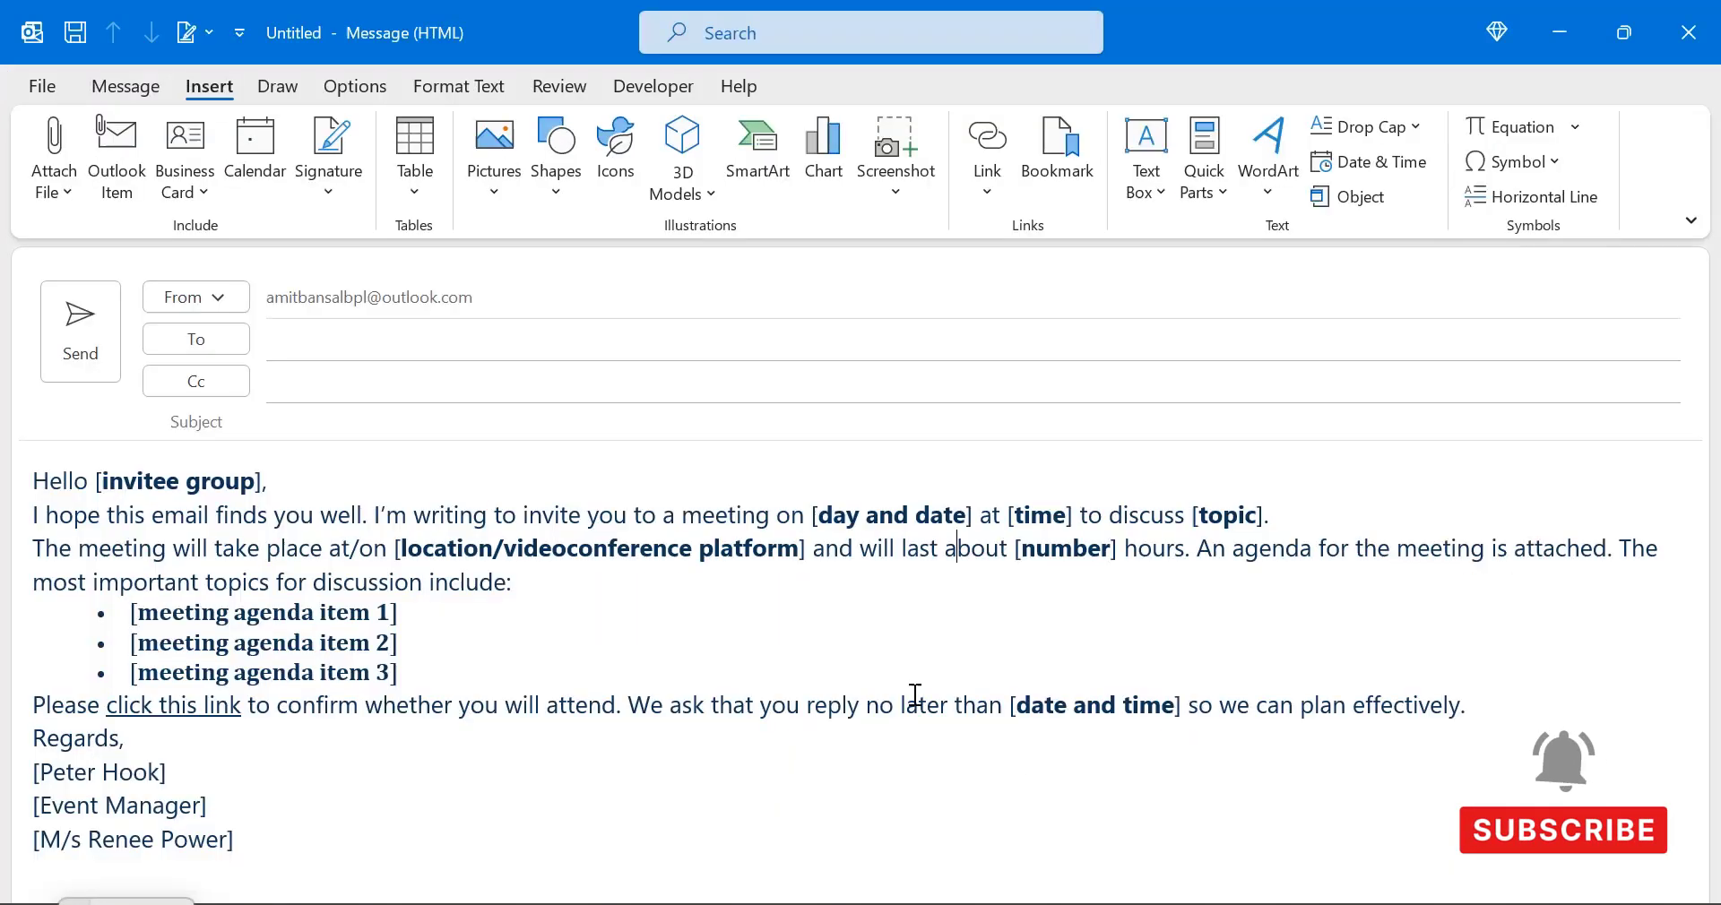
mouse_move(867, 63)
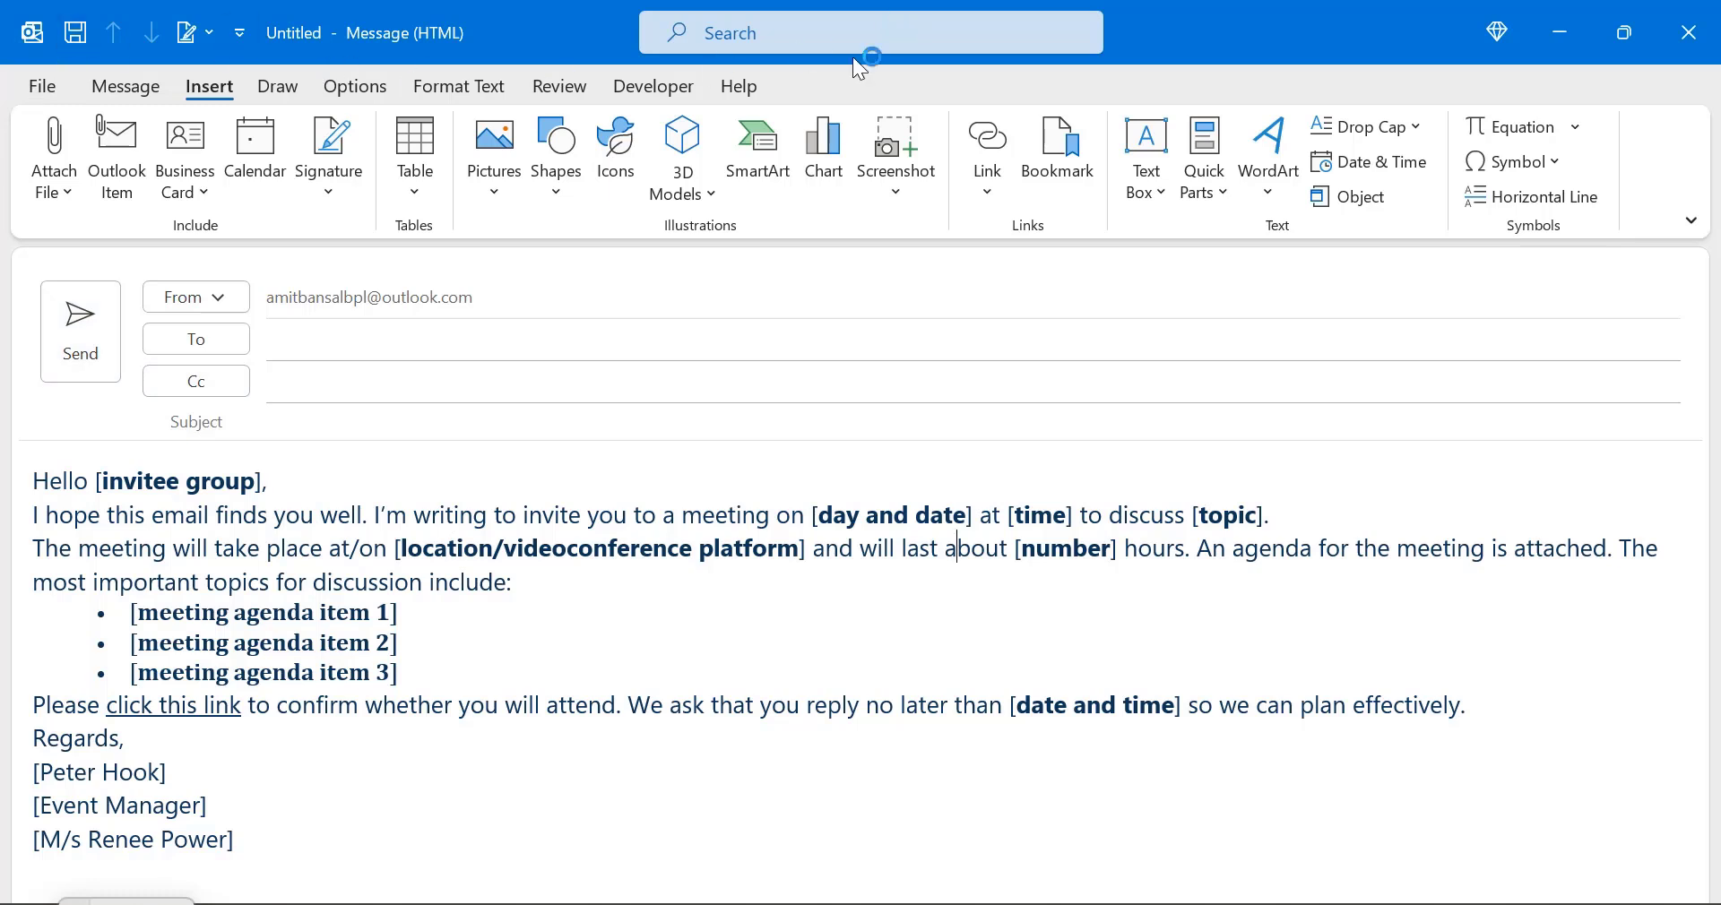
mouse_move(77, 534)
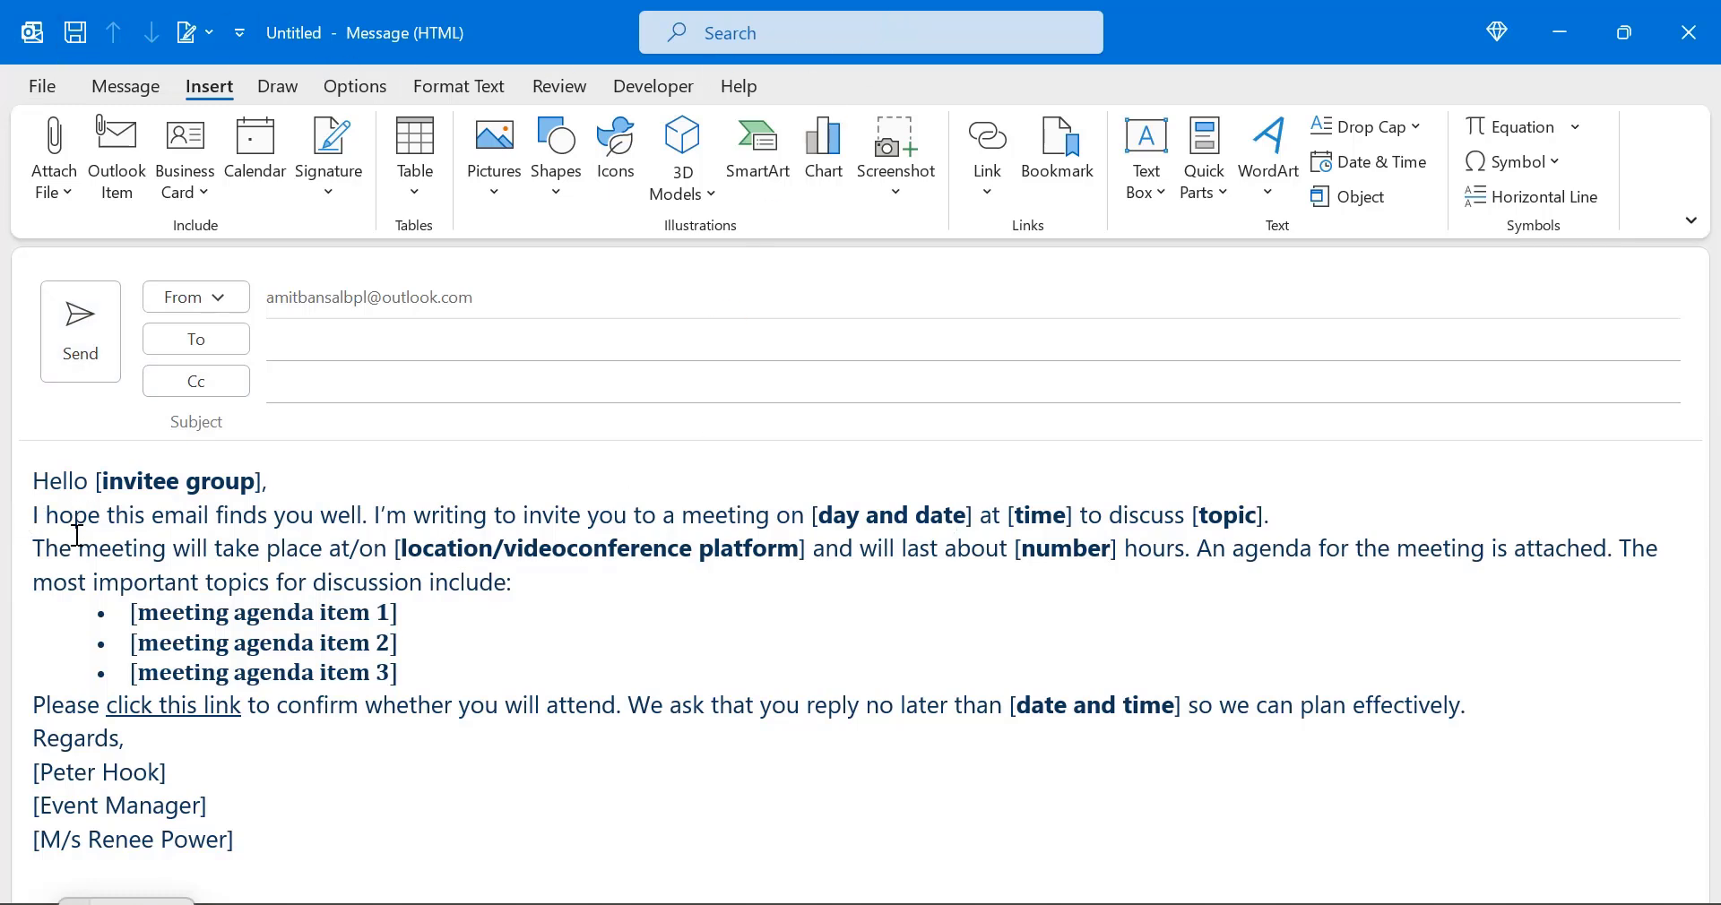
mouse_move(679, 636)
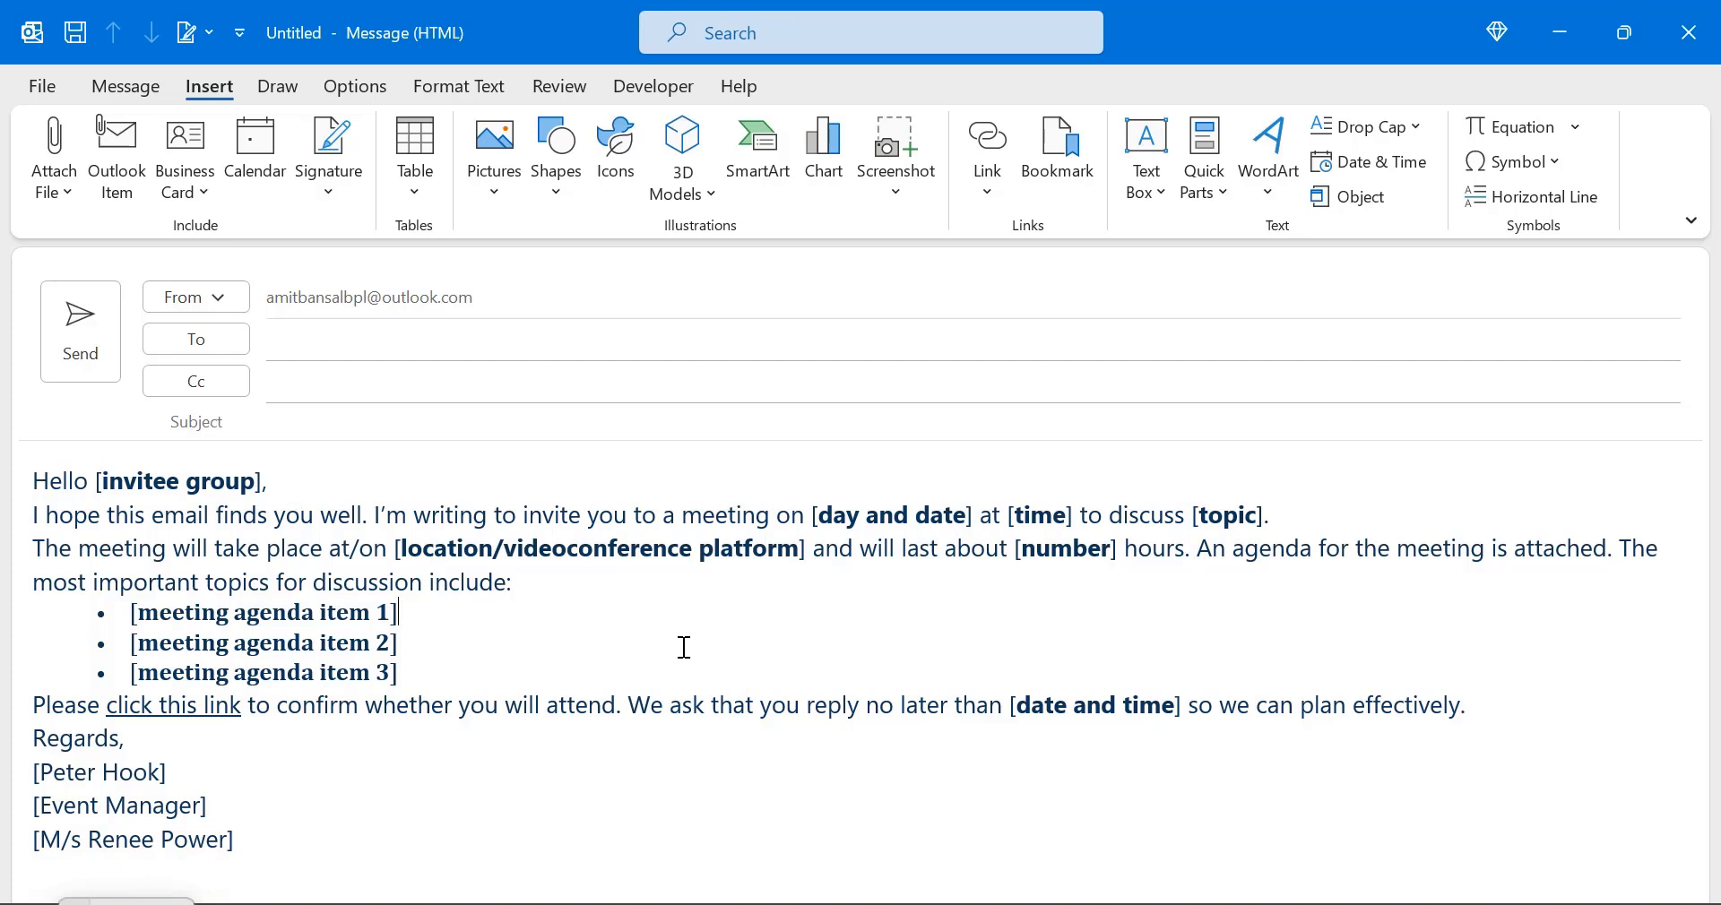
mouse_move(670, 606)
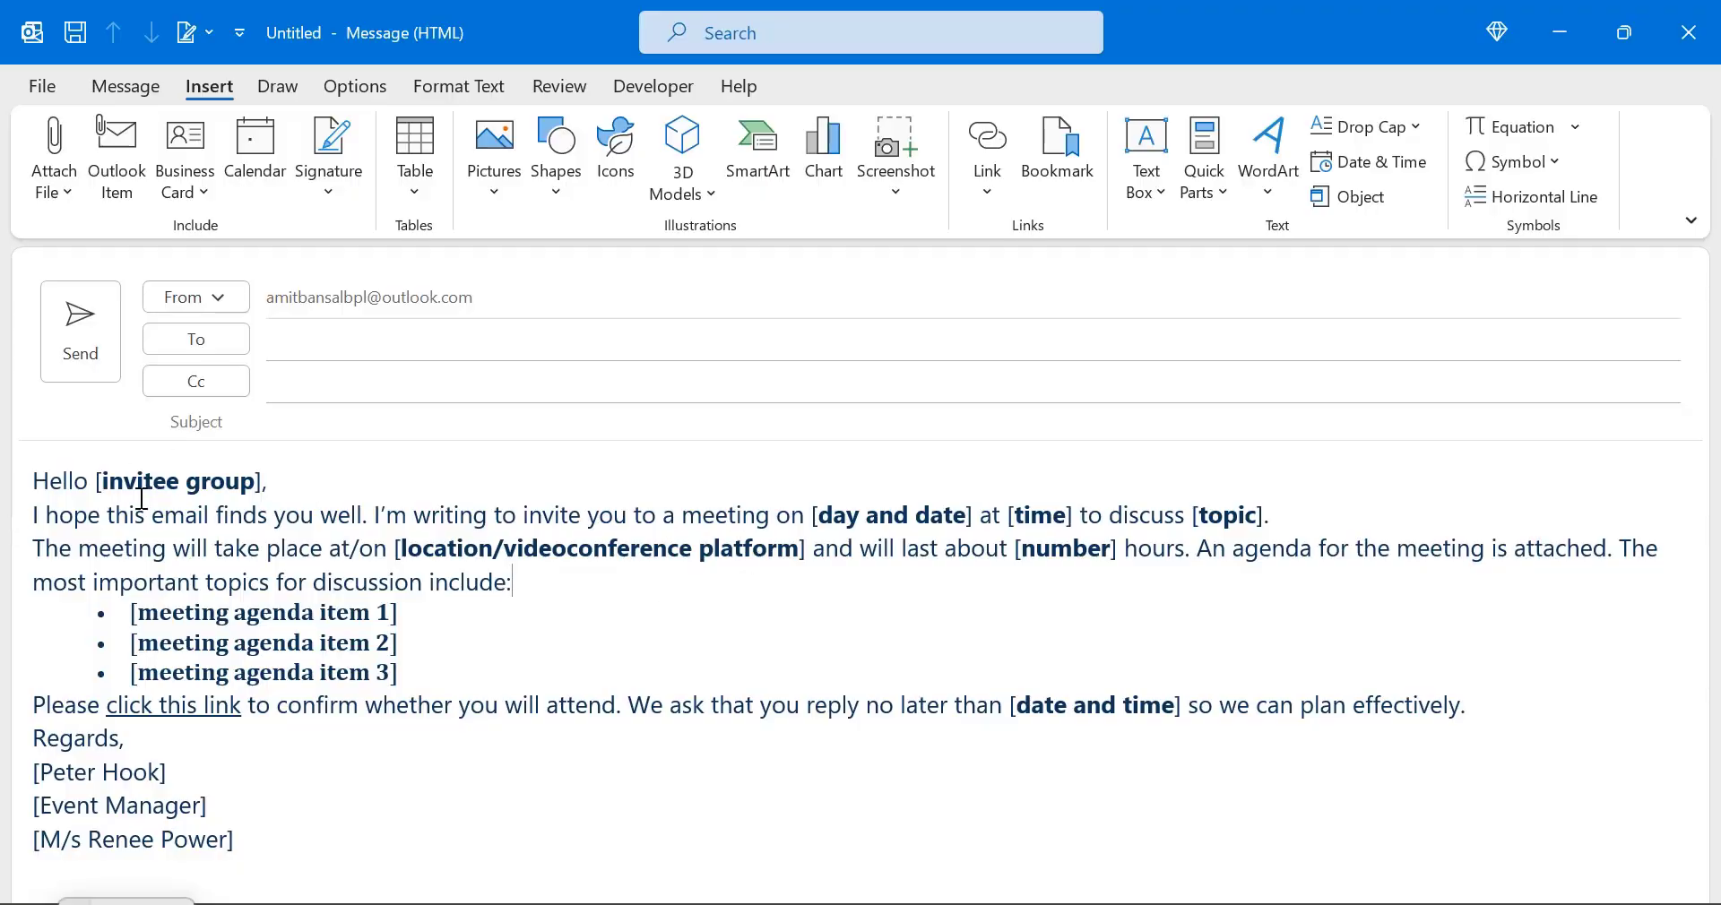
mouse_move(234, 503)
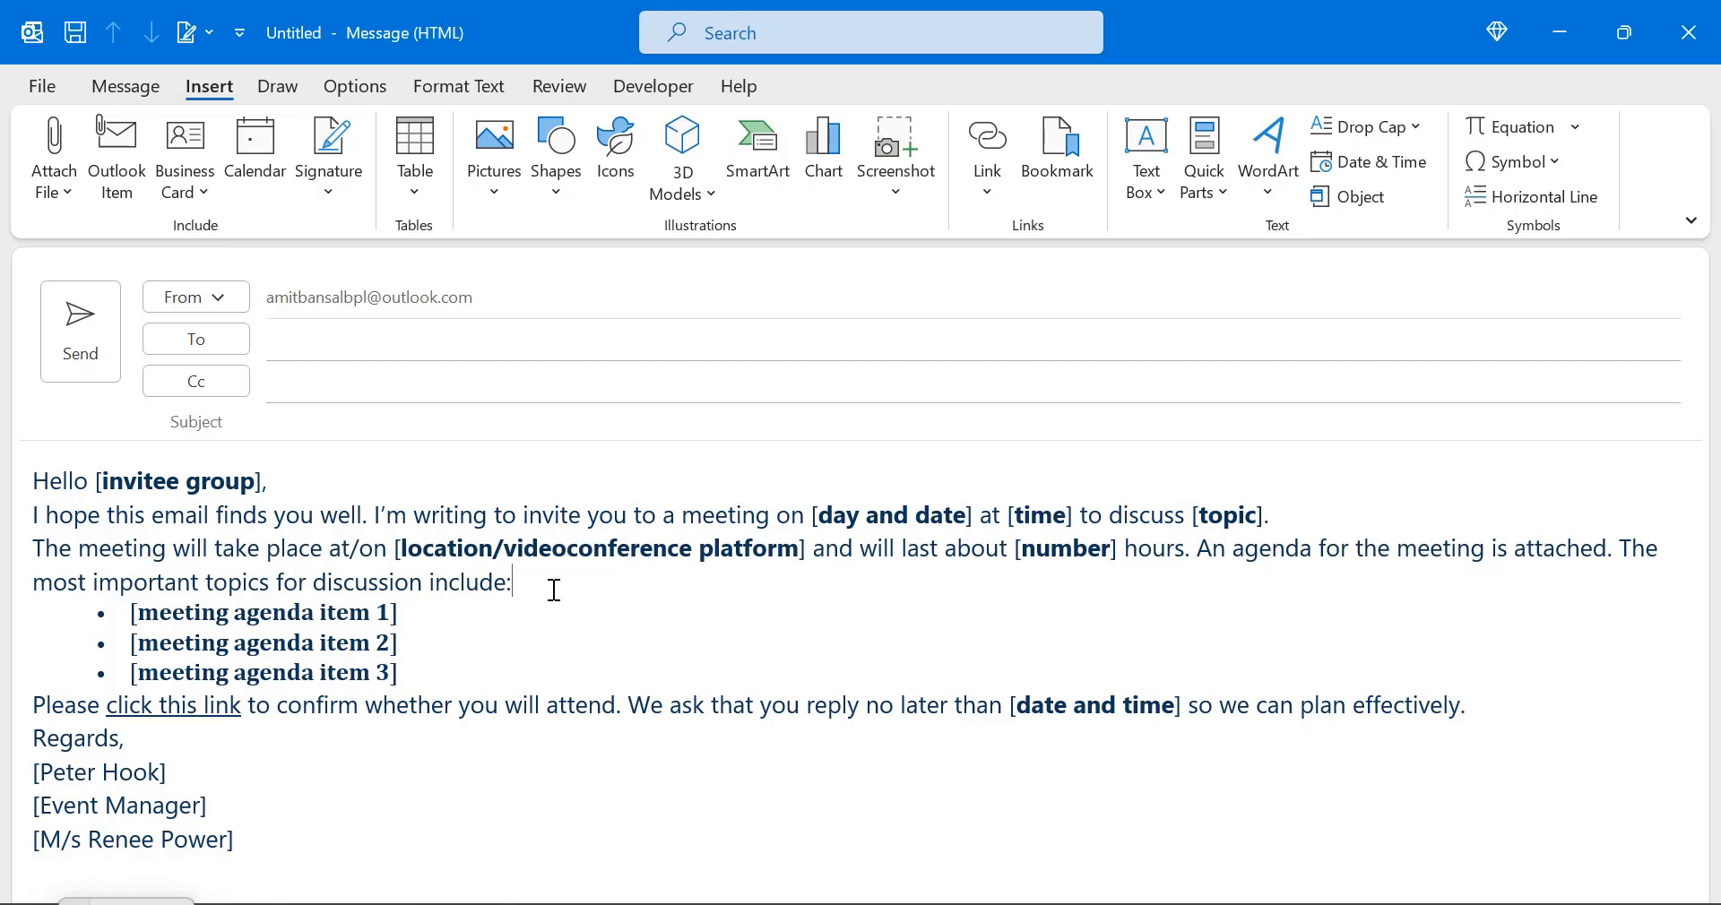
mouse_move(1162, 522)
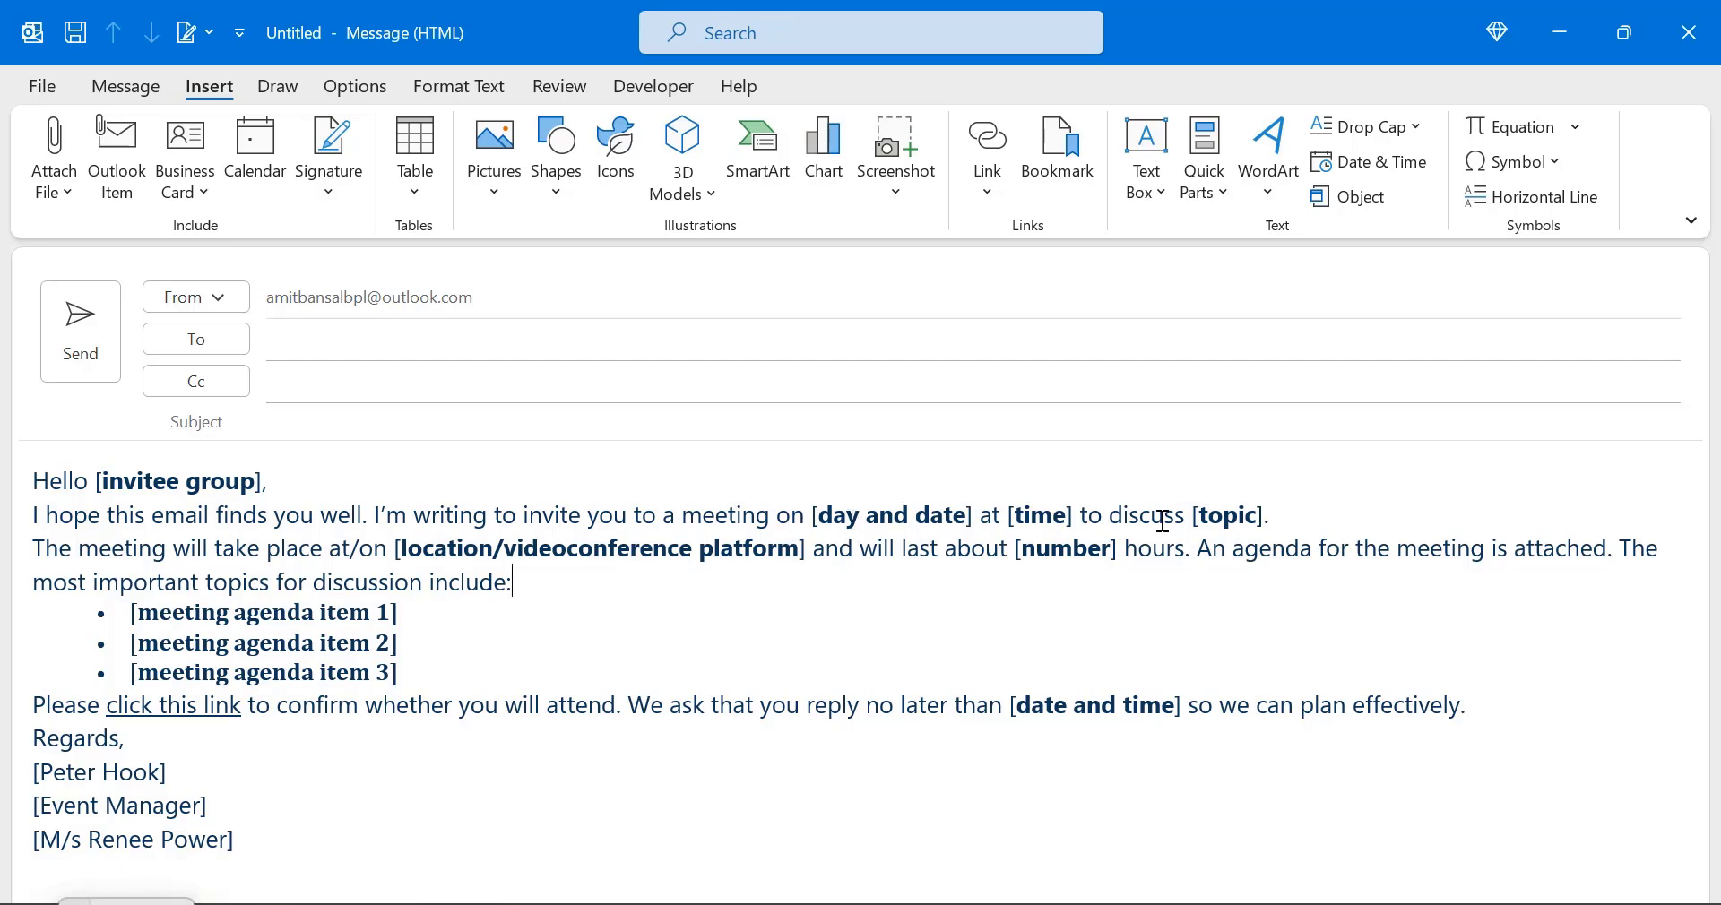
mouse_move(412, 559)
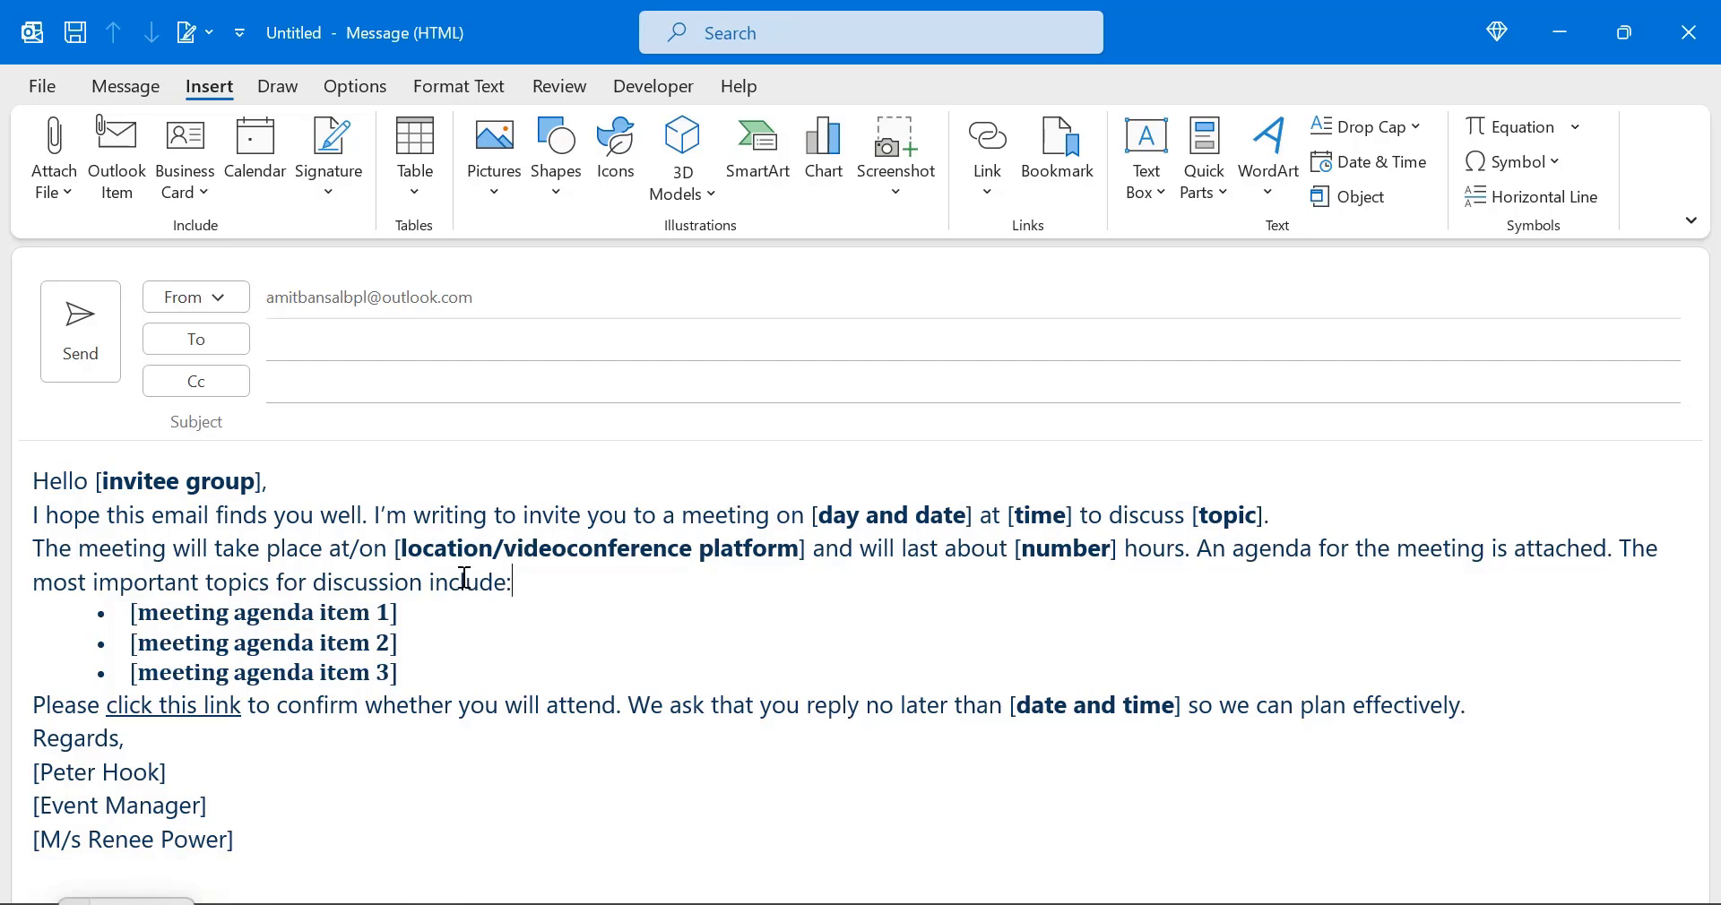
mouse_move(596, 799)
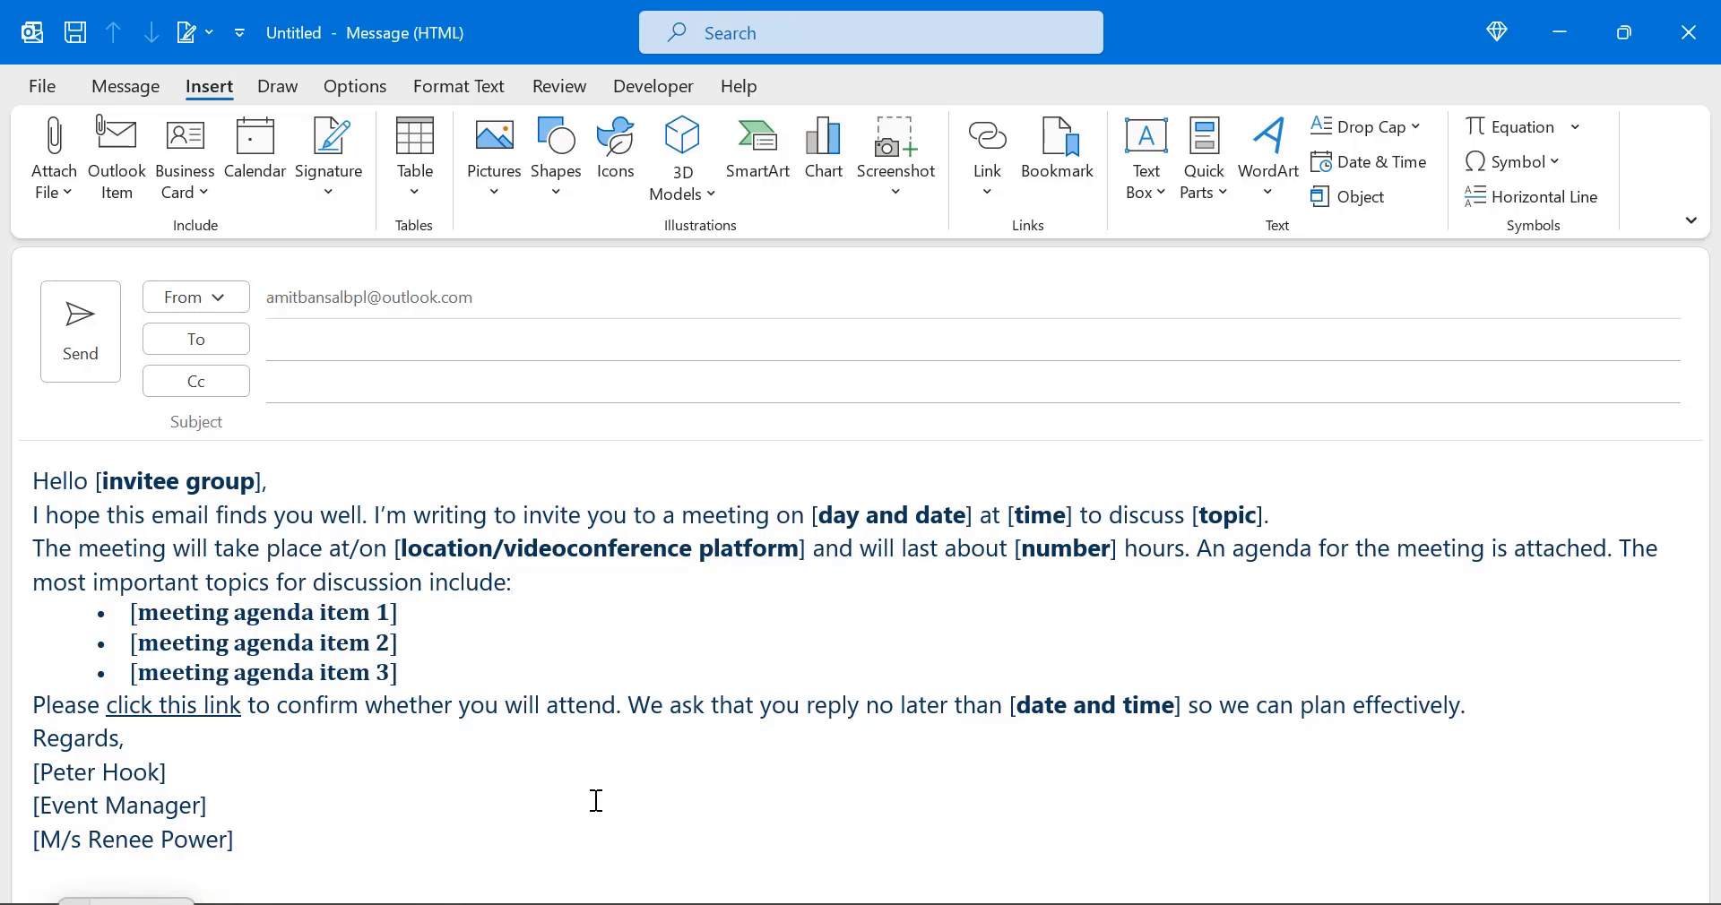
mouse_move(626, 633)
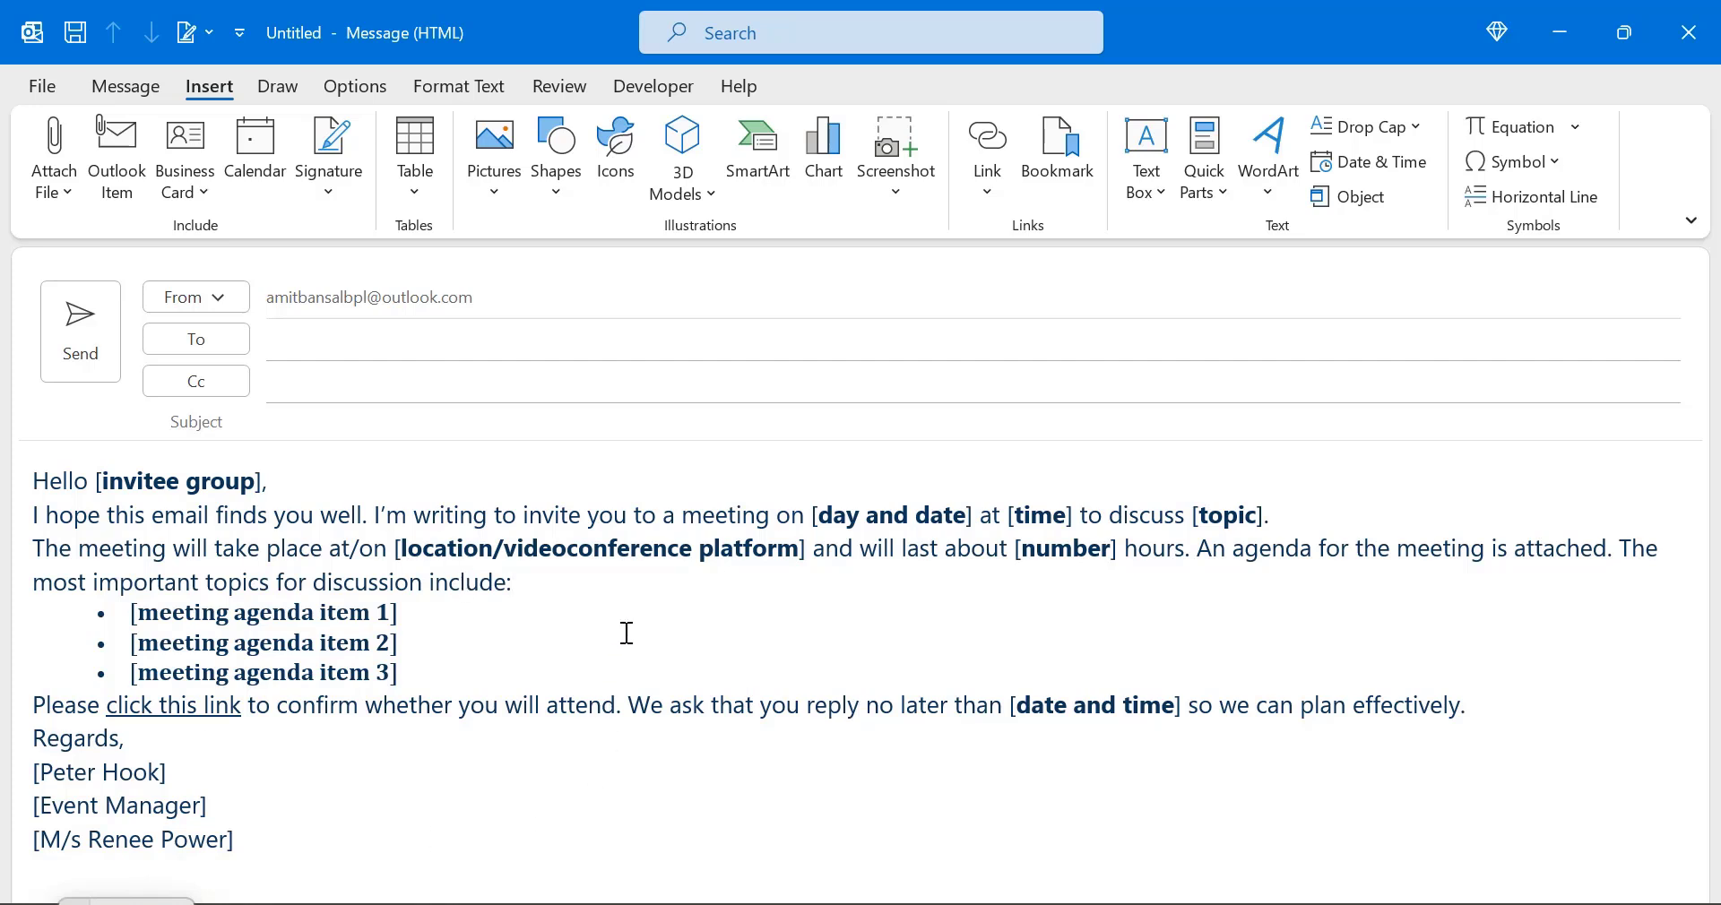
mouse_move(631, 494)
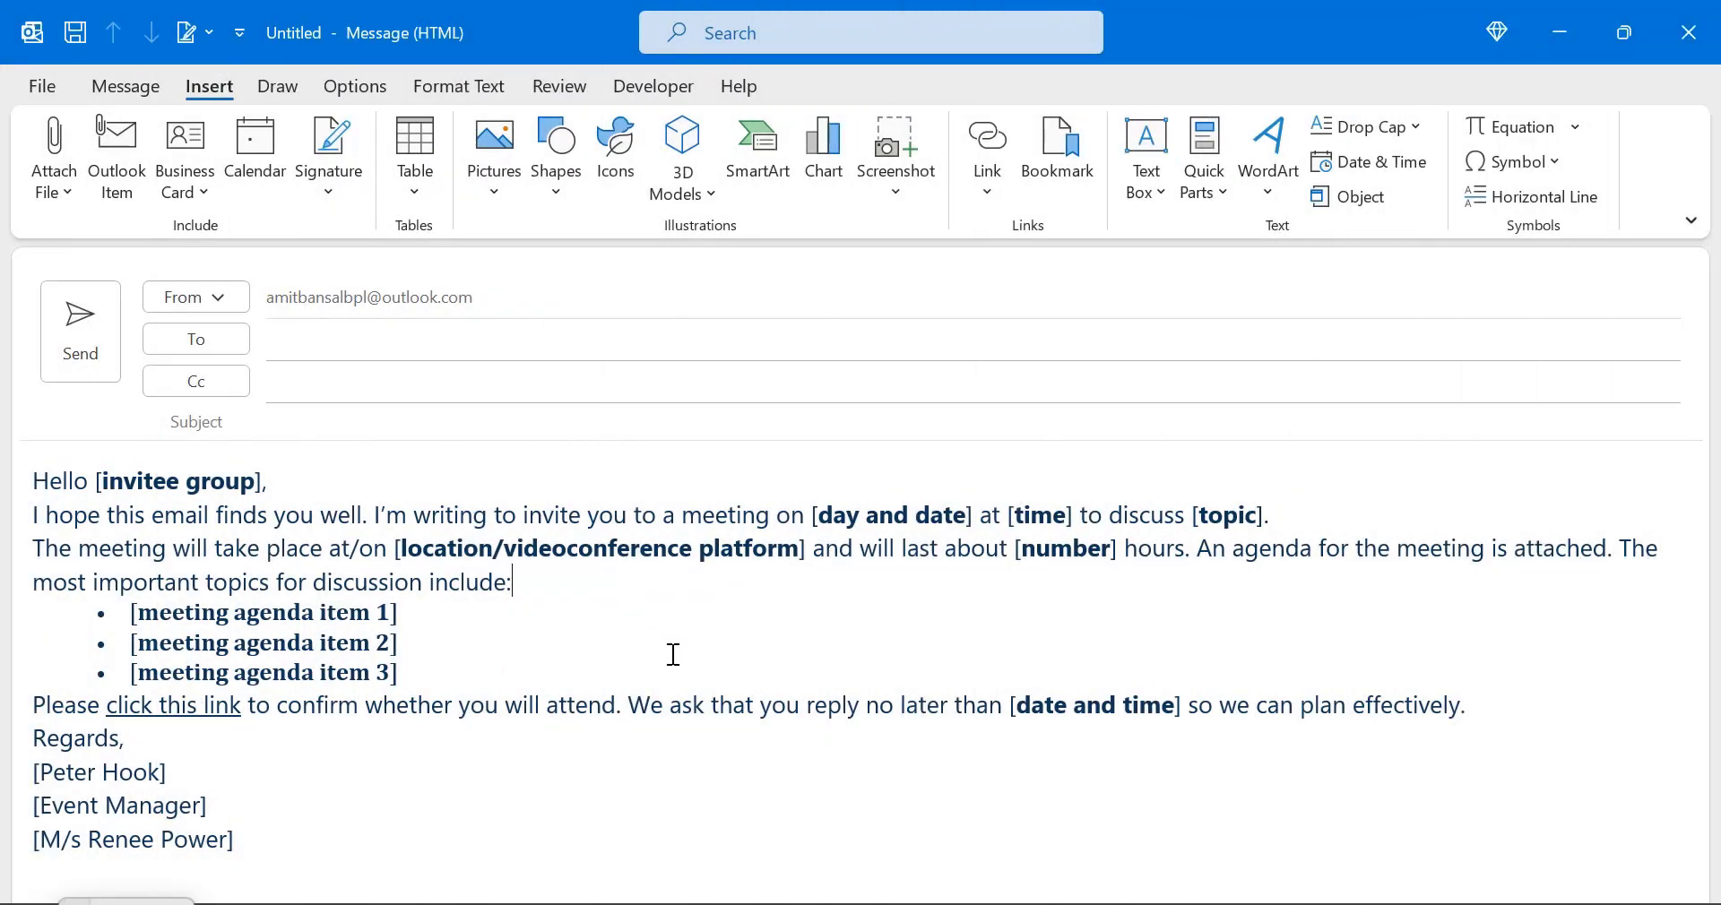
mouse_move(683, 647)
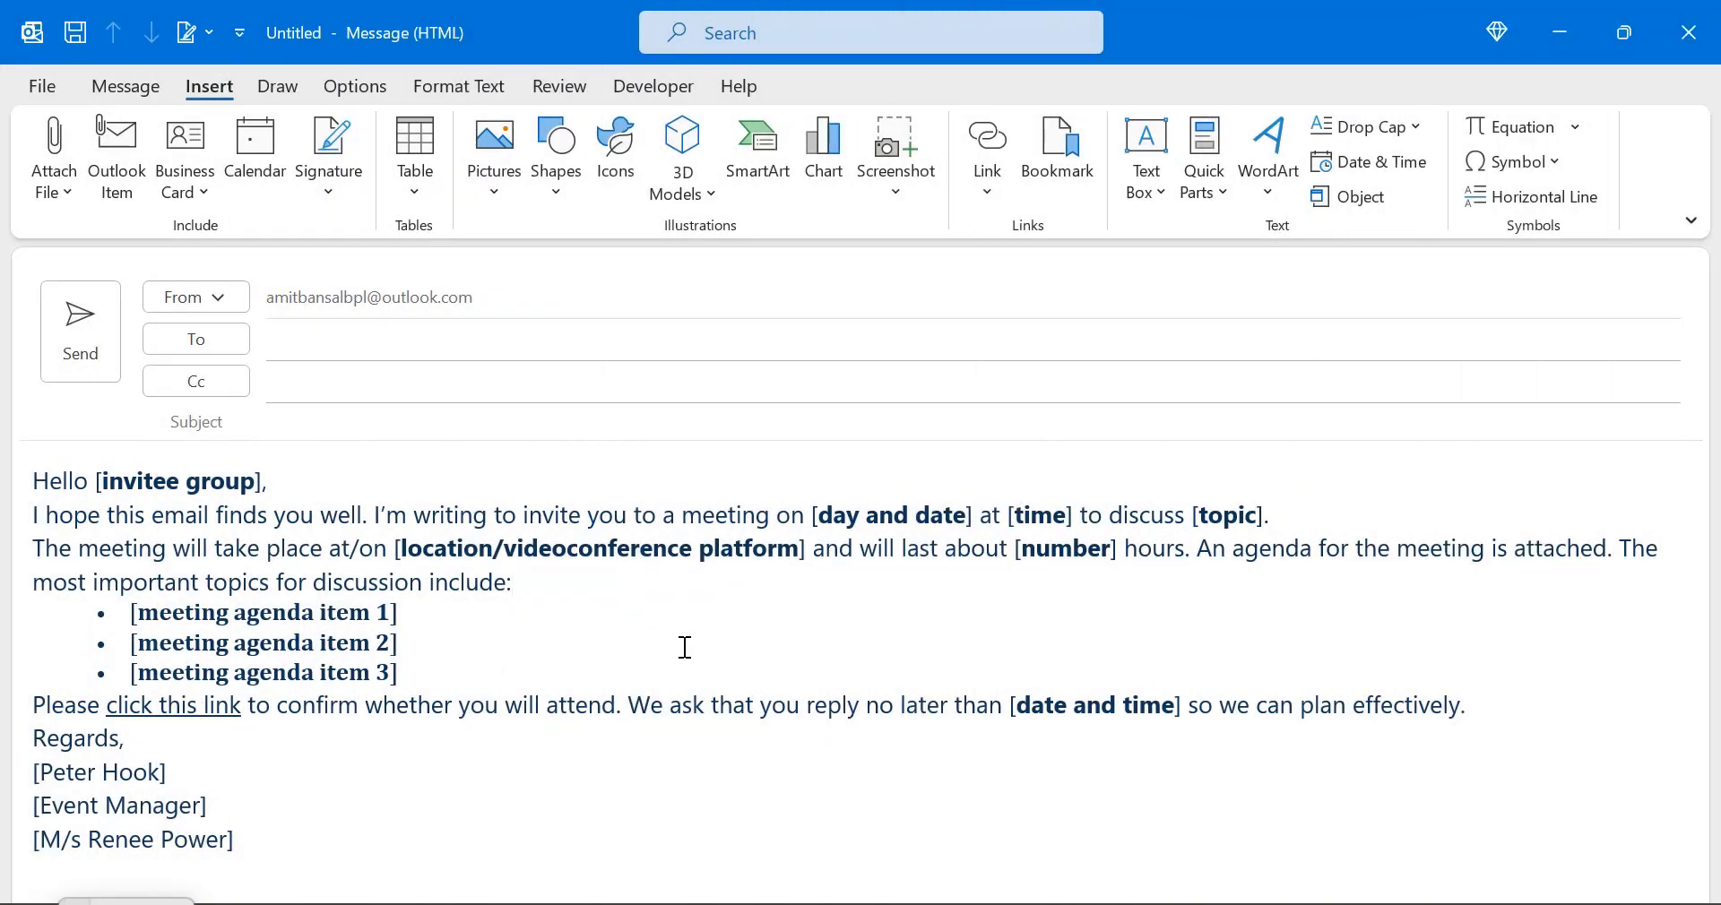
mouse_move(563, 635)
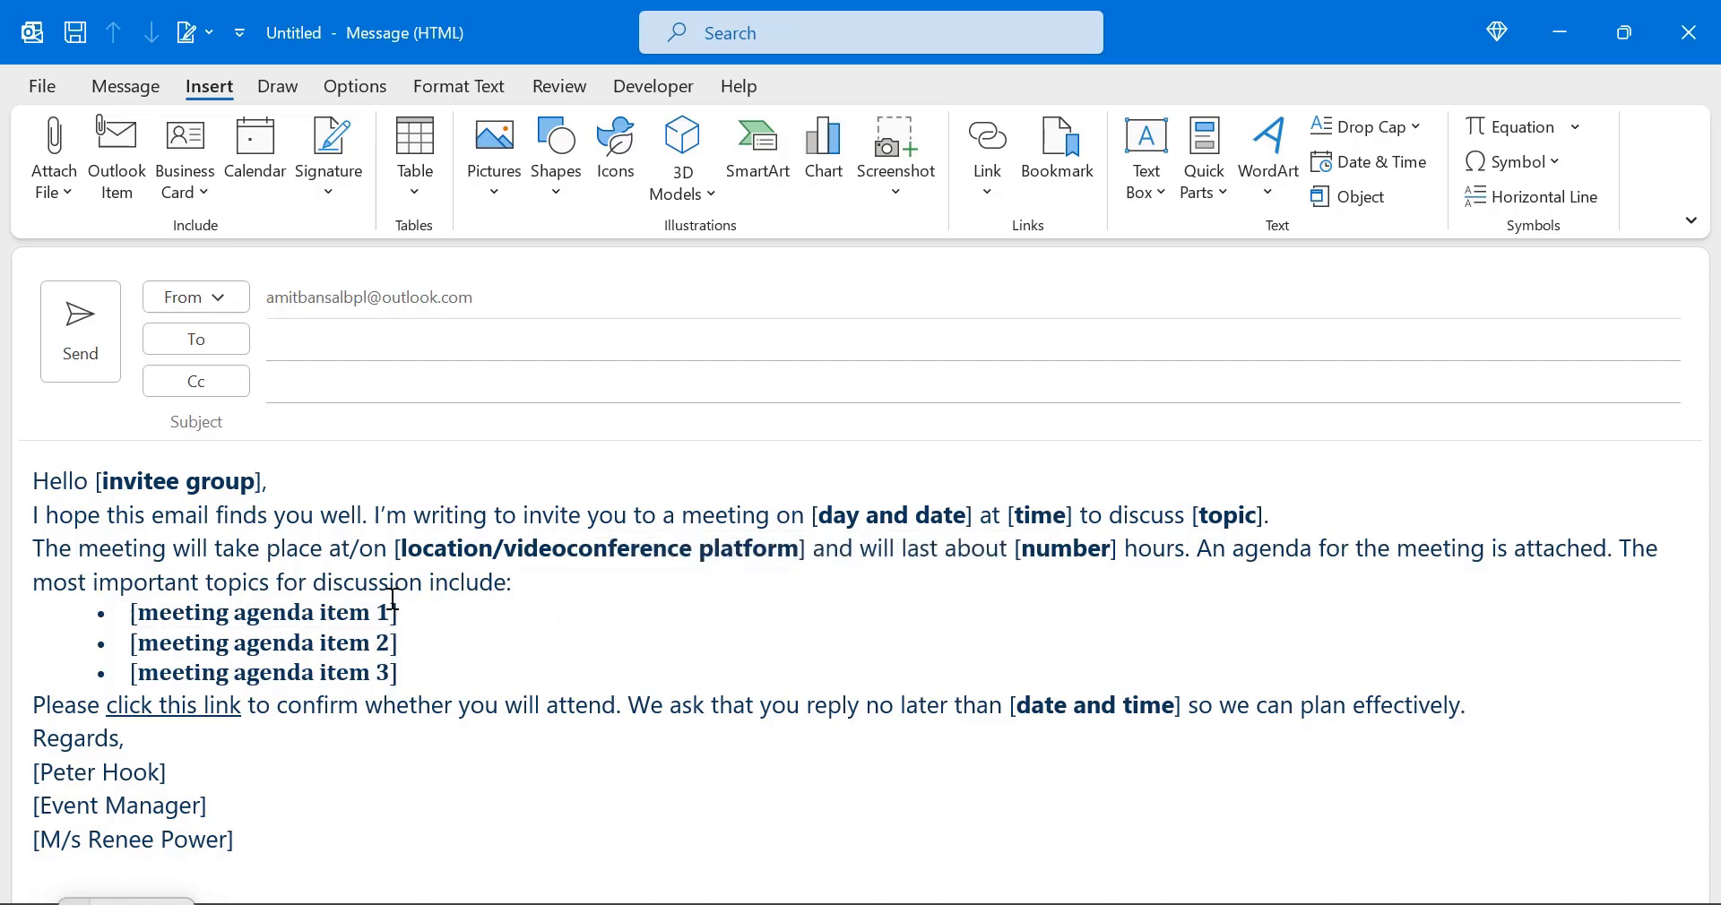
Select and copy the whole invitation body, then show the Quick Parts options.
key("ctrl+a")
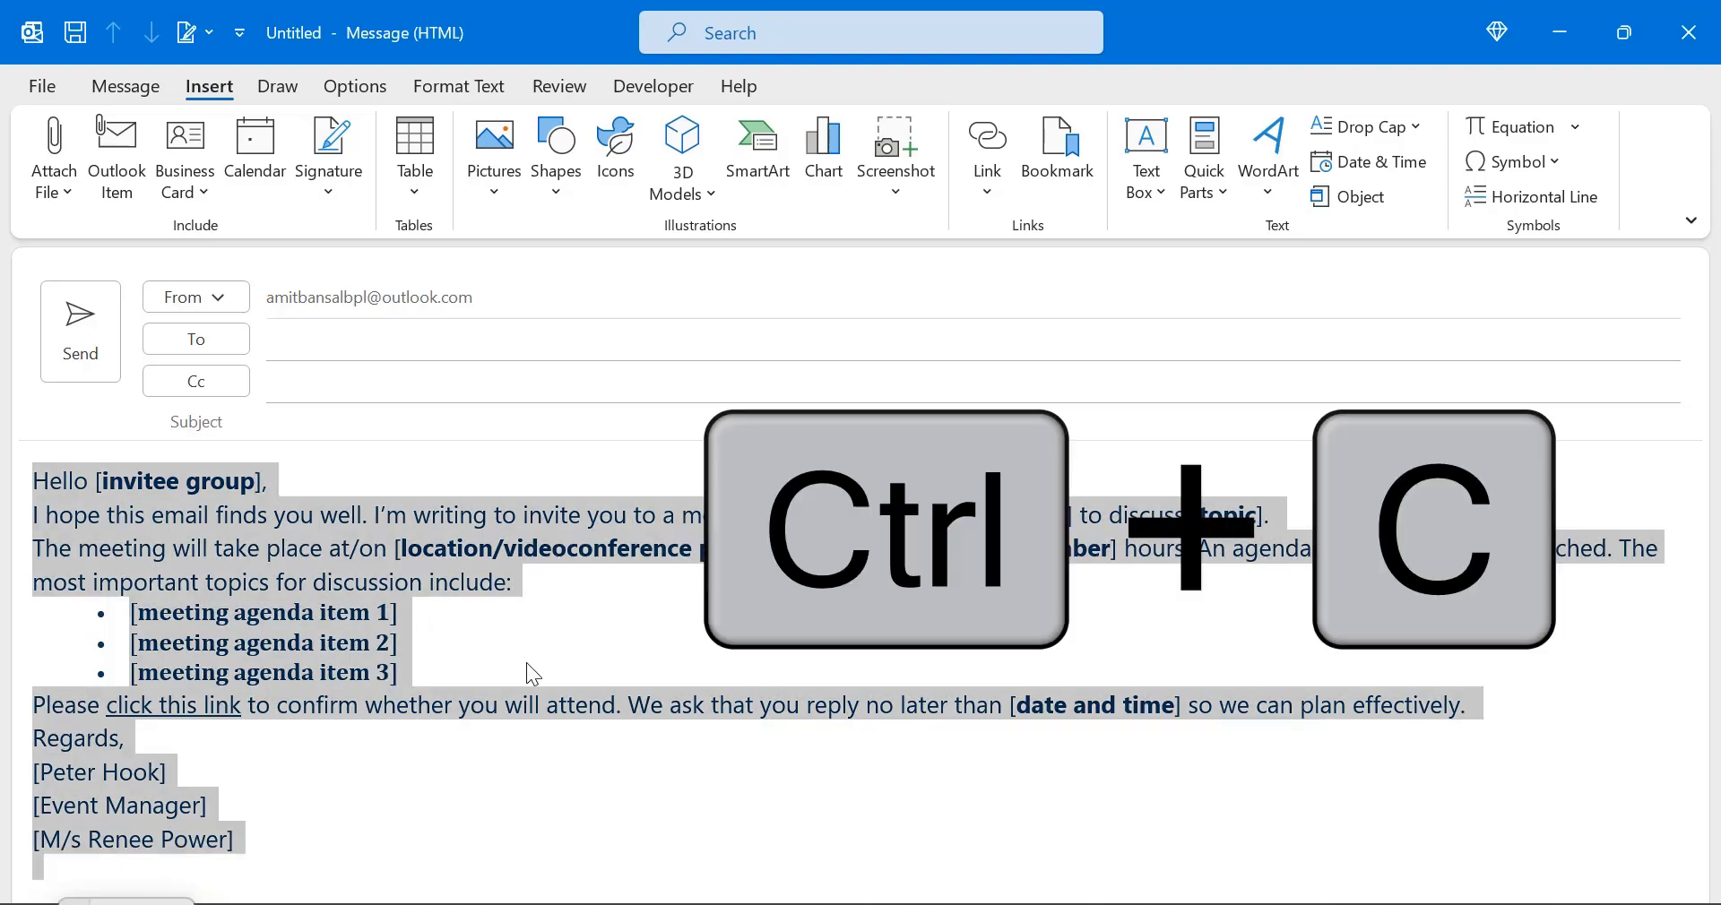
key("ctrl+c")
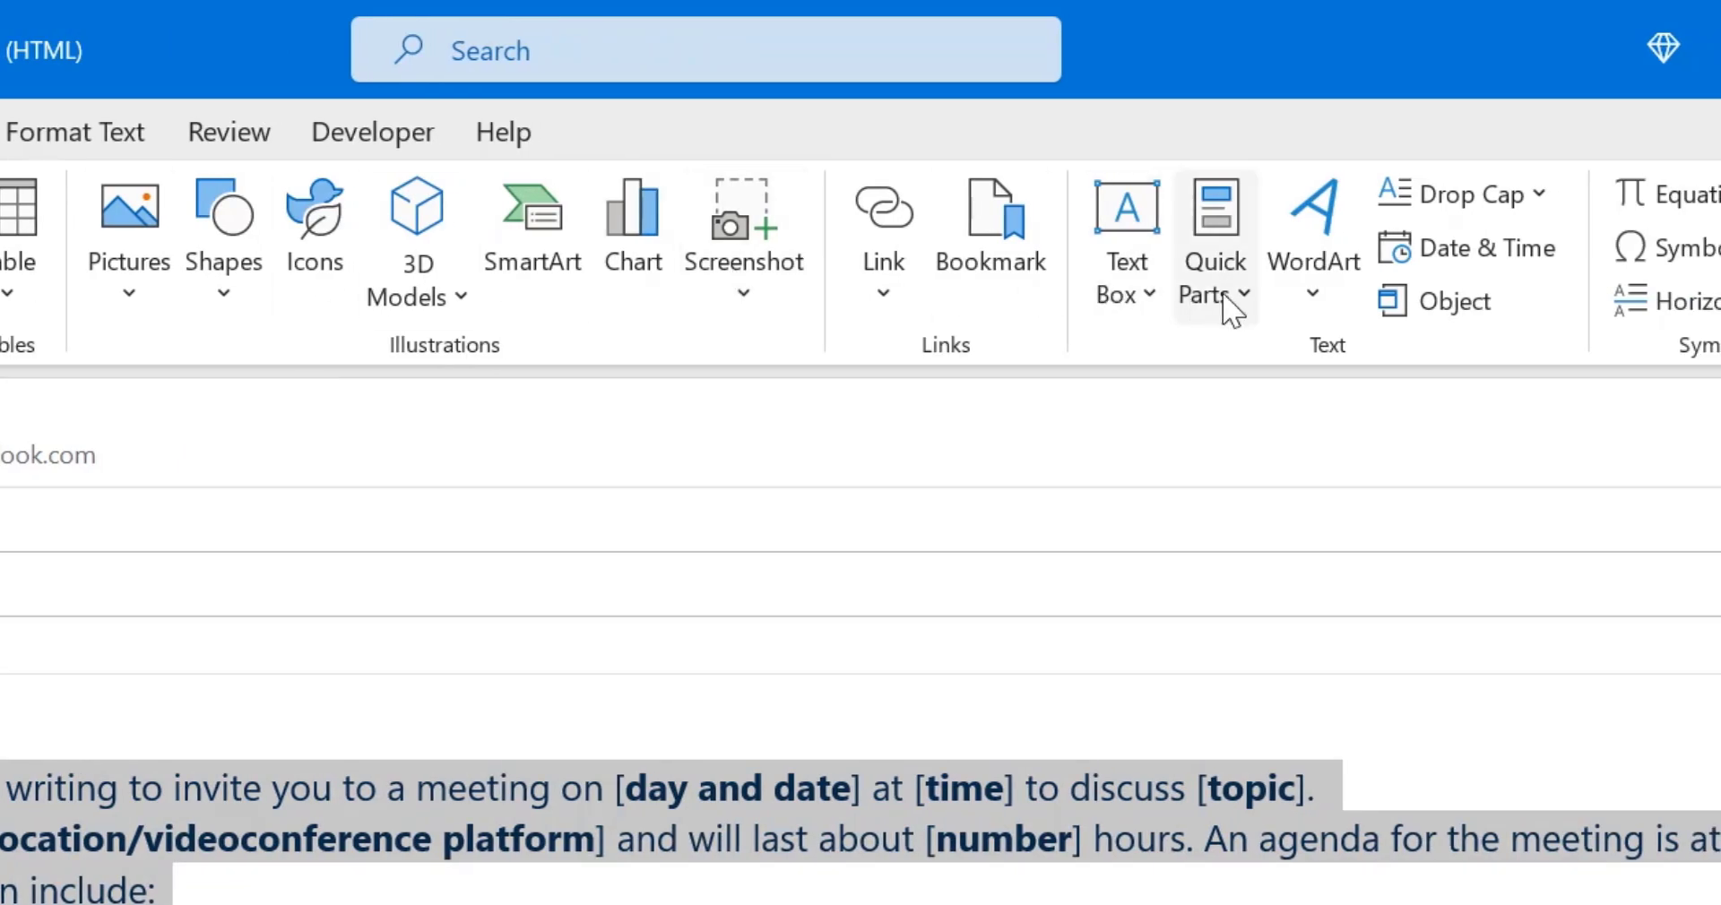
left_click(1213, 241)
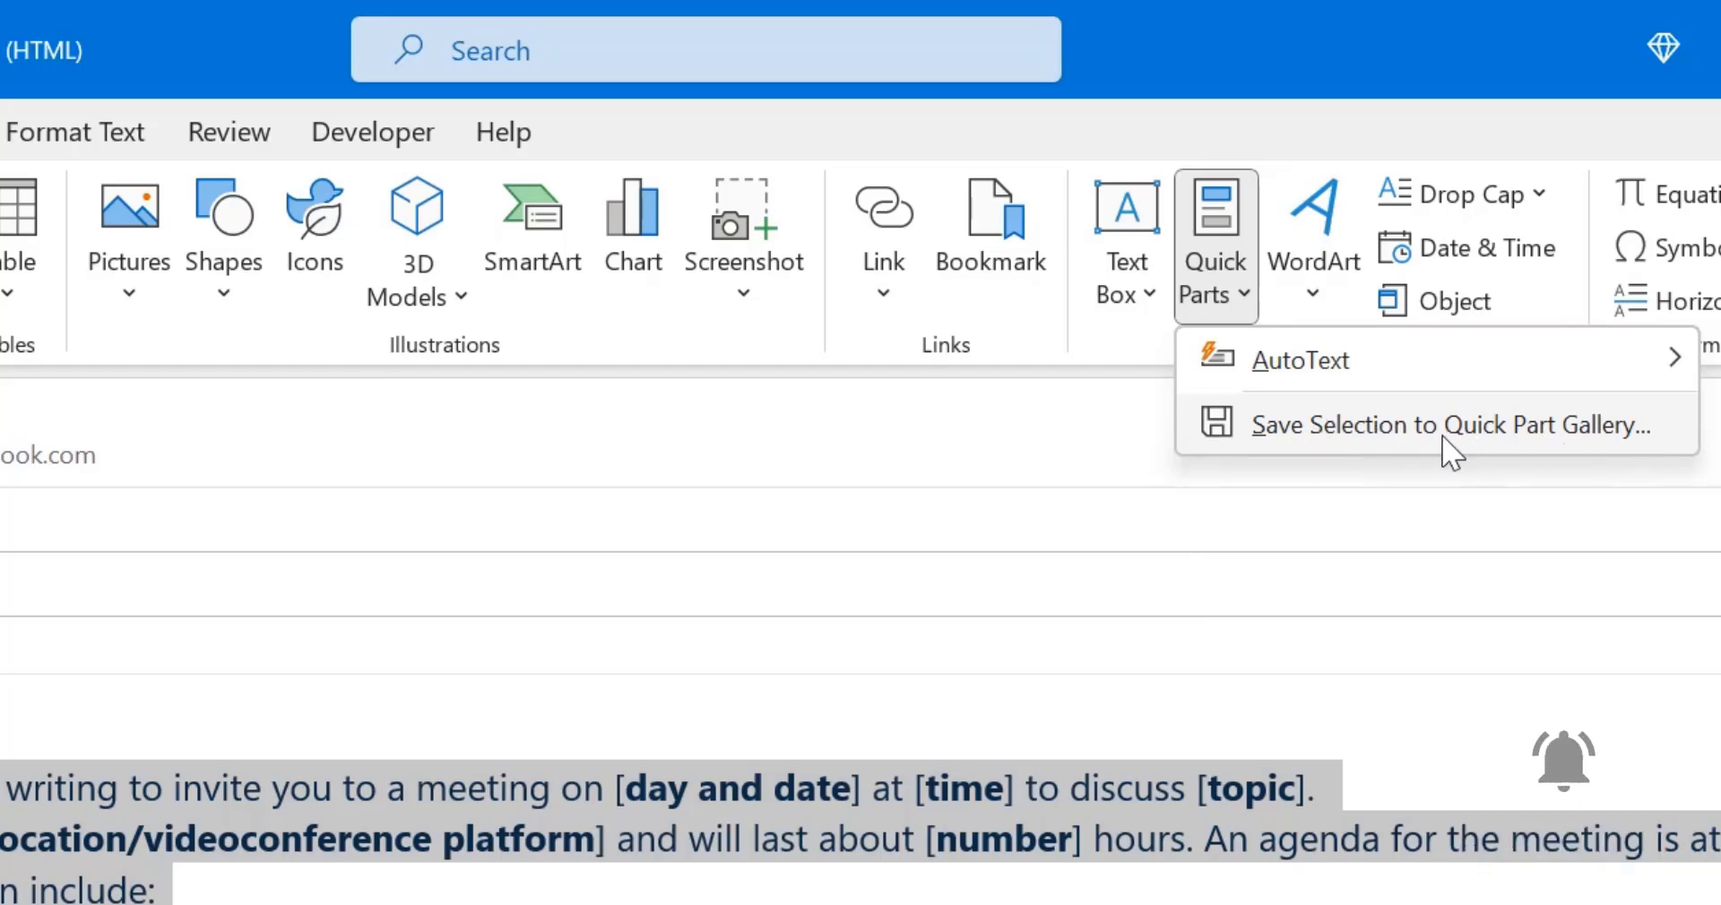
mouse_move(192, 873)
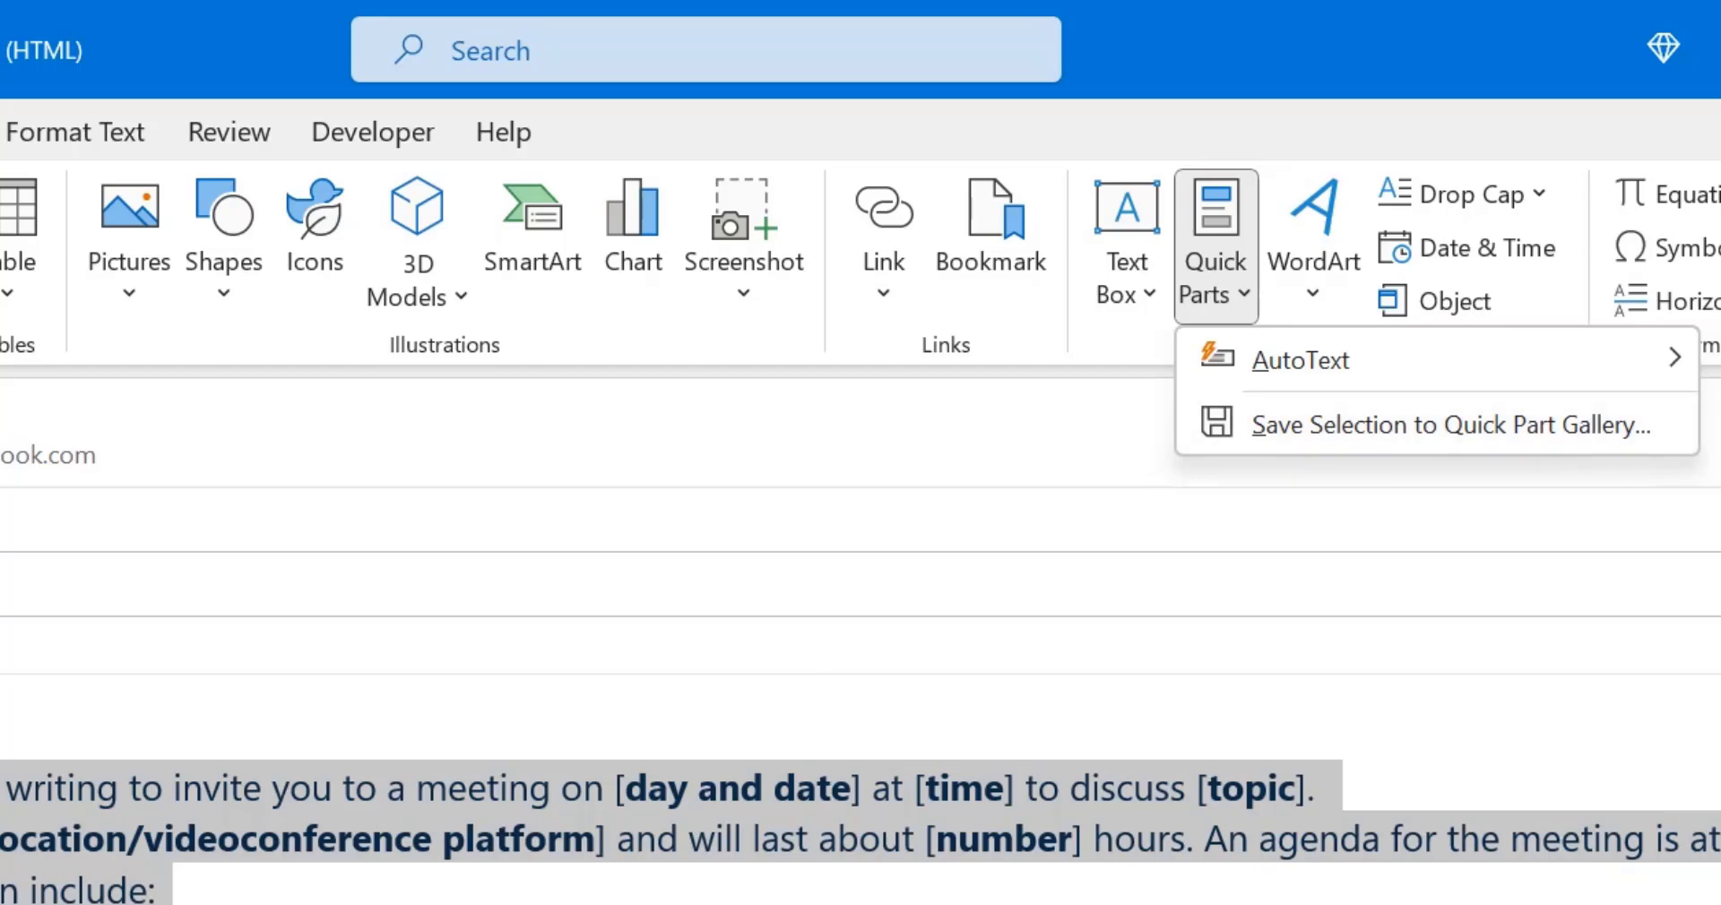
mouse_move(1306, 453)
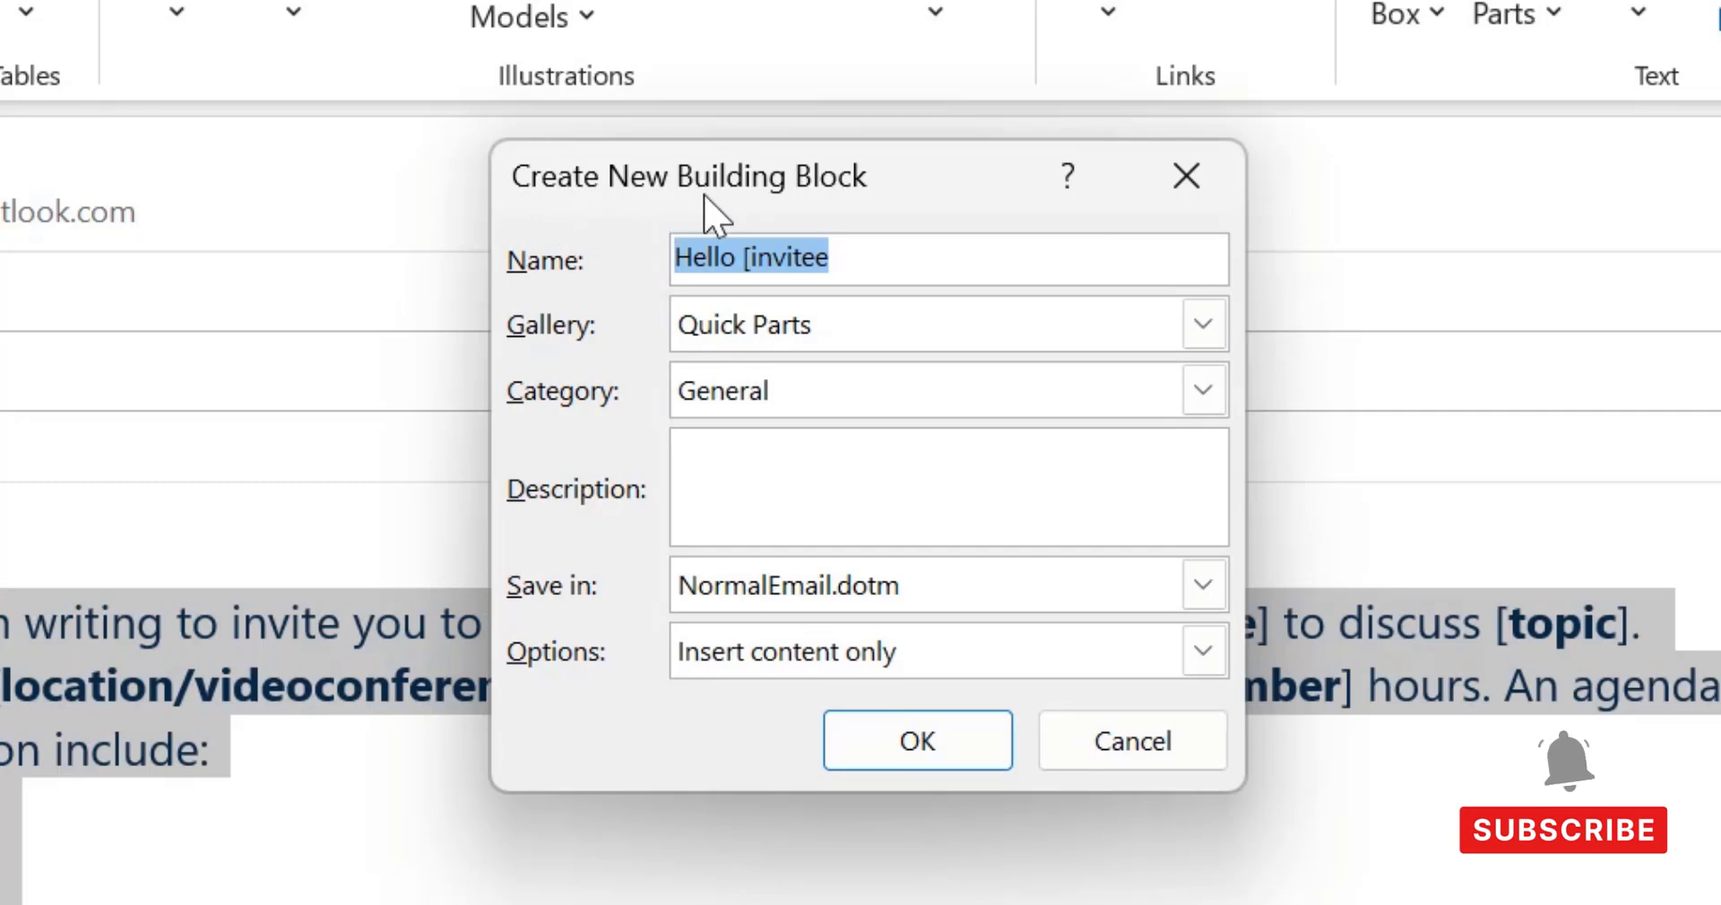
mouse_move(914, 255)
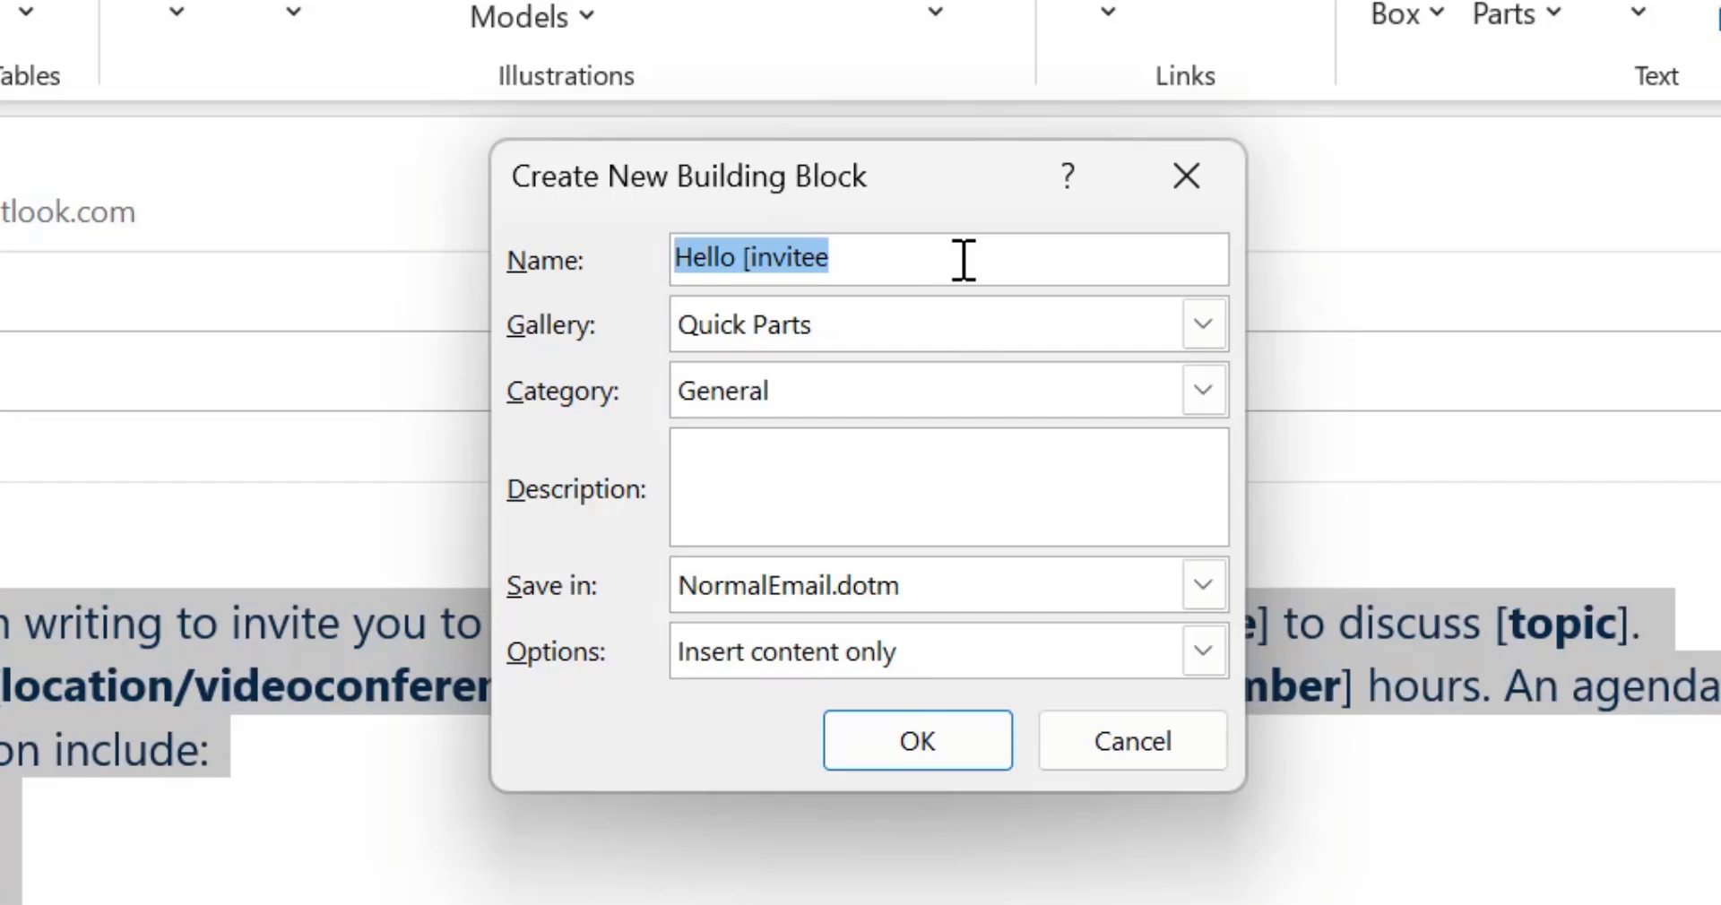
Save the text as Quick Part 'Meeting' in the Quick Parts gallery, General category.
type("Meeting")
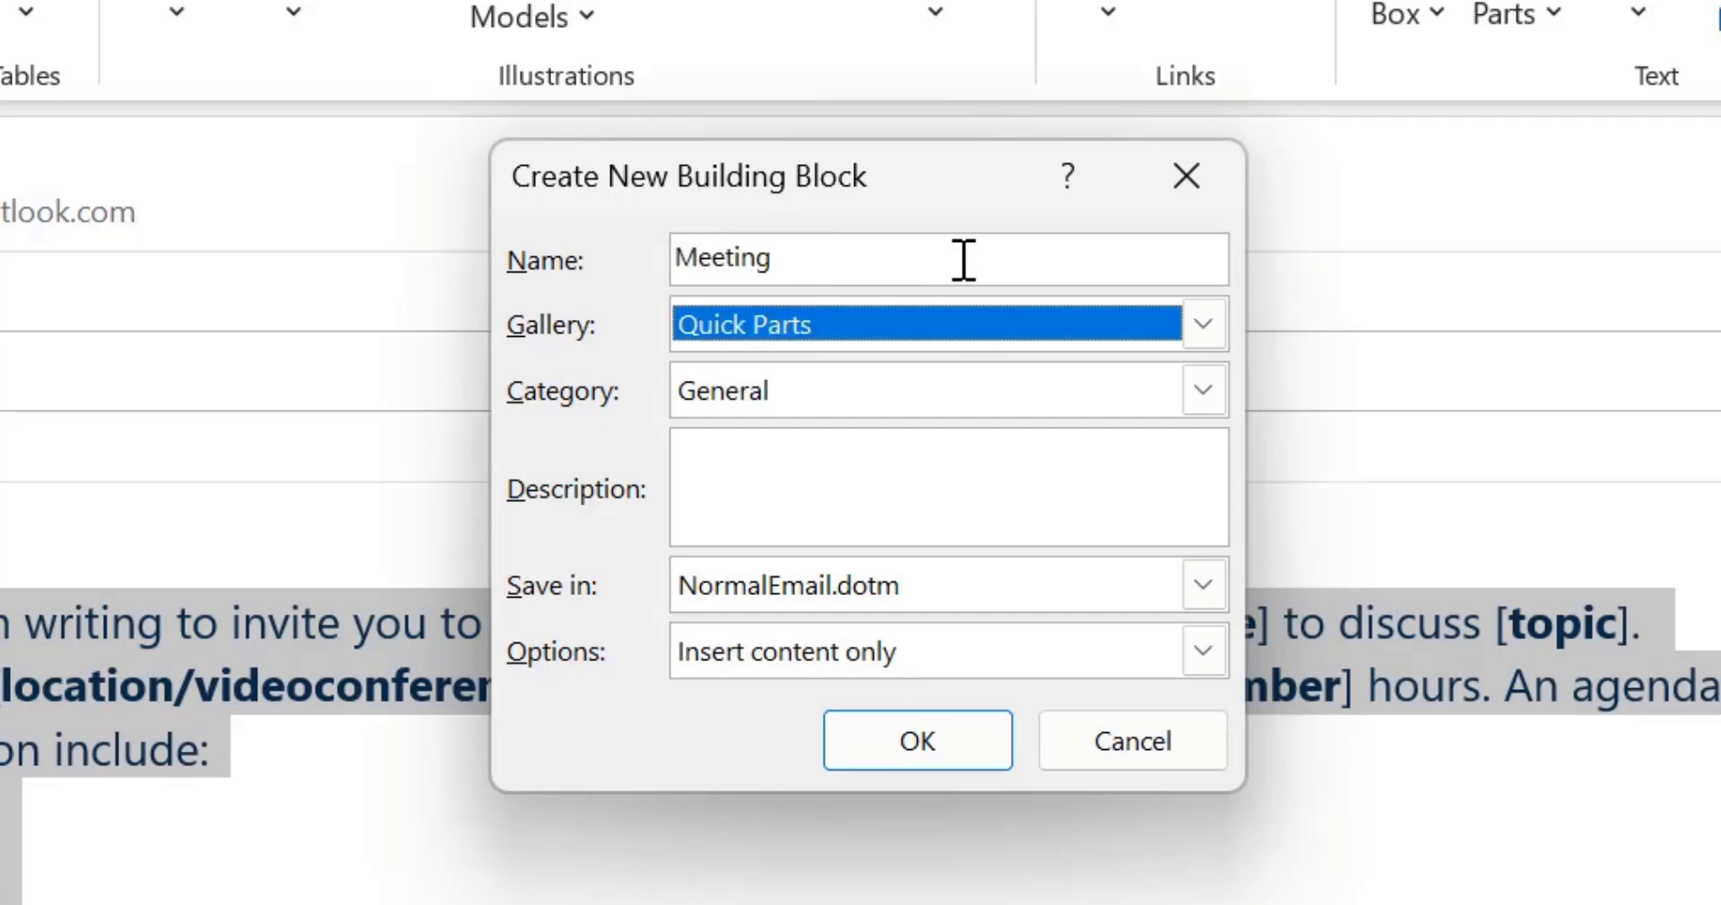
left_click(947, 390)
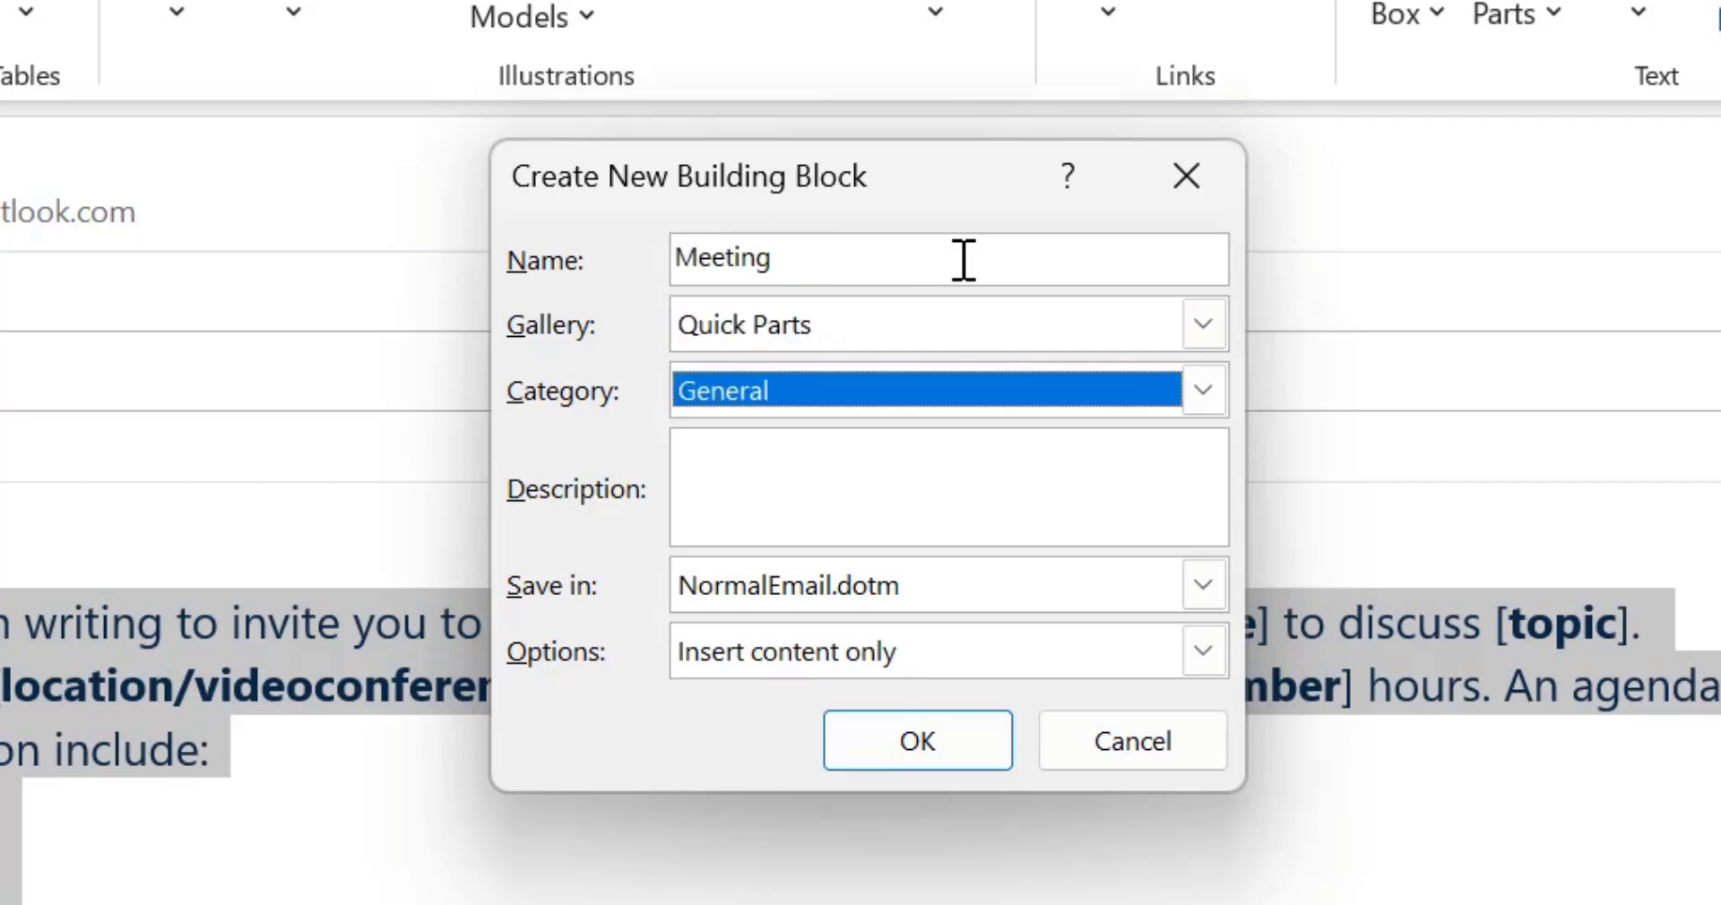
left_click(944, 488)
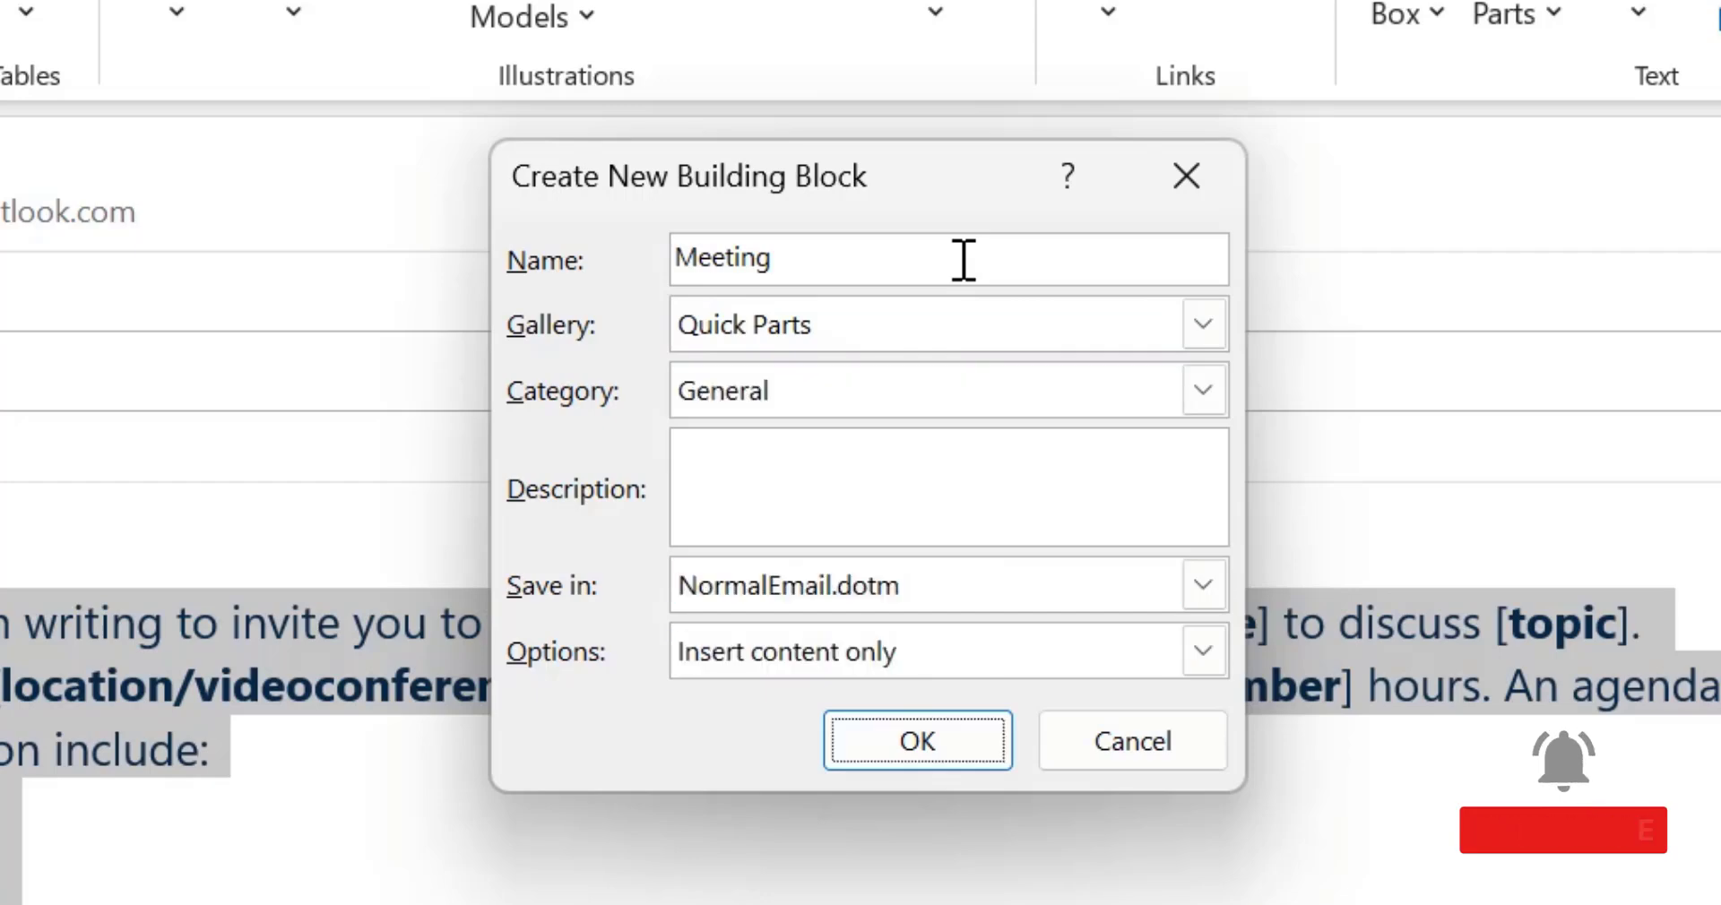
left_click(916, 740)
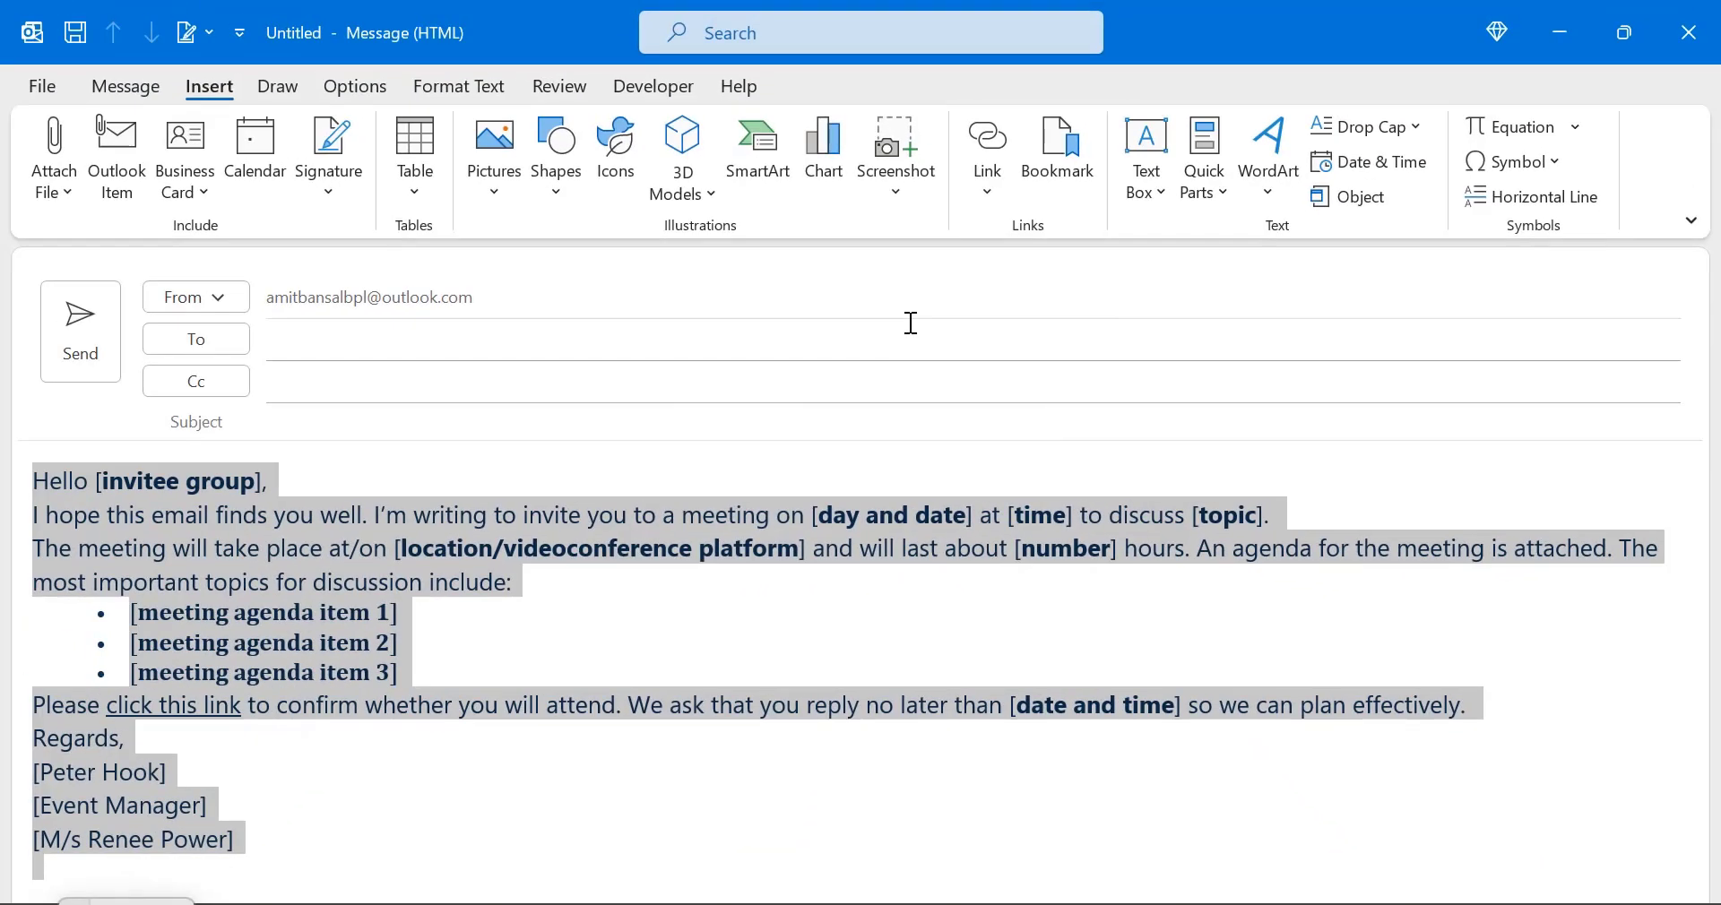
mouse_move(870, 488)
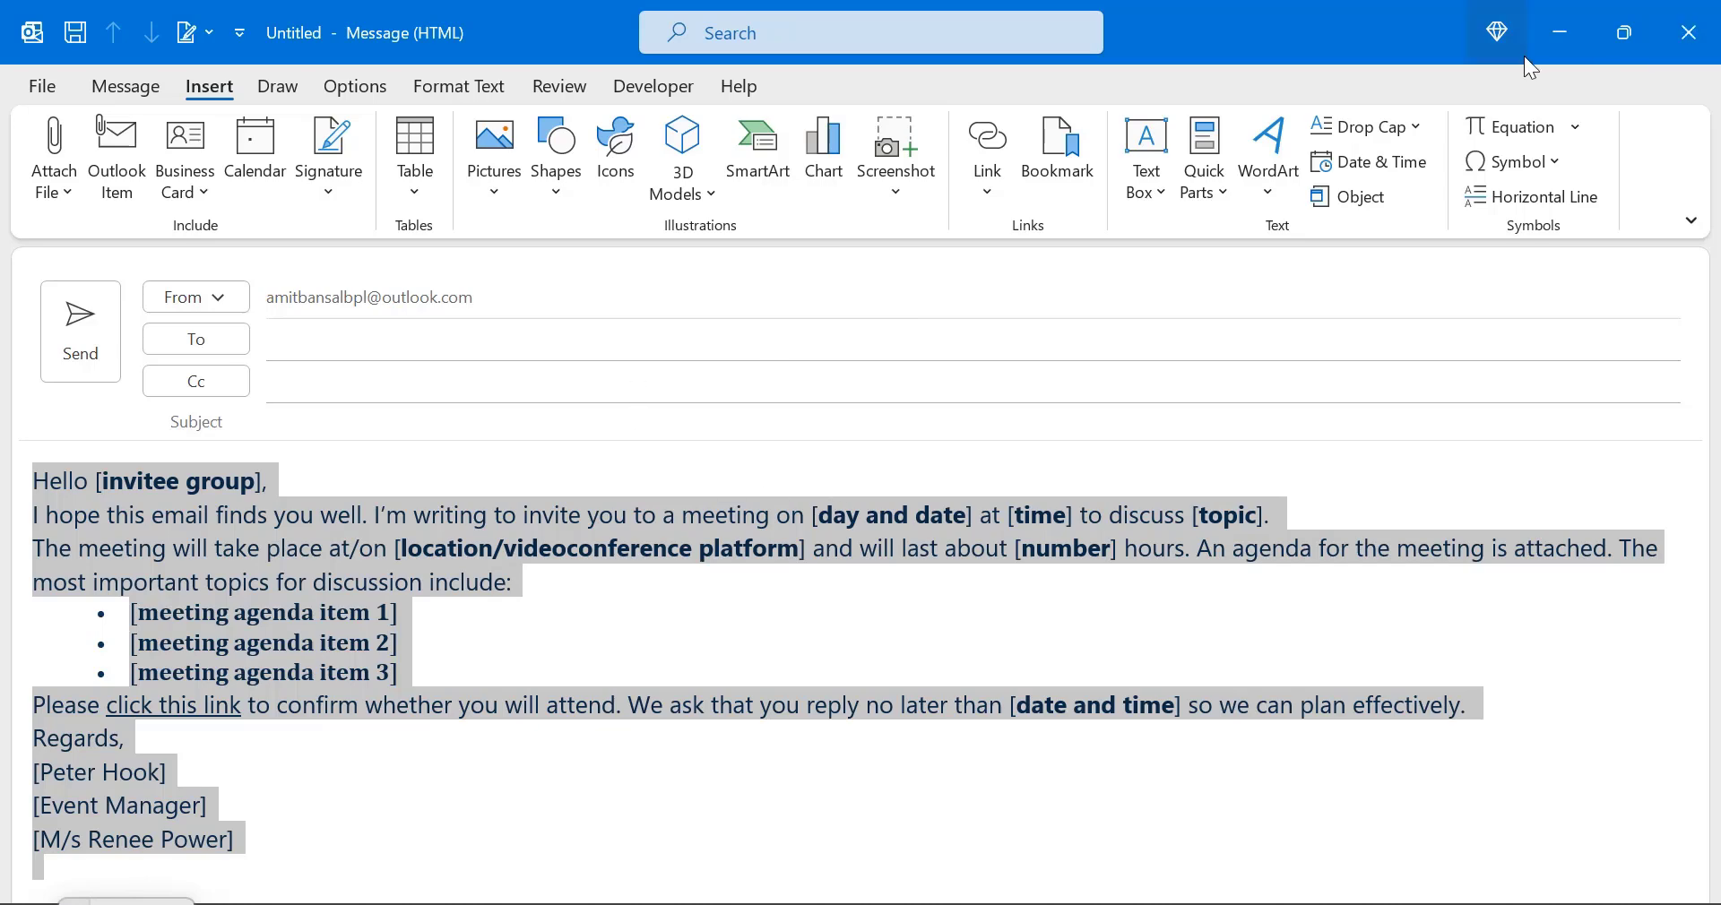
left_click(125, 85)
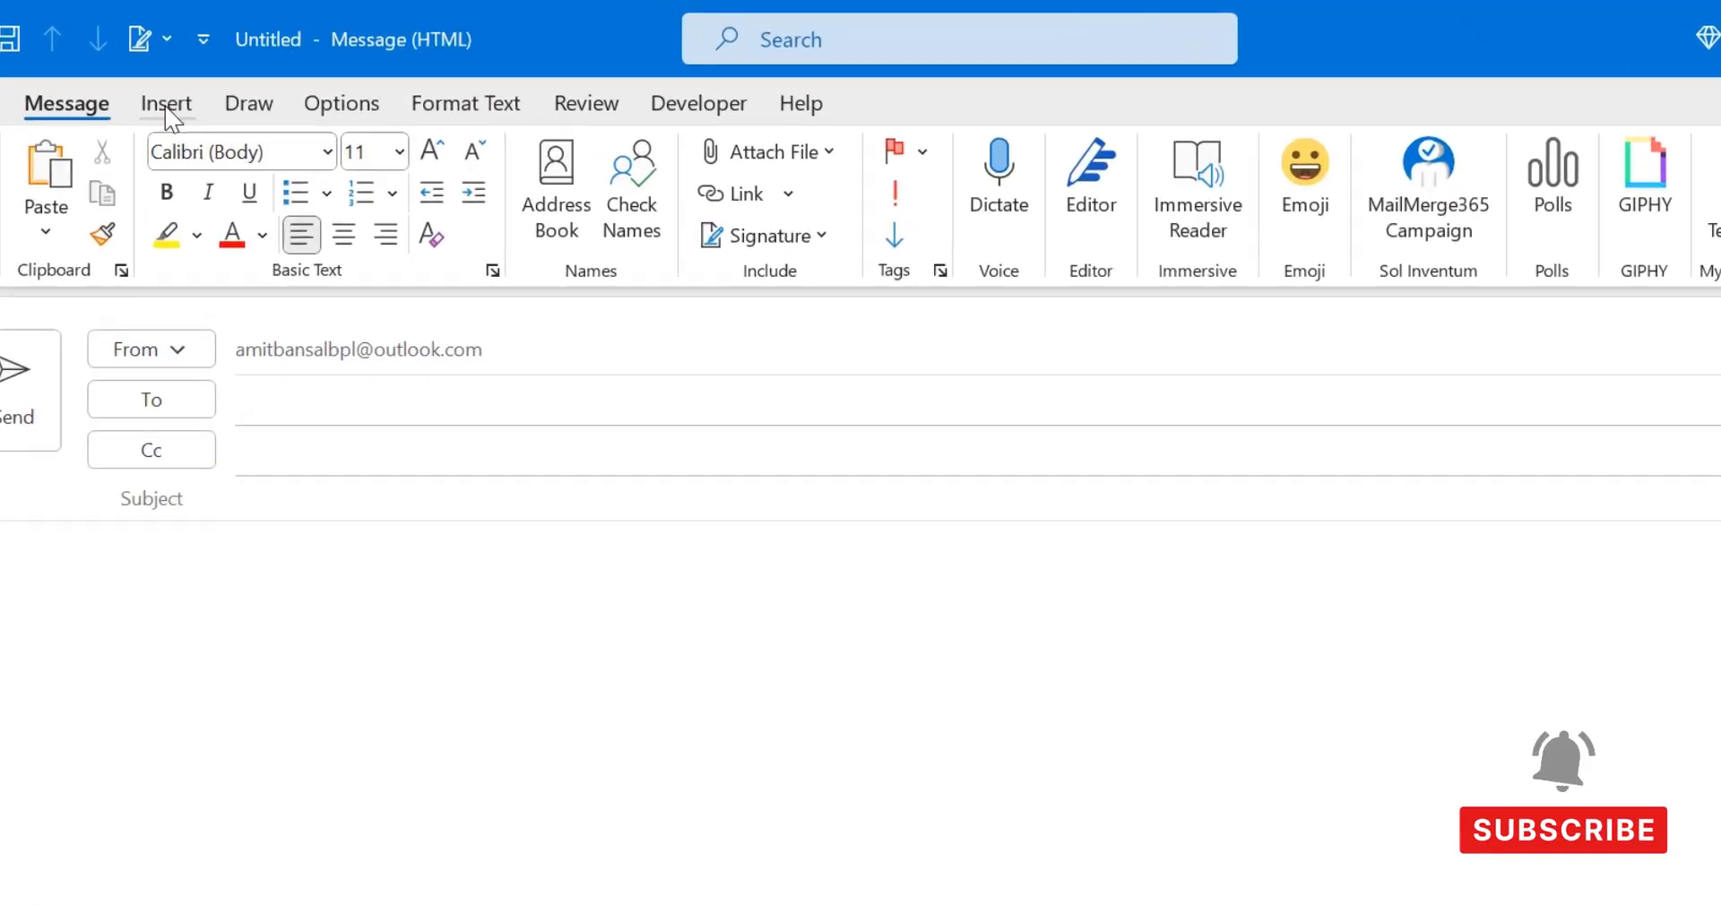
left_click(970, 220)
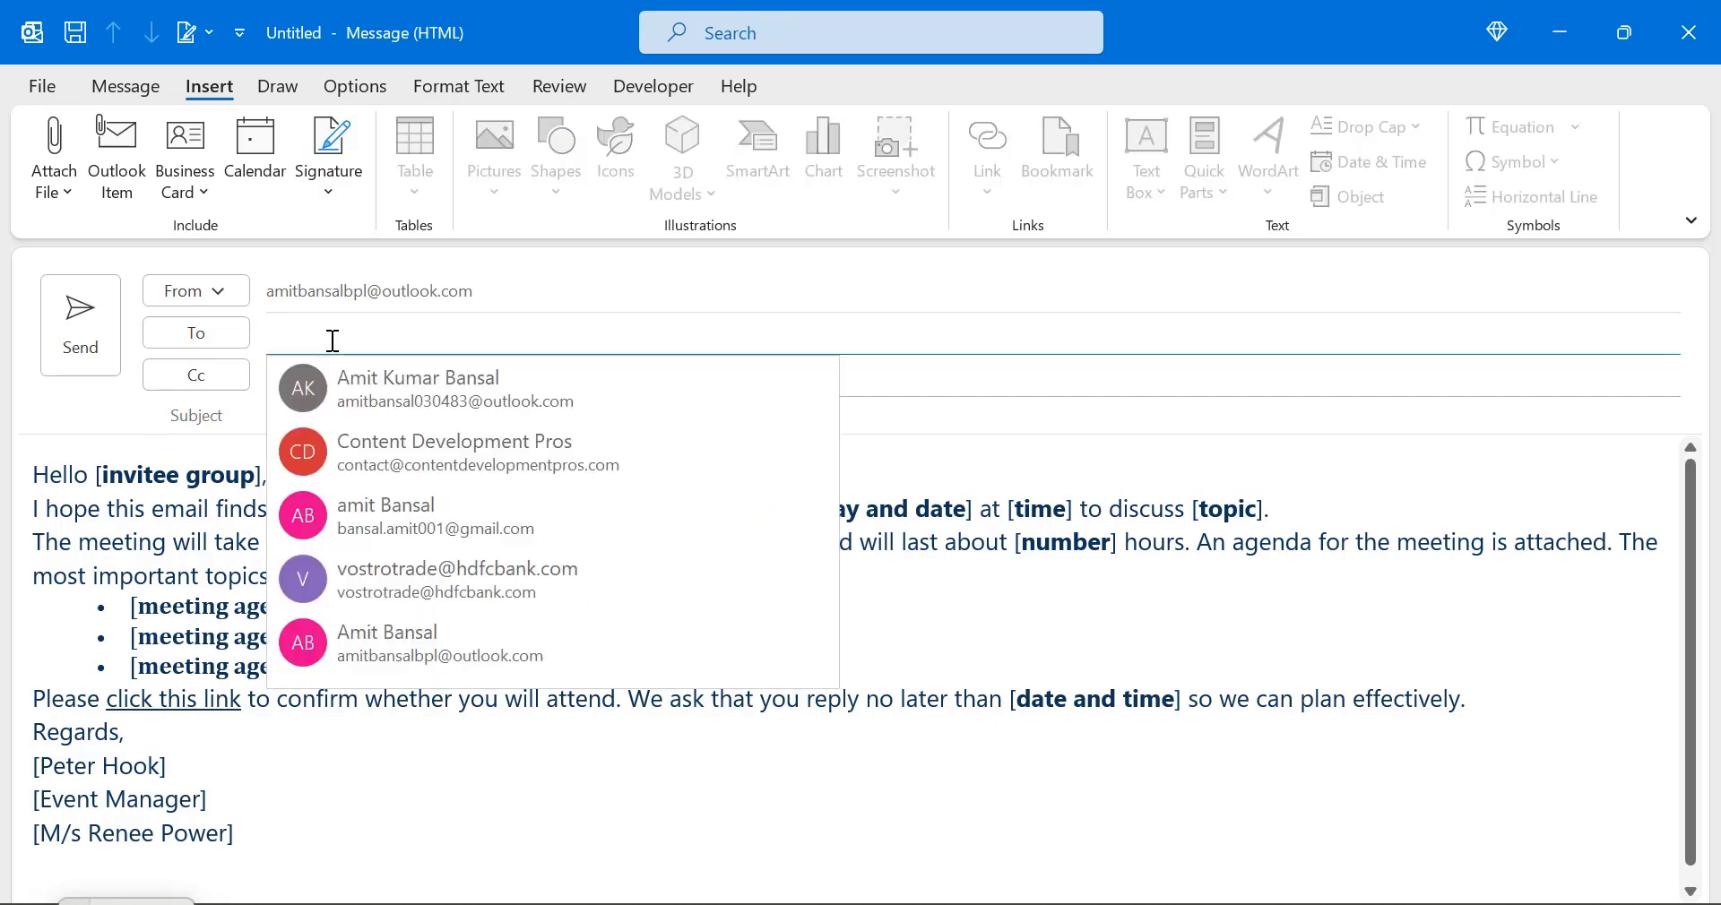
mouse_move(417, 388)
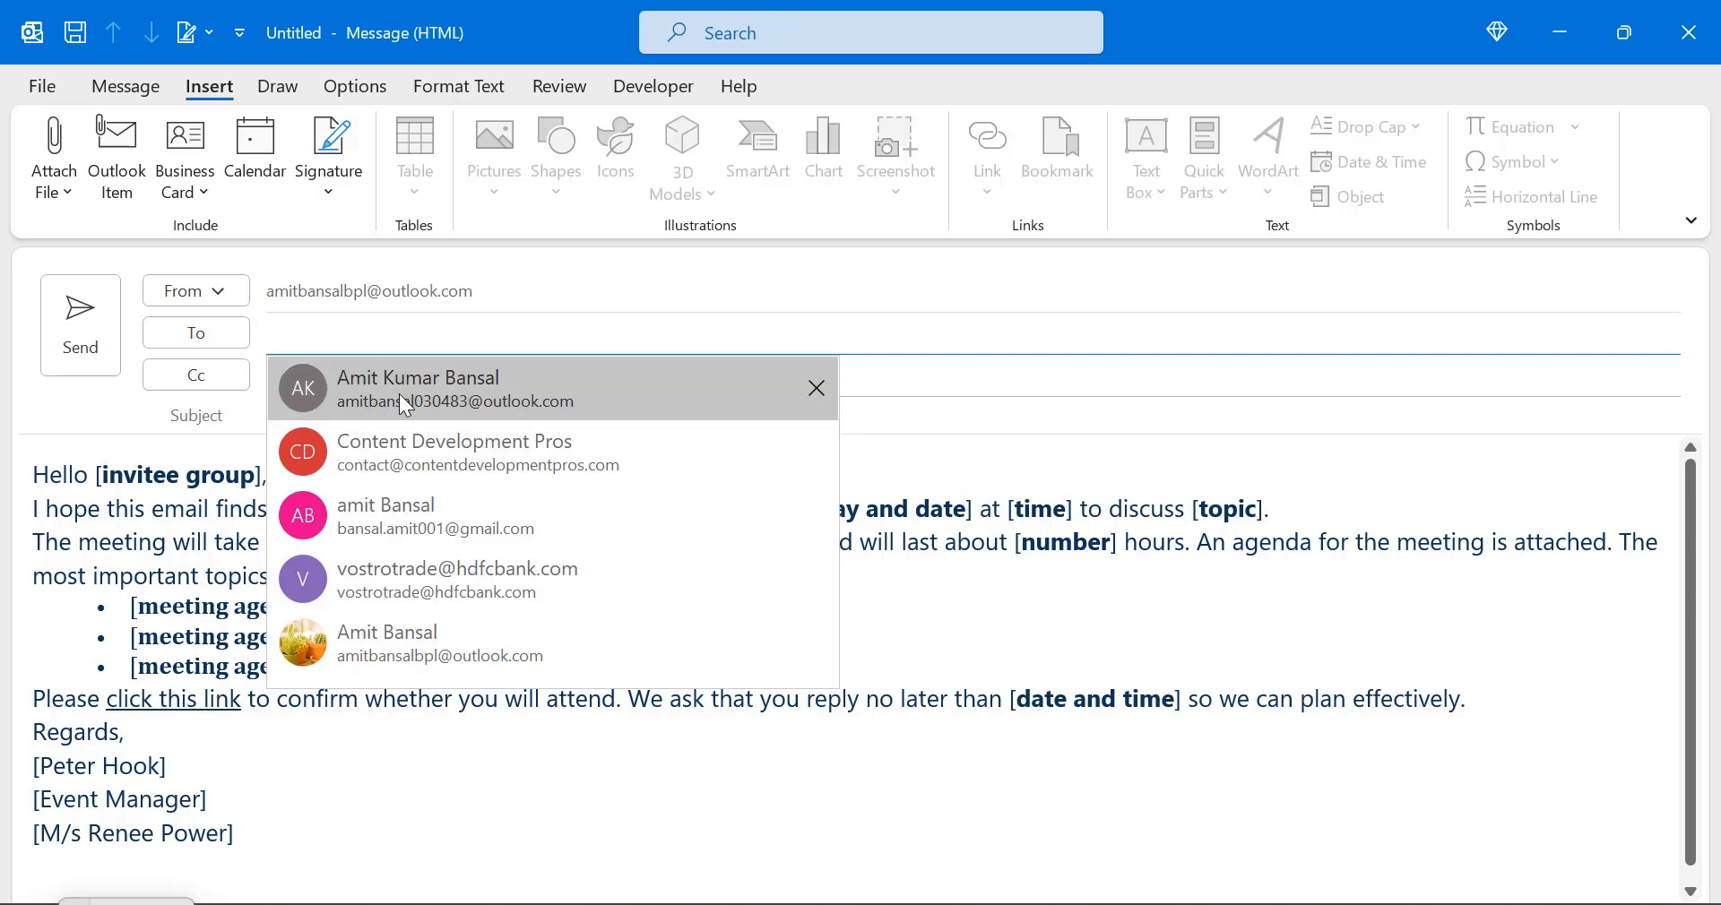
left_click(329, 332)
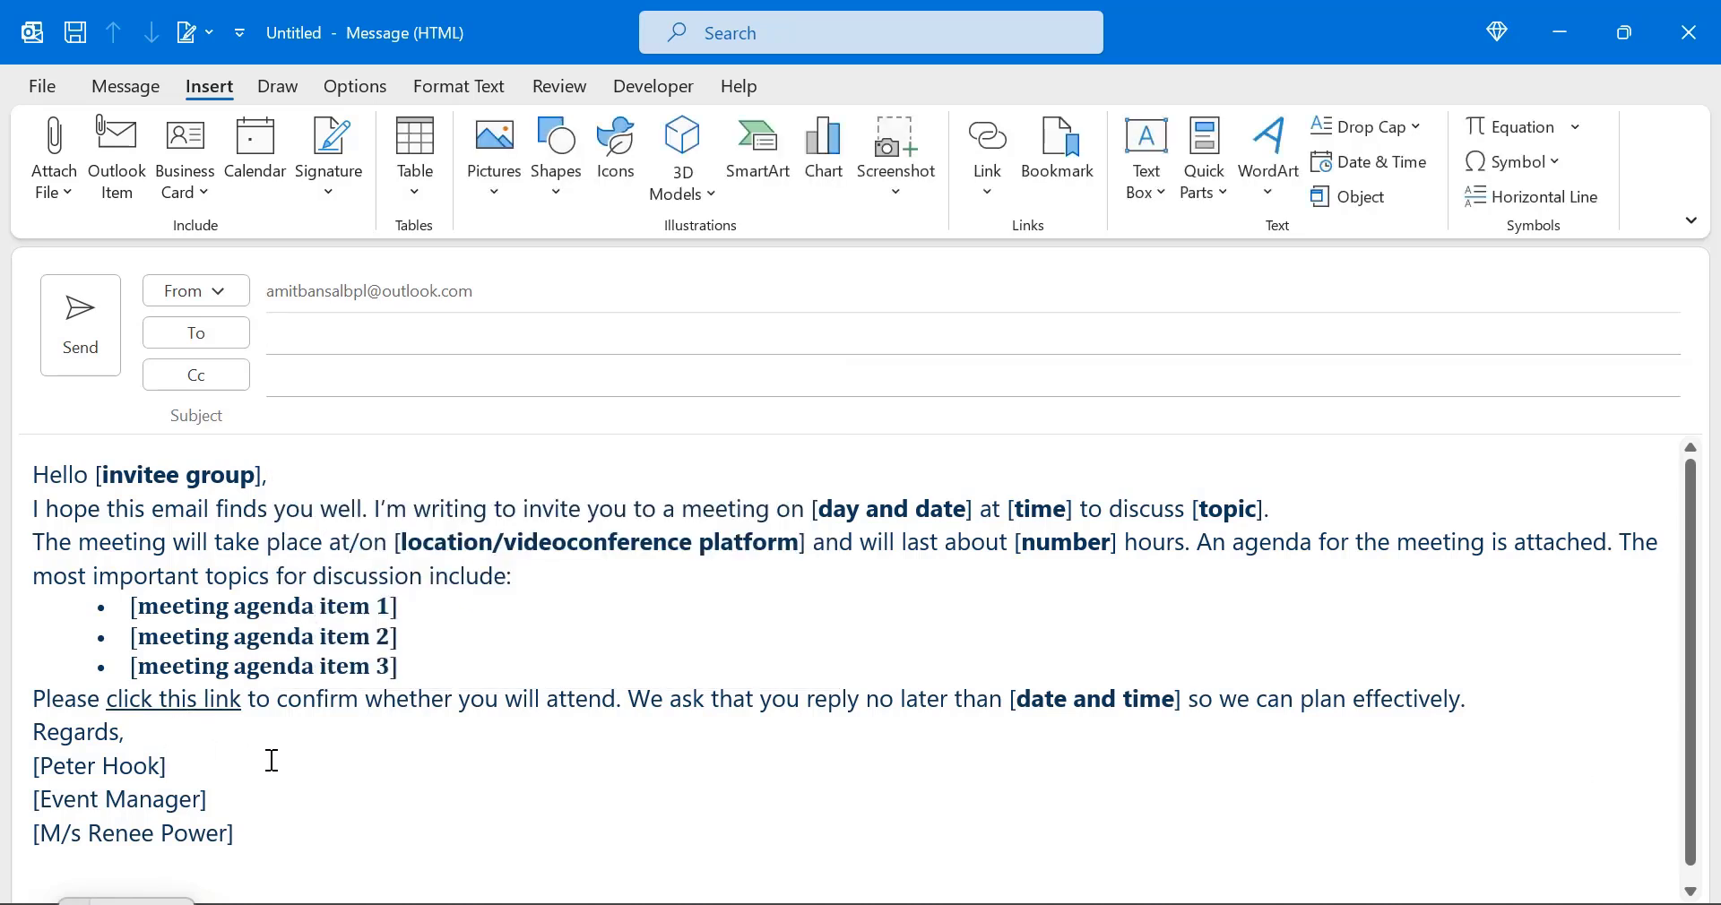
left_click(167, 764)
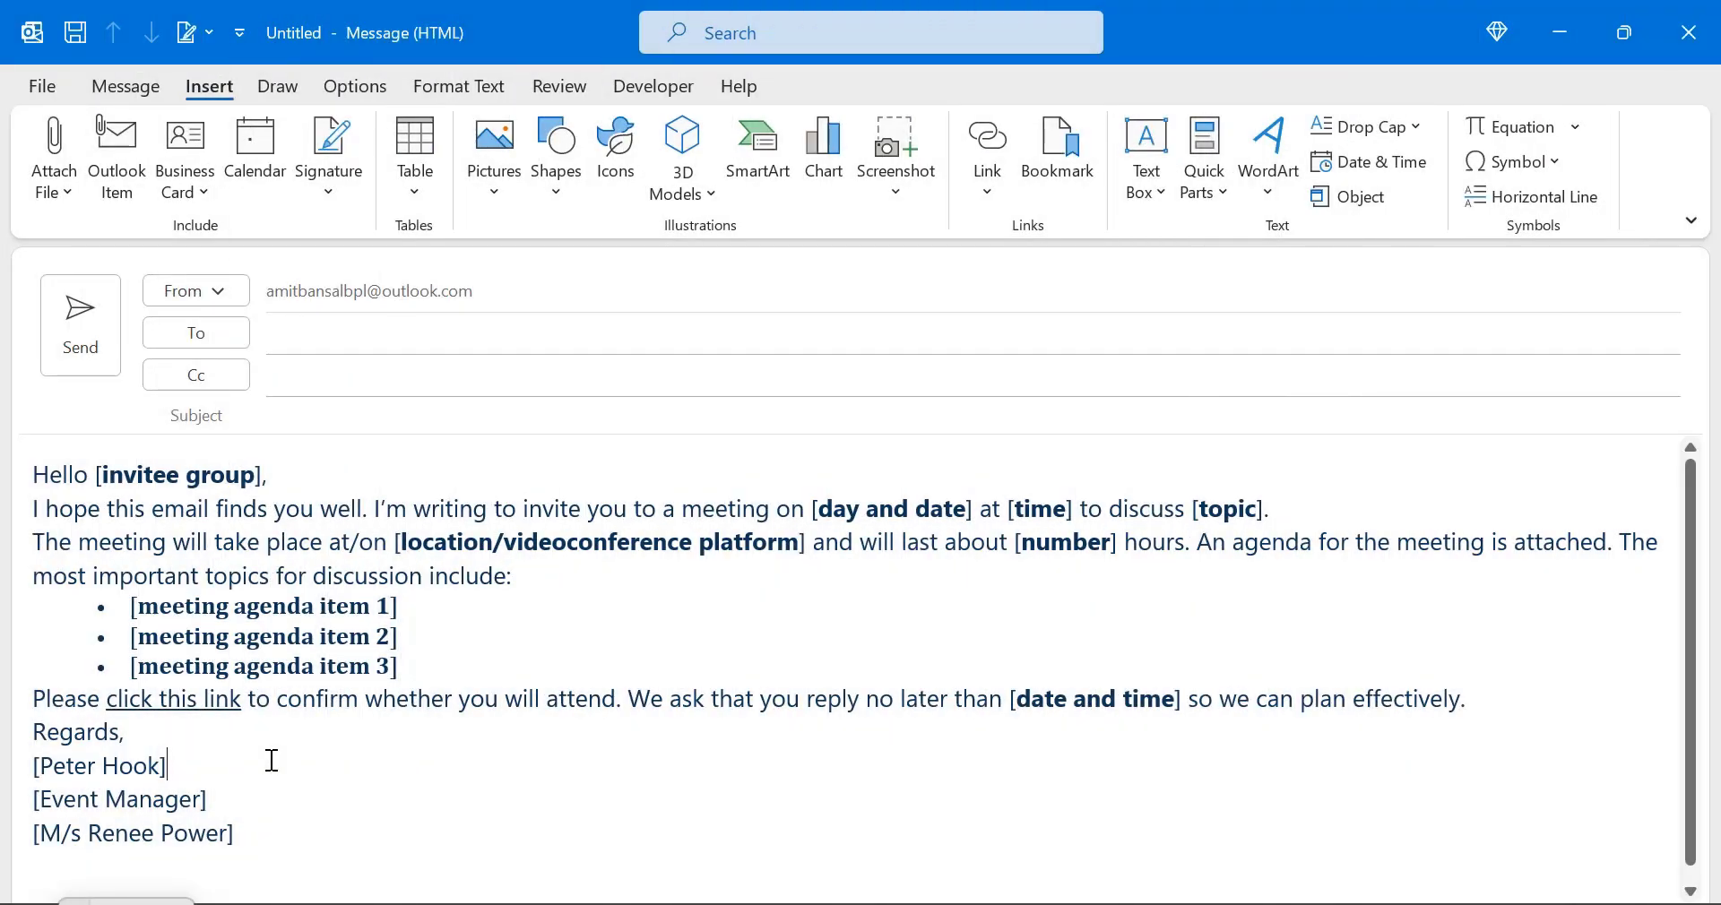
left_click(1688, 32)
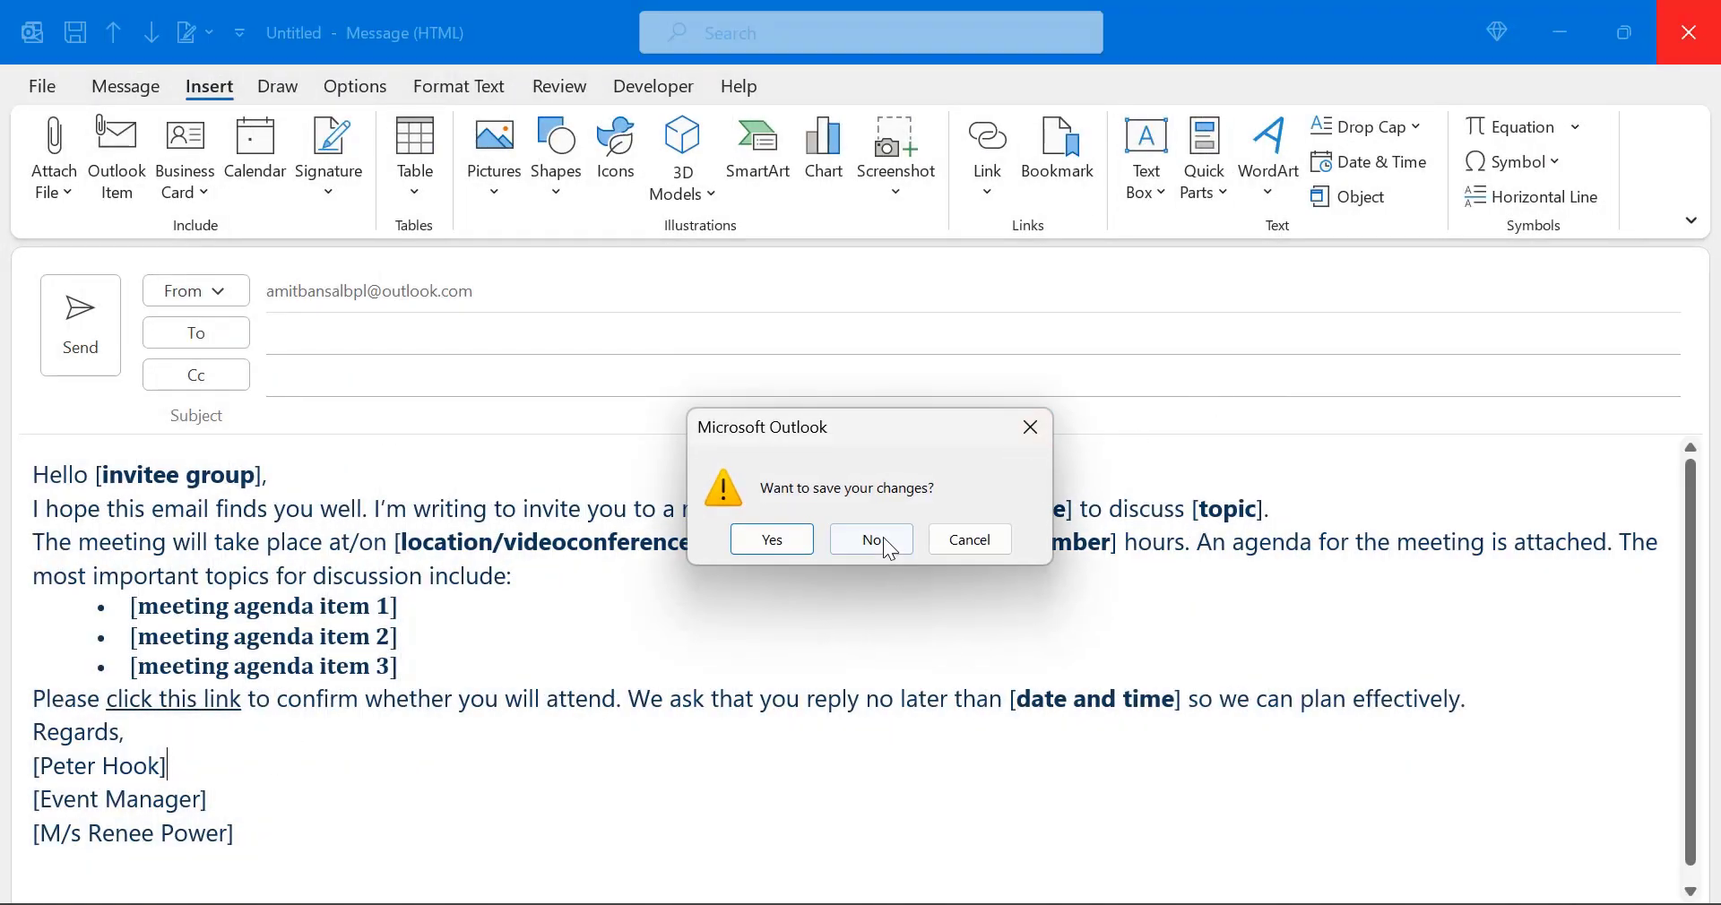
Discard the draft's changes and open the add-ins manager.
left_click(871, 539)
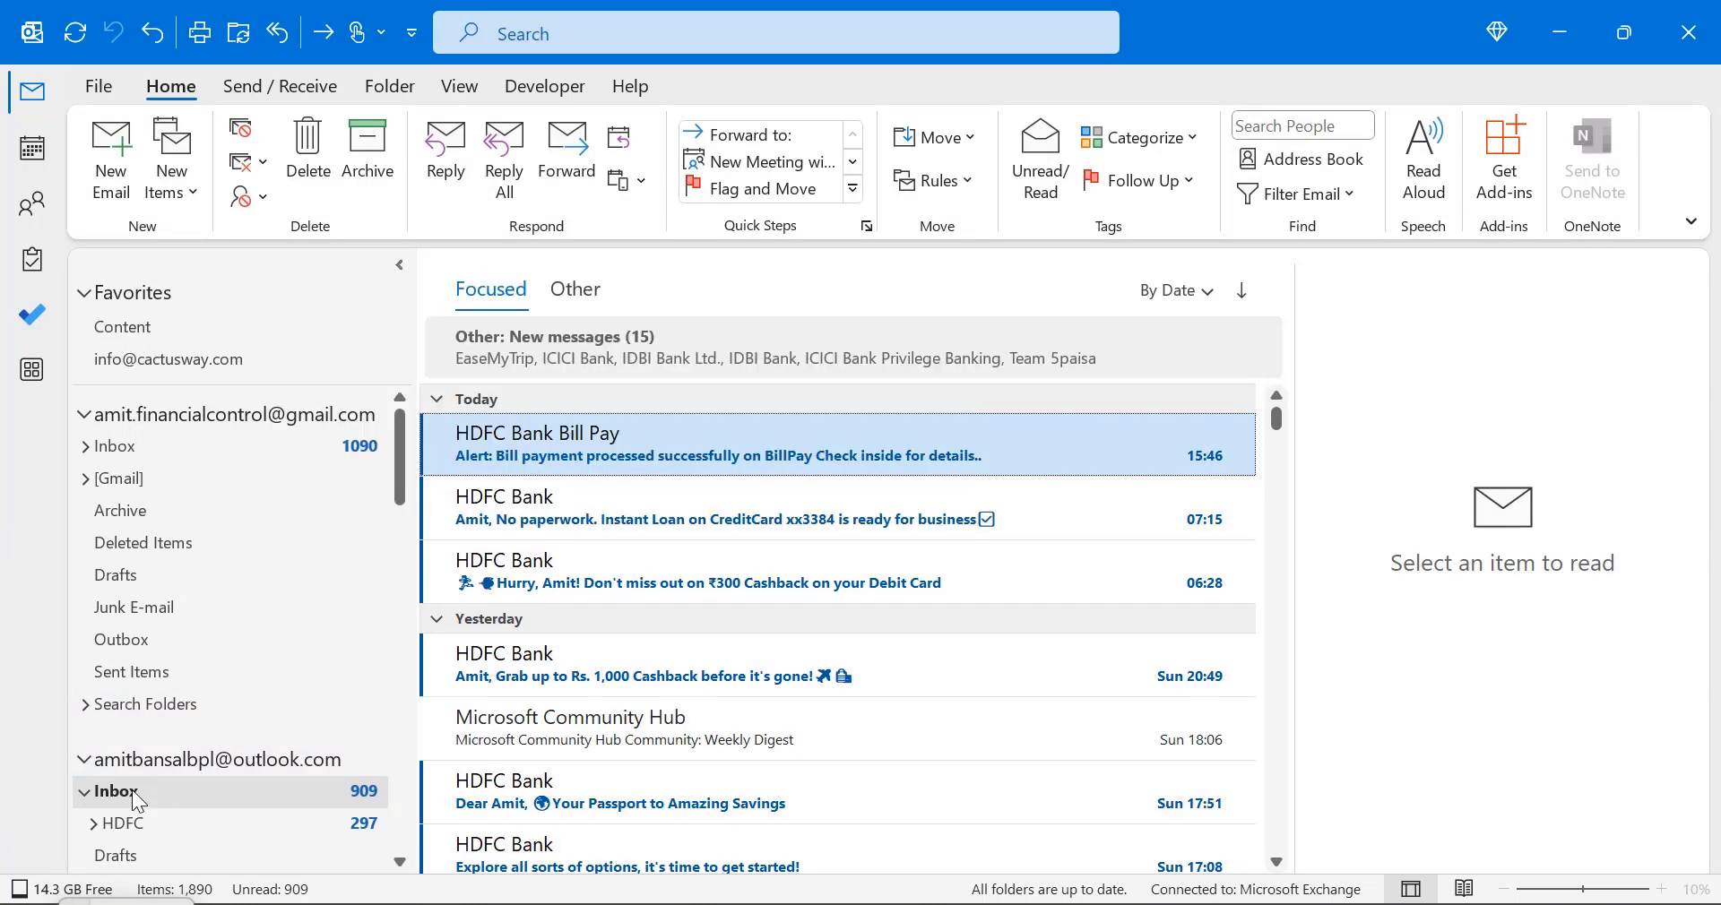
left_click(116, 791)
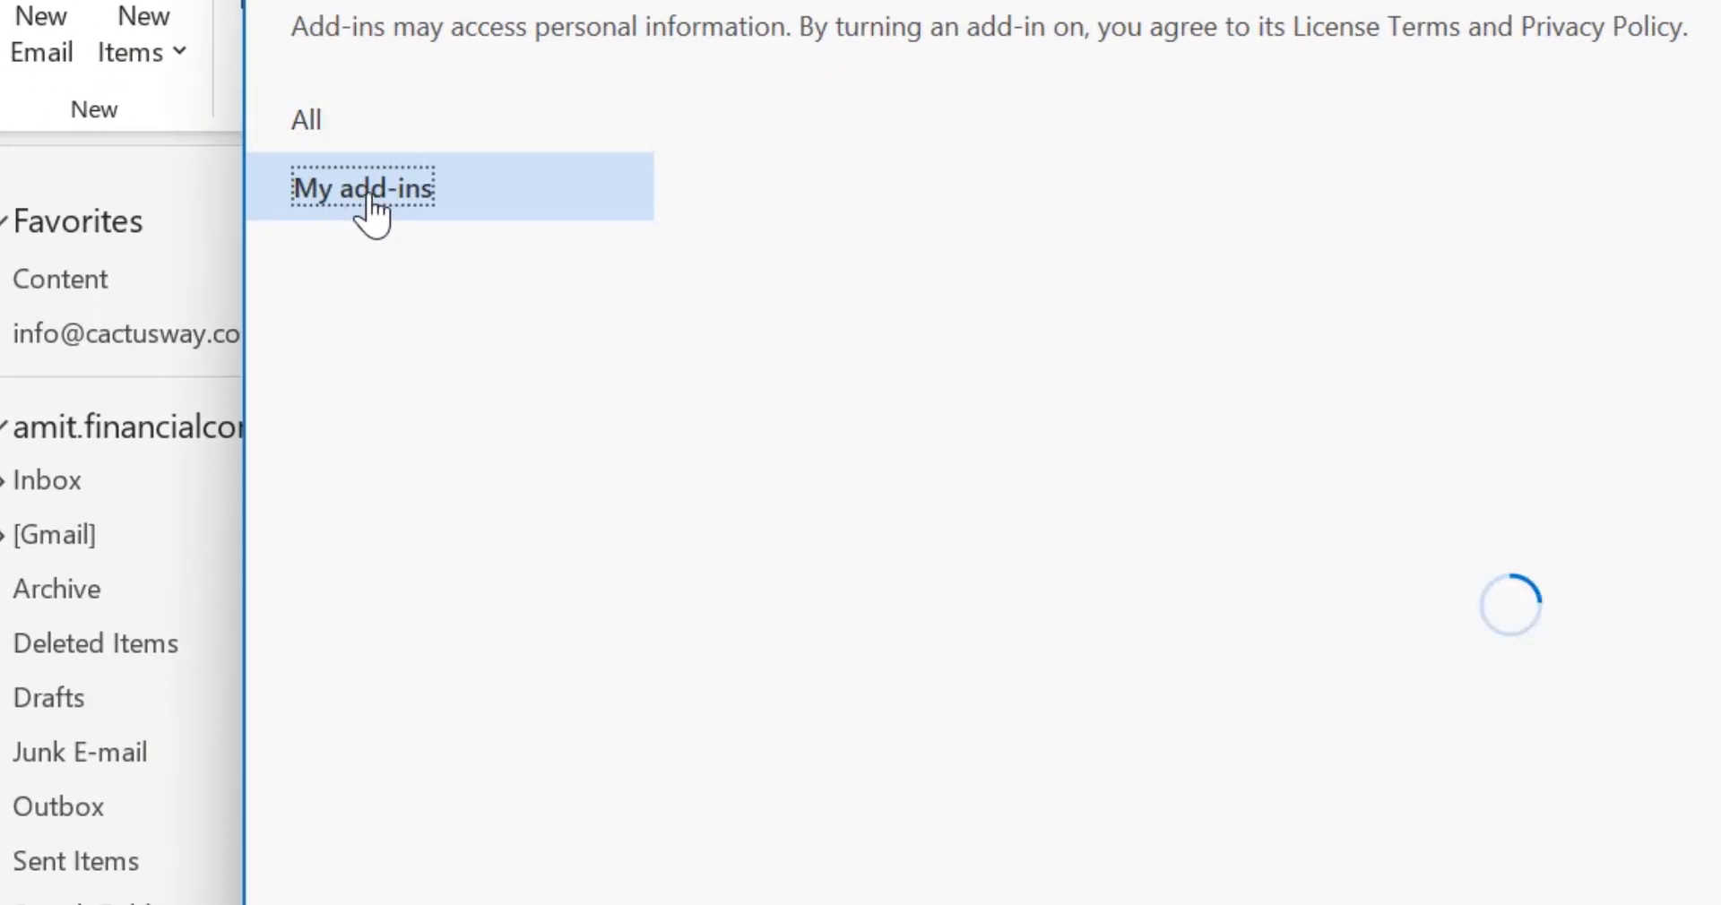
View the My Templates add-in details under My add-ins, then close the add-ins manager.
left_click(362, 187)
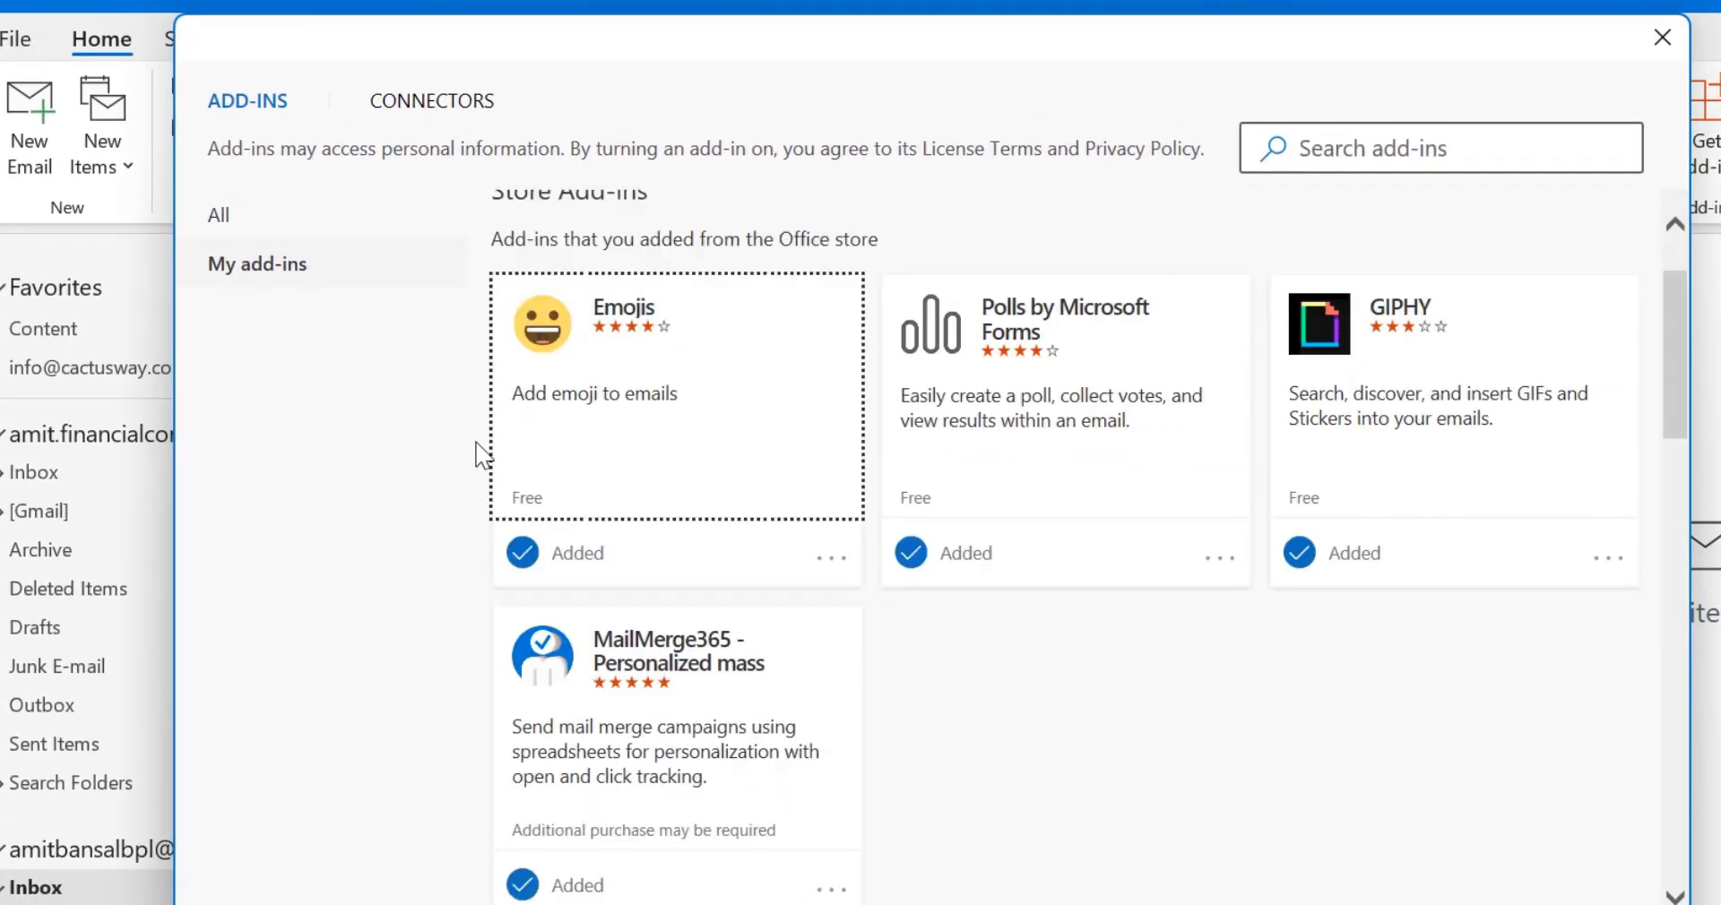
scroll("down", 3)
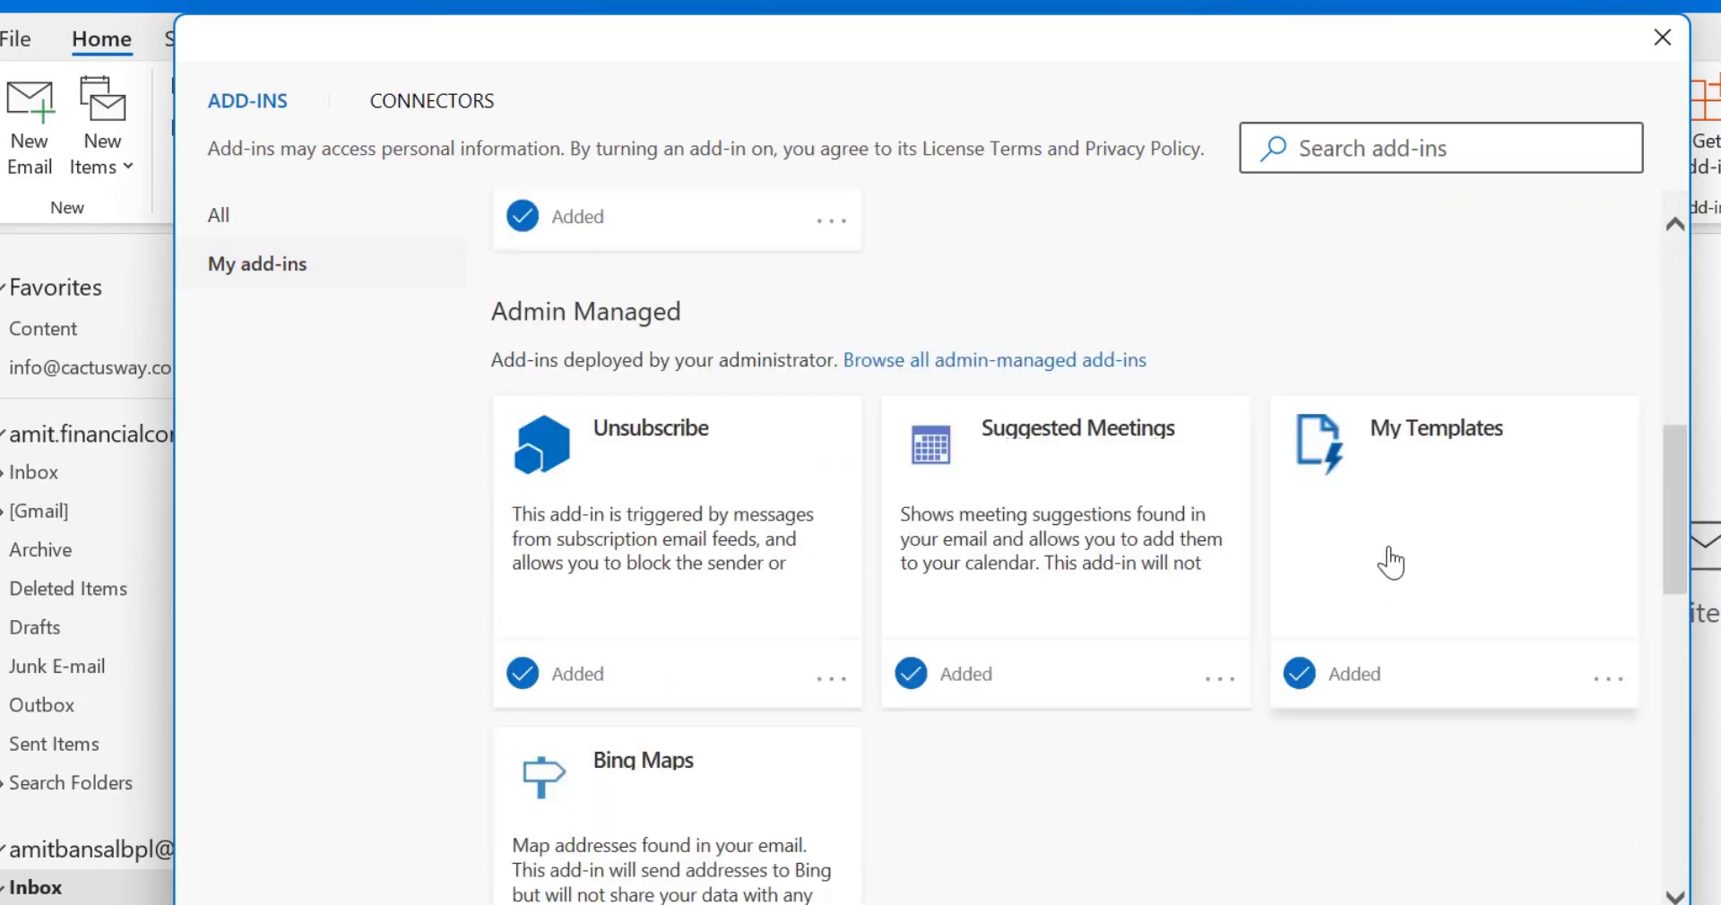
mouse_move(1609, 681)
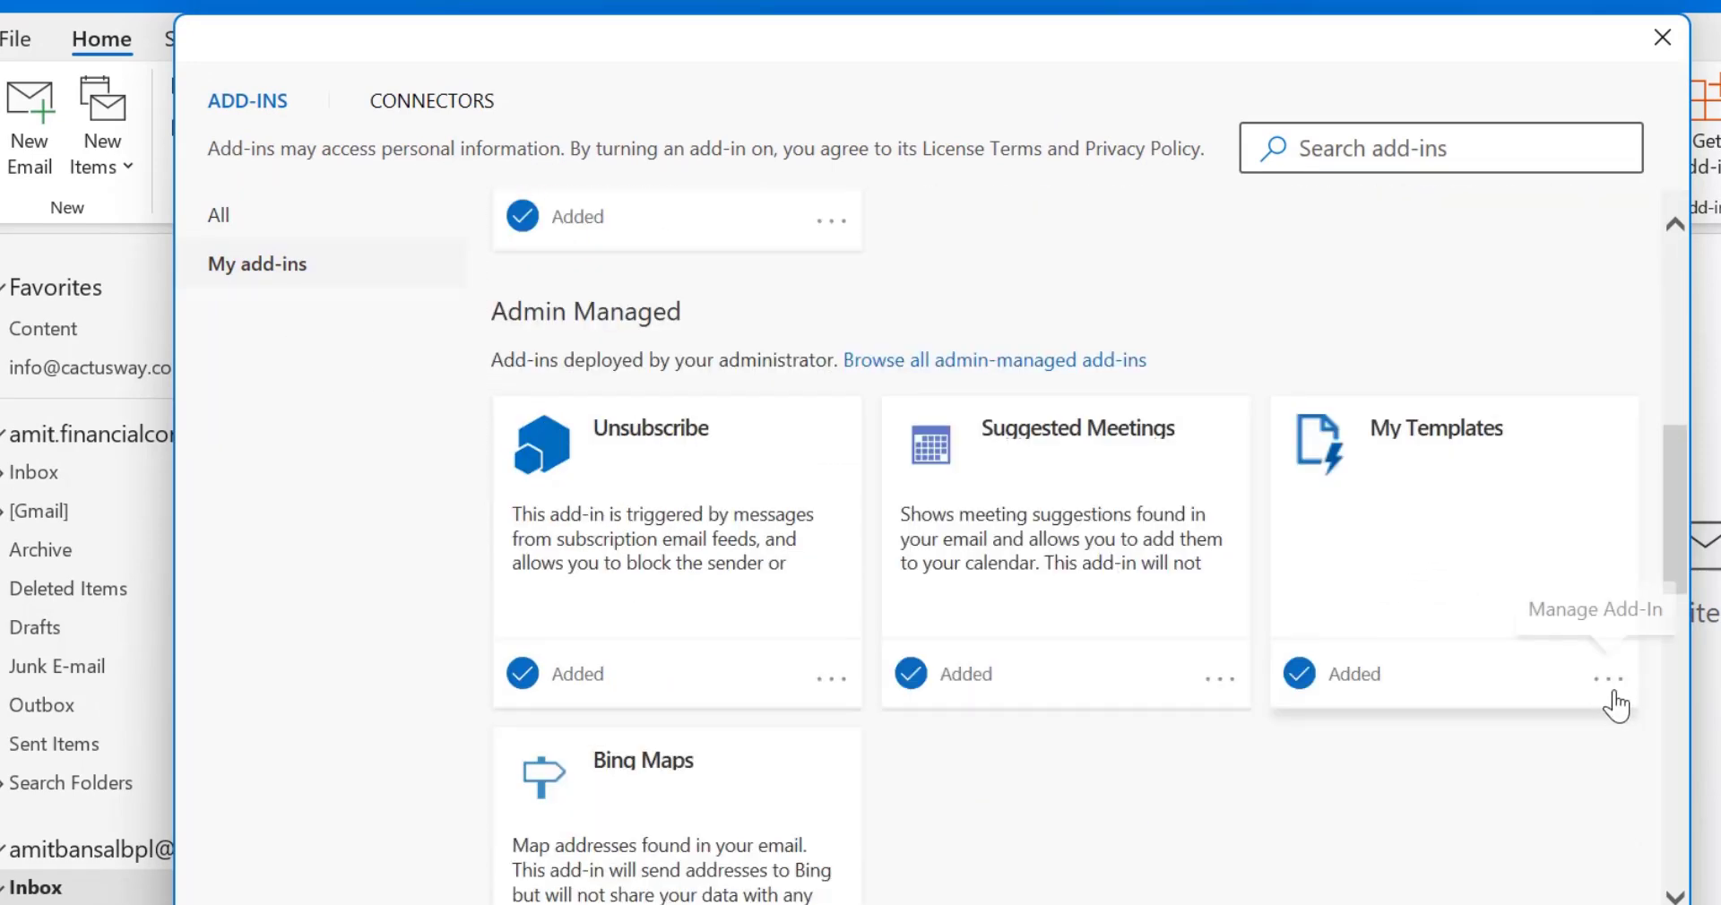
left_click(1608, 679)
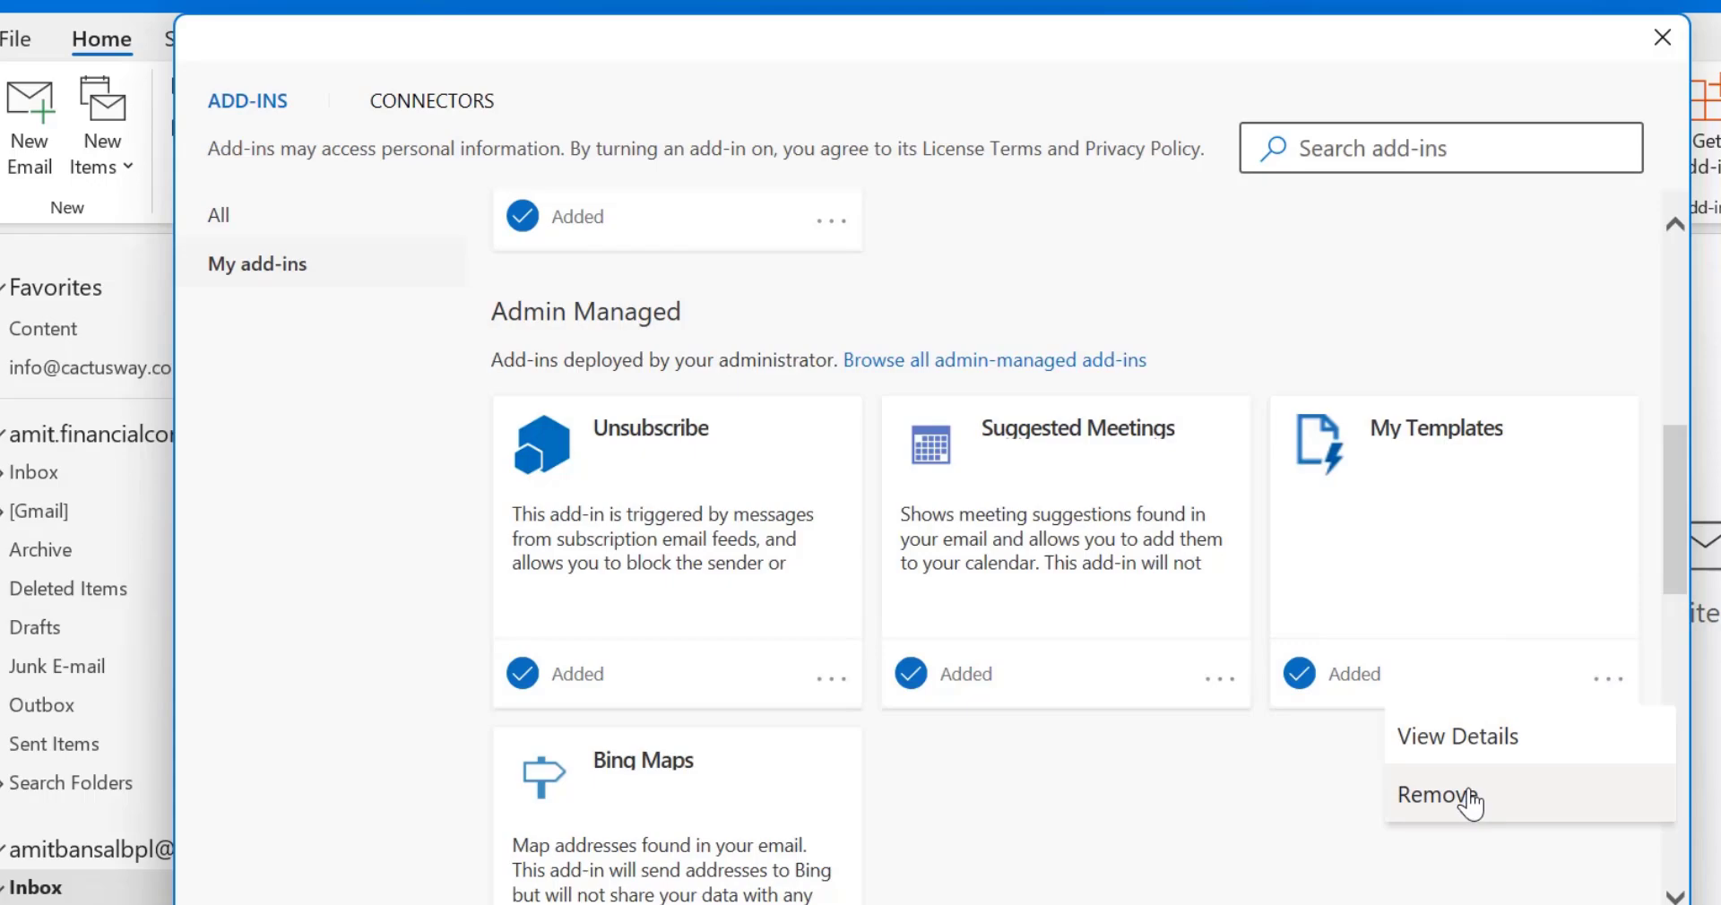
left_click(1457, 735)
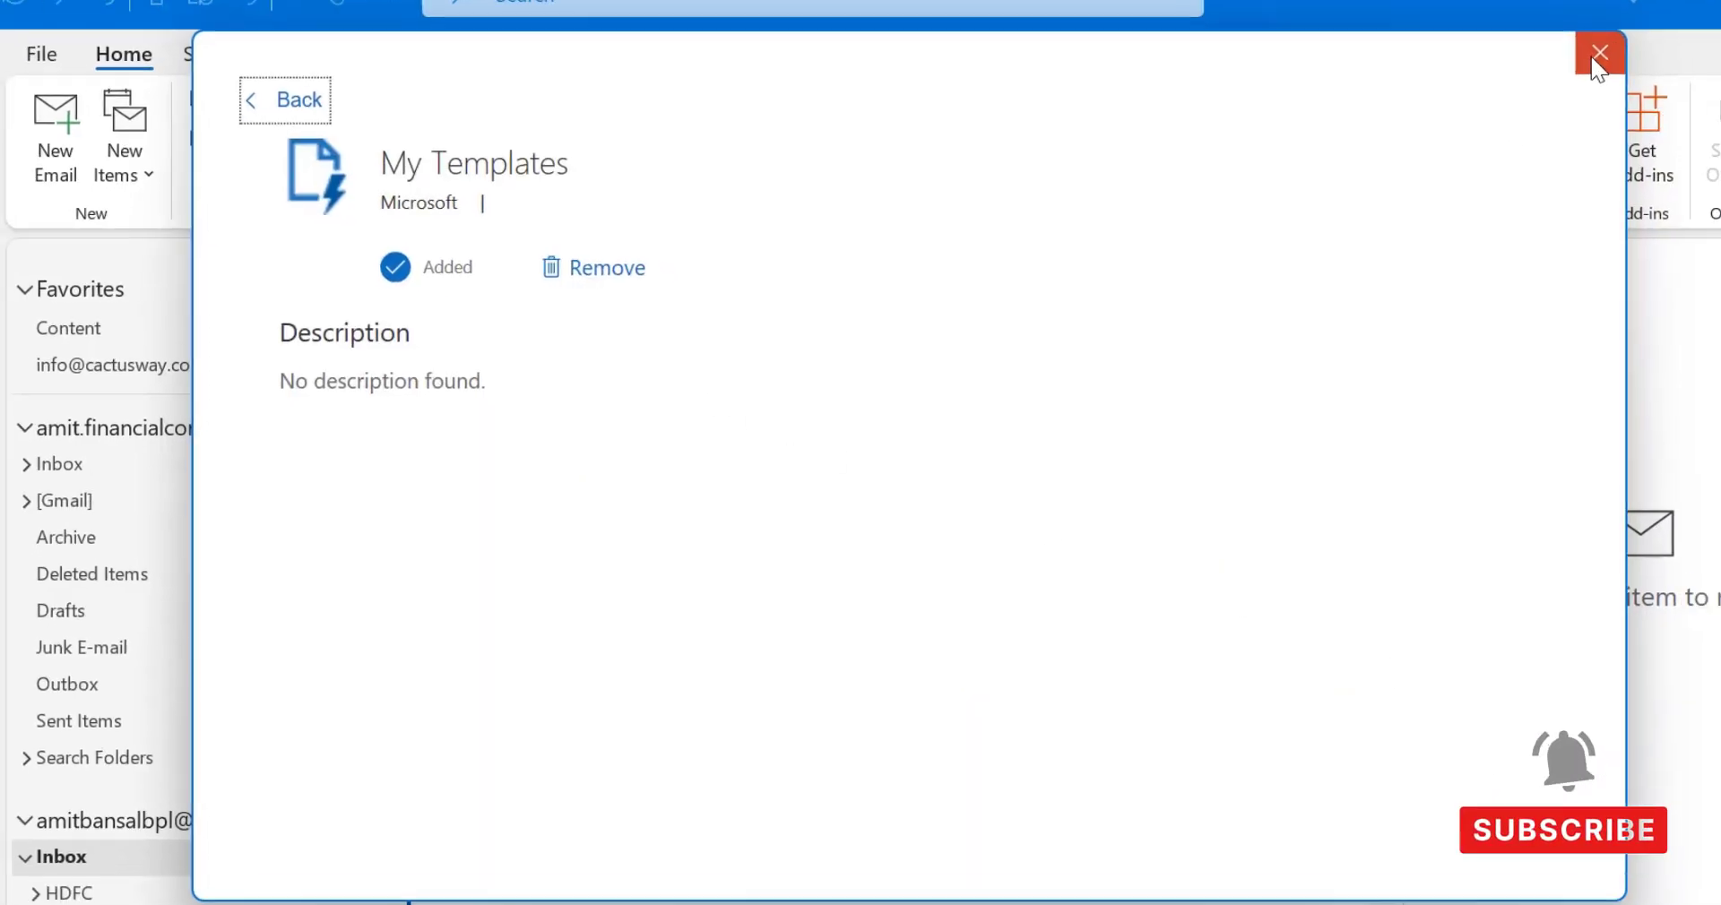
left_click(1599, 52)
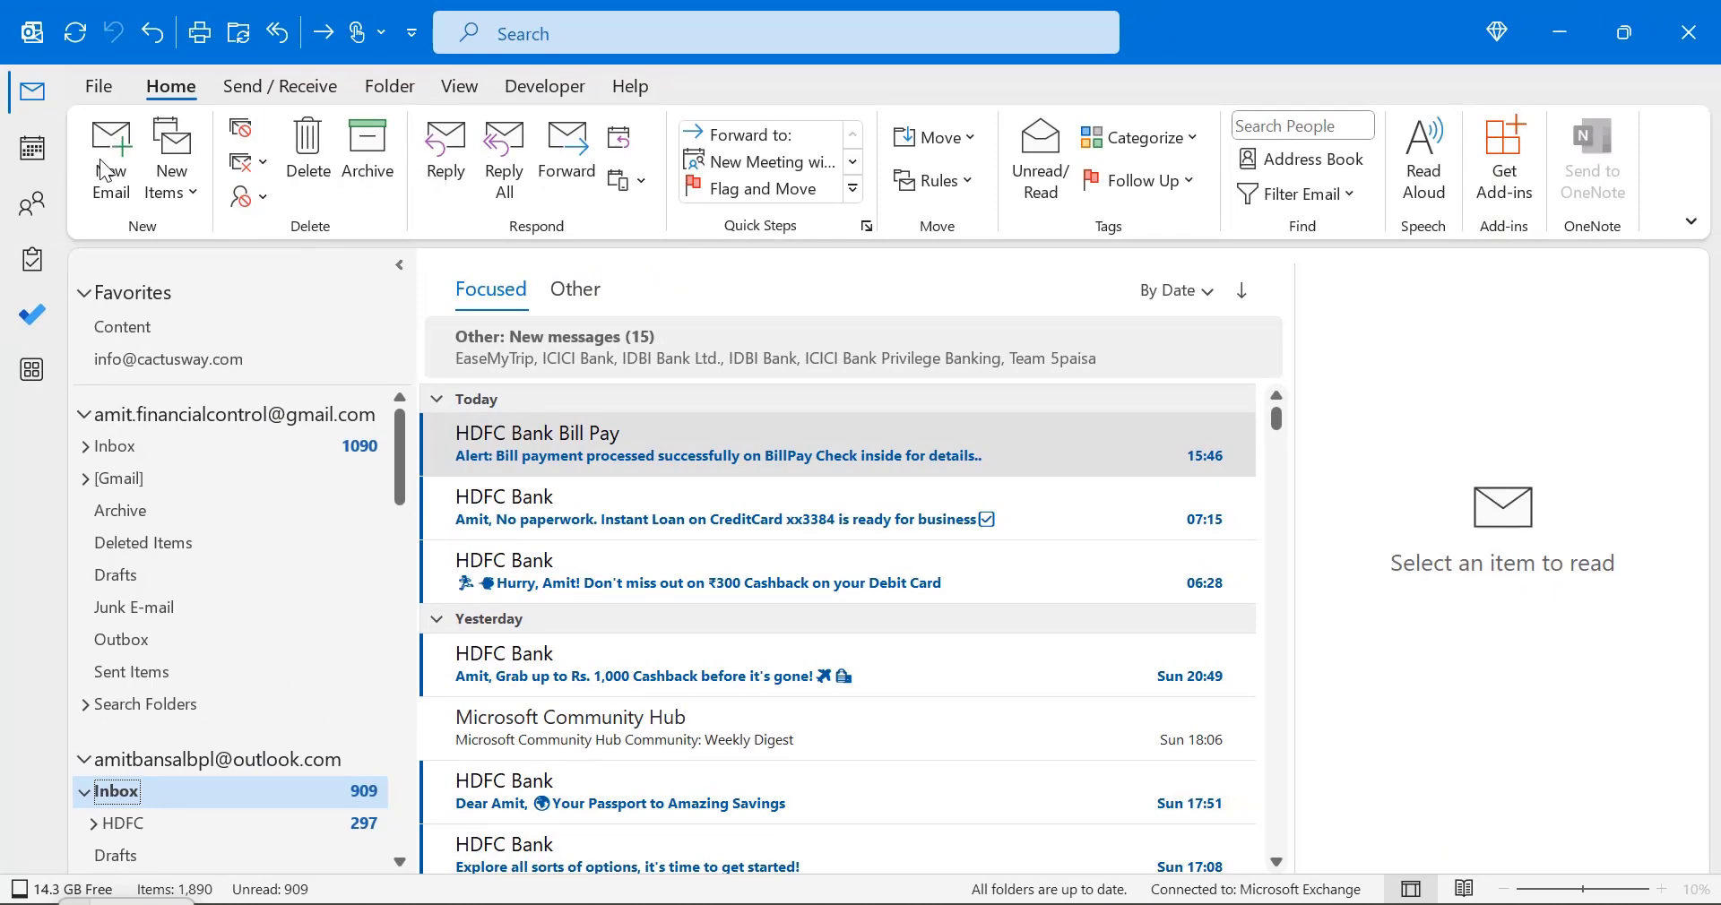
Start a new email and show the My Templates pane with its three templates.
left_click(109, 160)
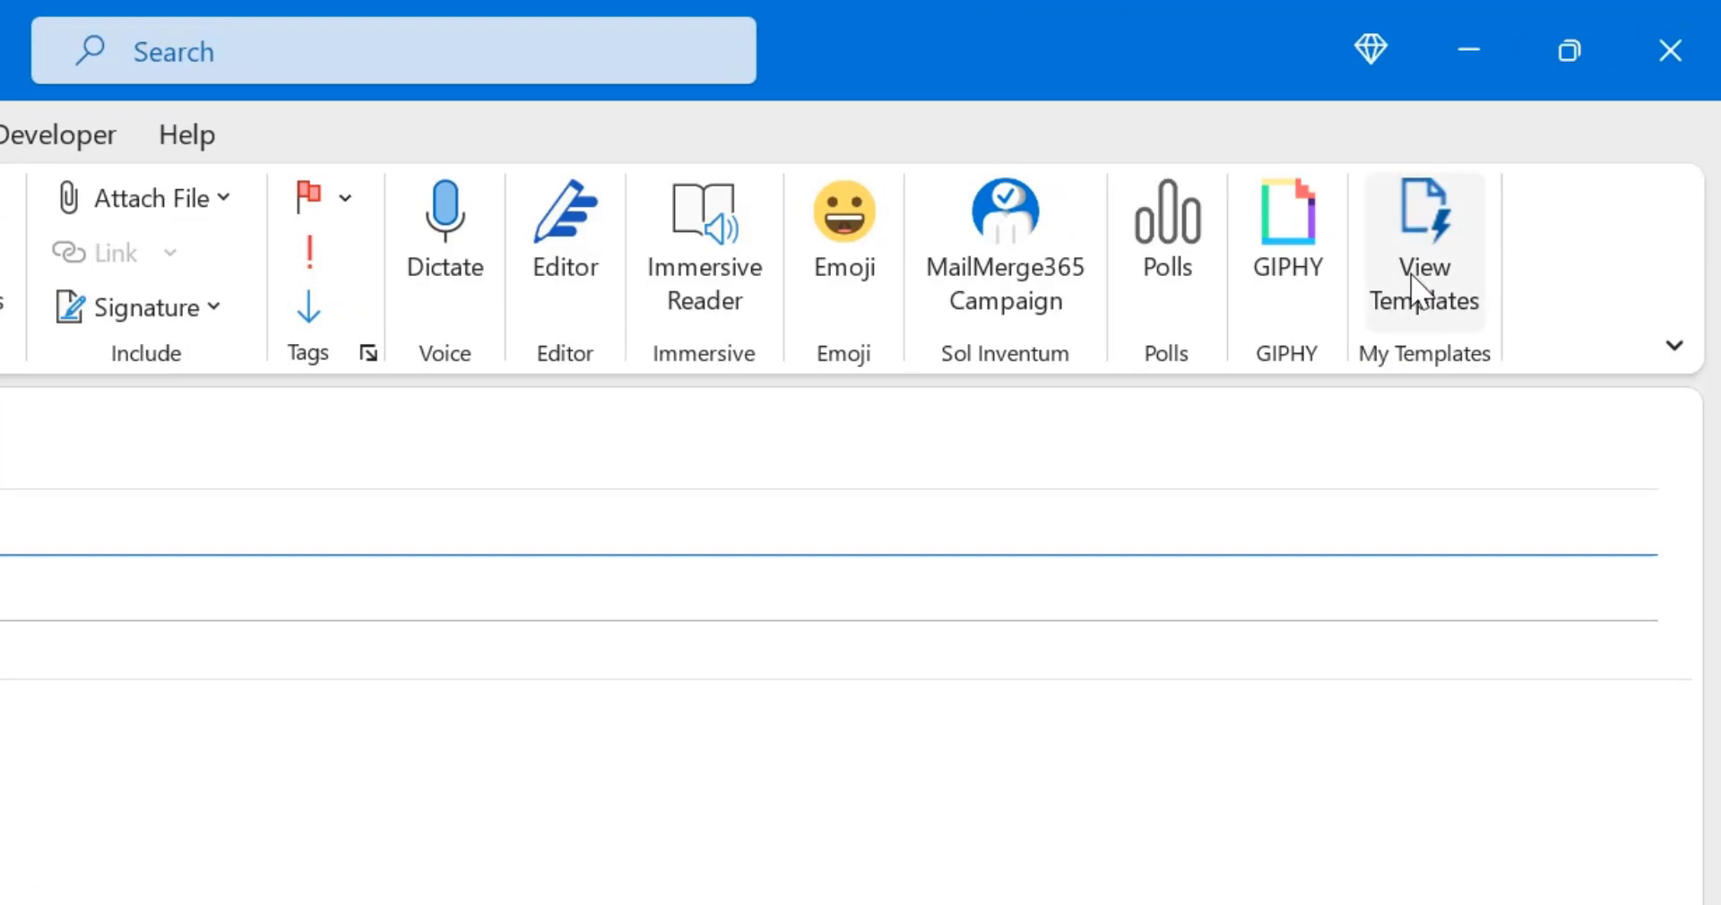
mouse_move(1424, 253)
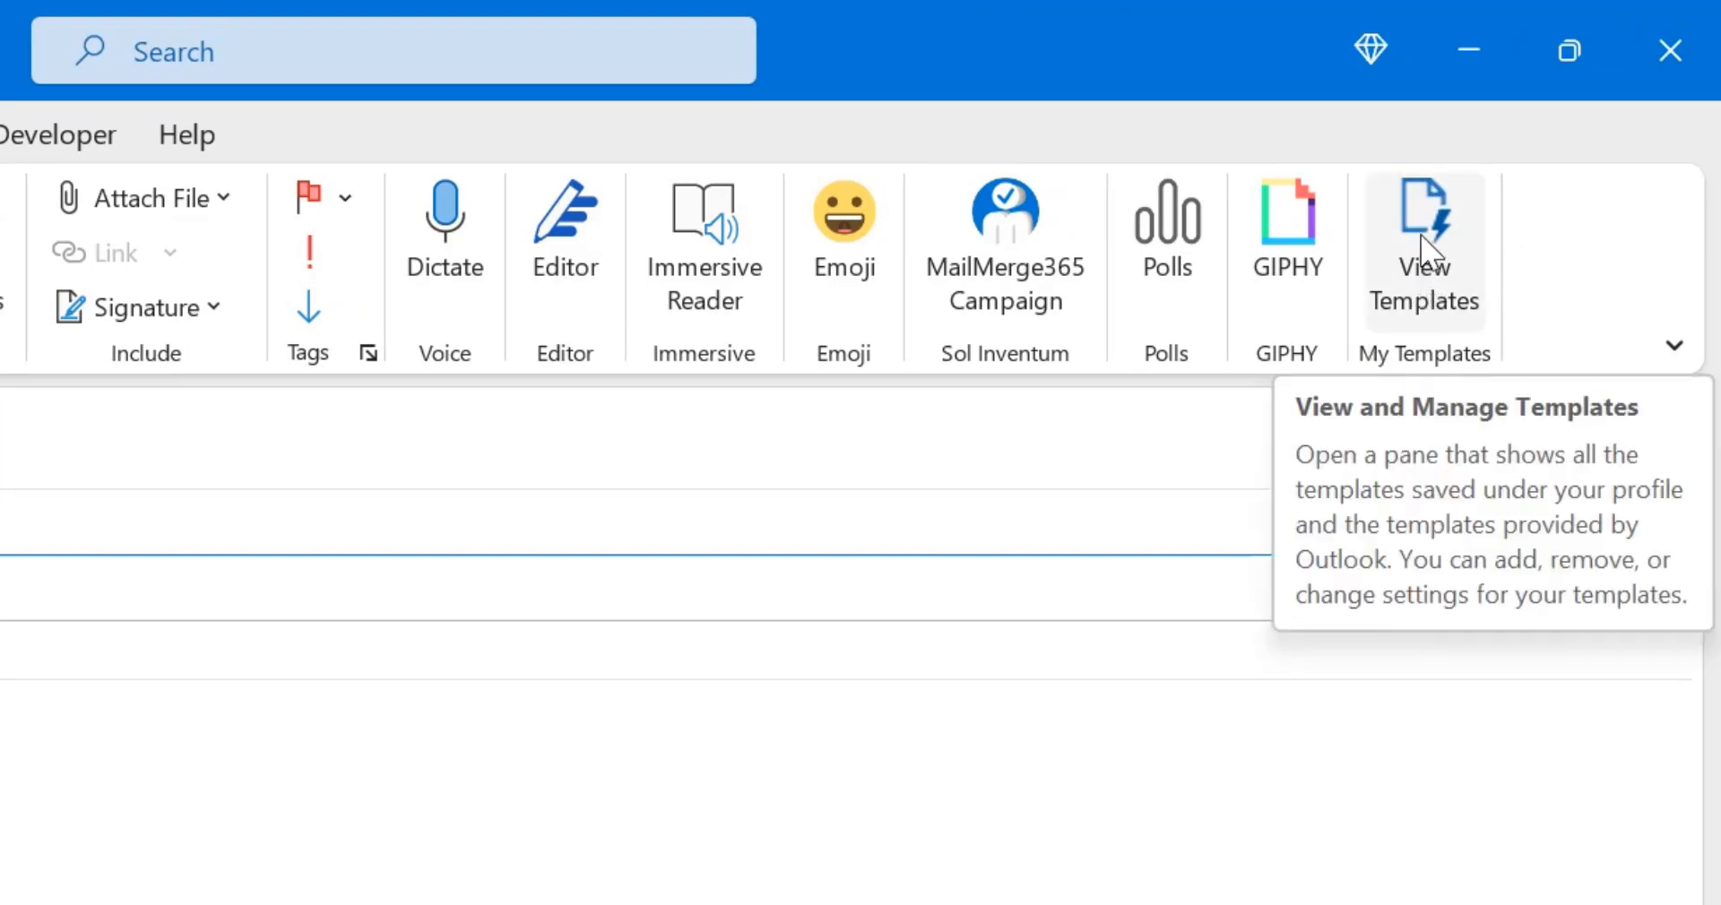
left_click(1423, 249)
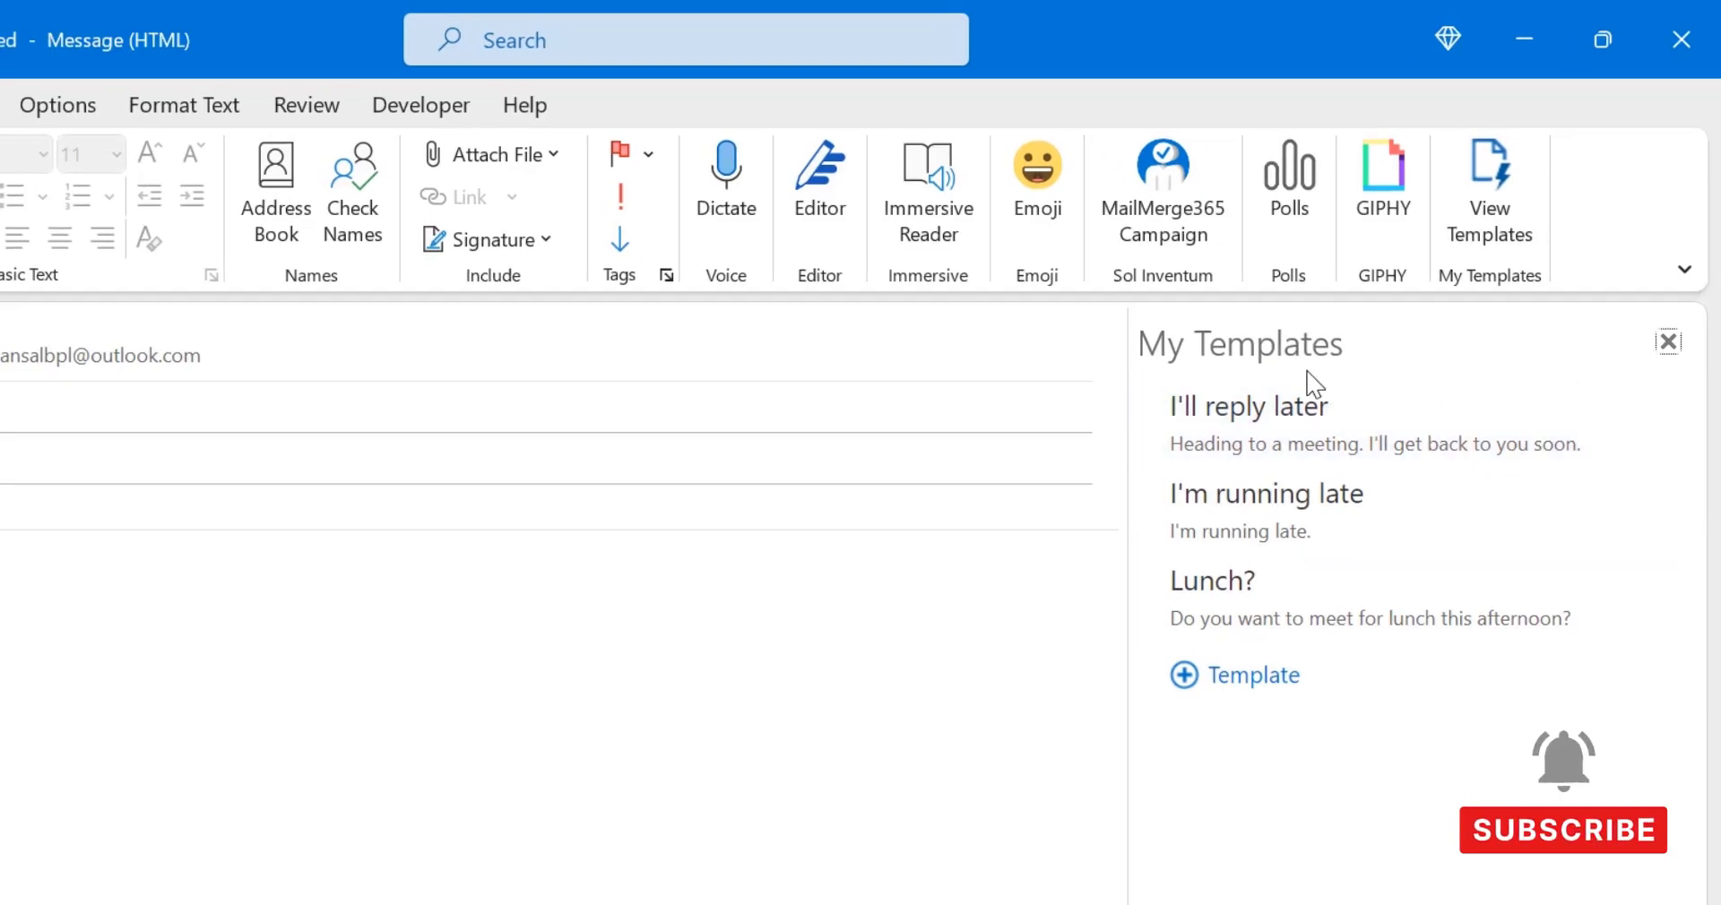
mouse_move(1279, 510)
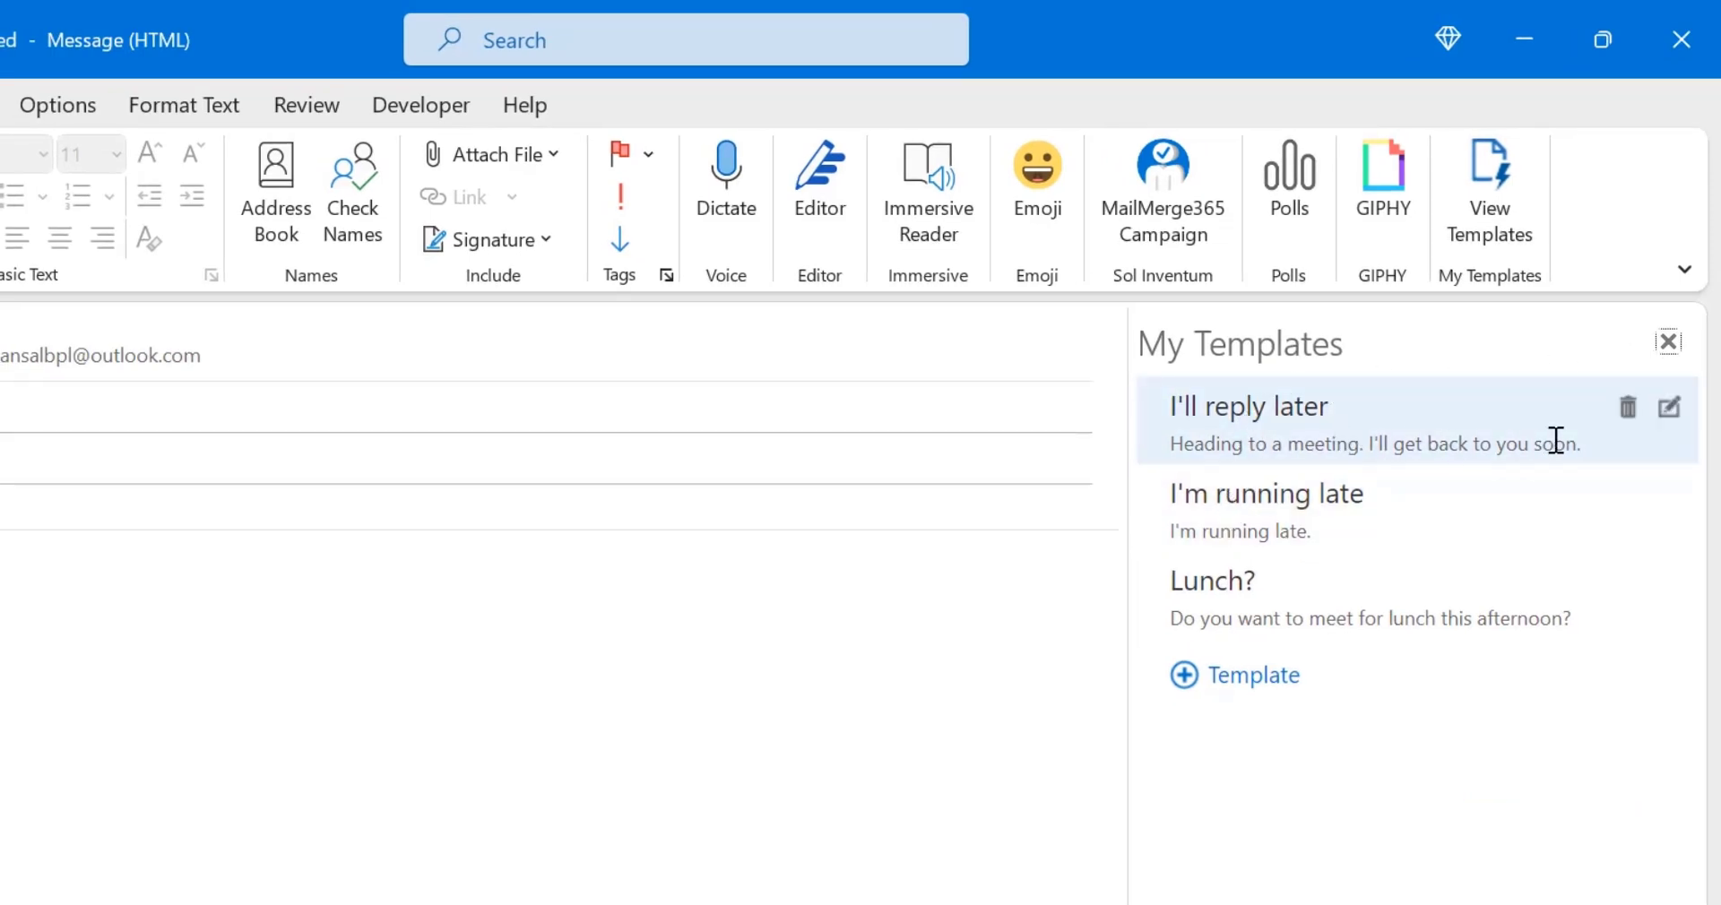
mouse_move(1670, 421)
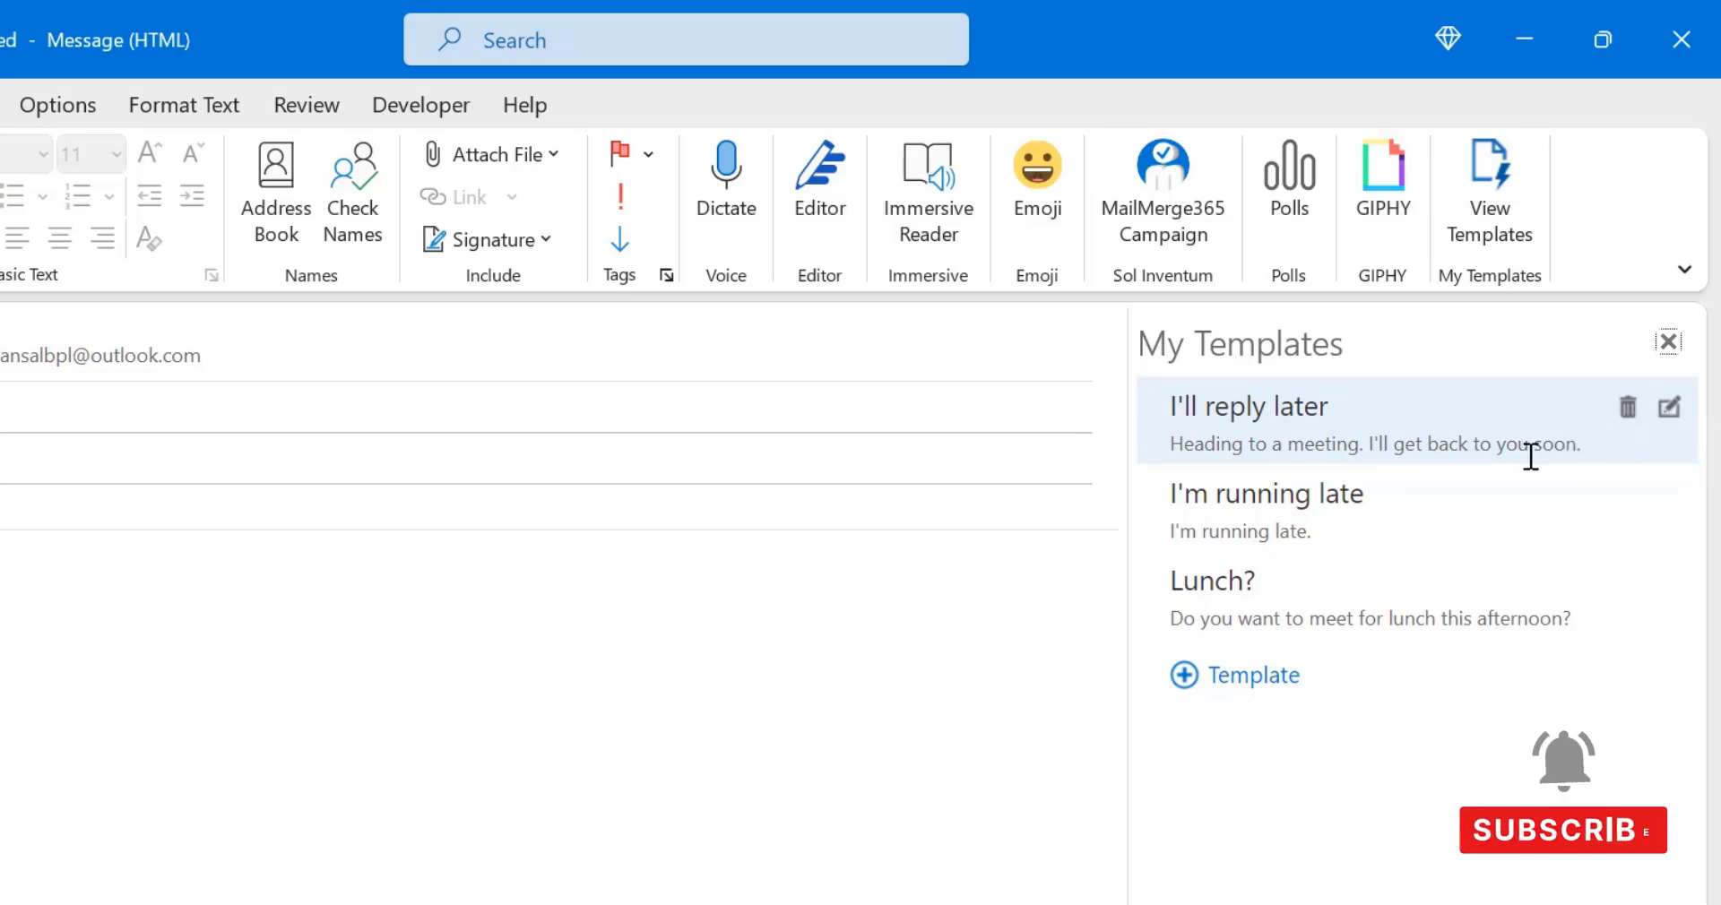
mouse_move(1194, 694)
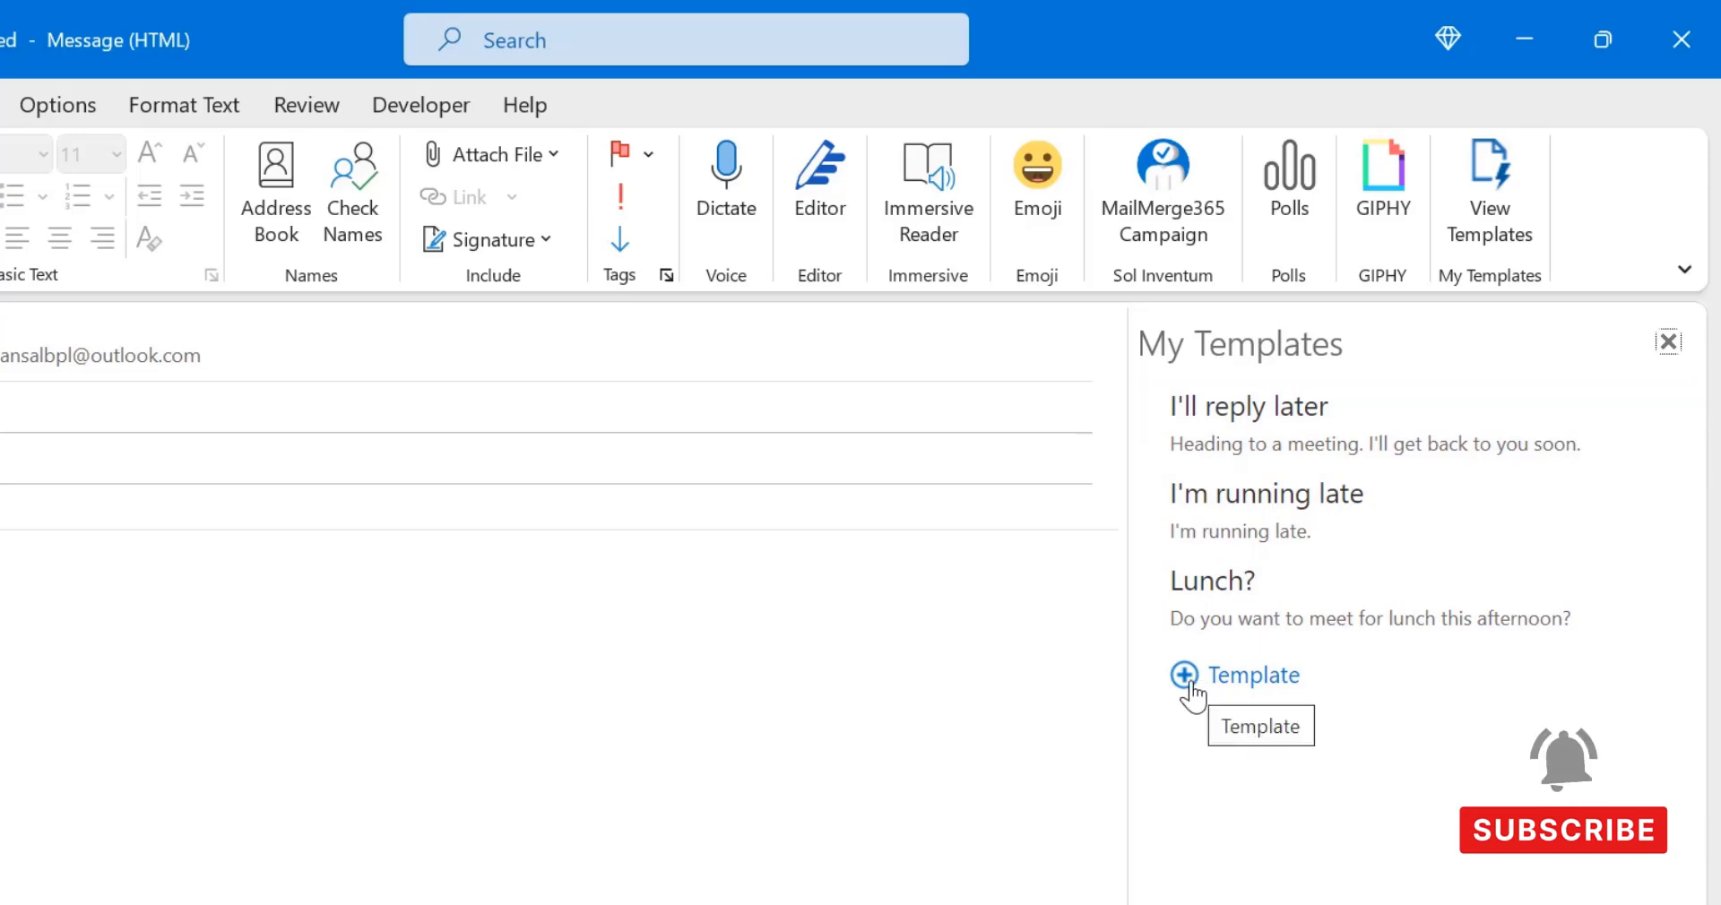
Add a My Templates entry titled 'Meeting' holding the pasted invitation text.
left_click(1234, 675)
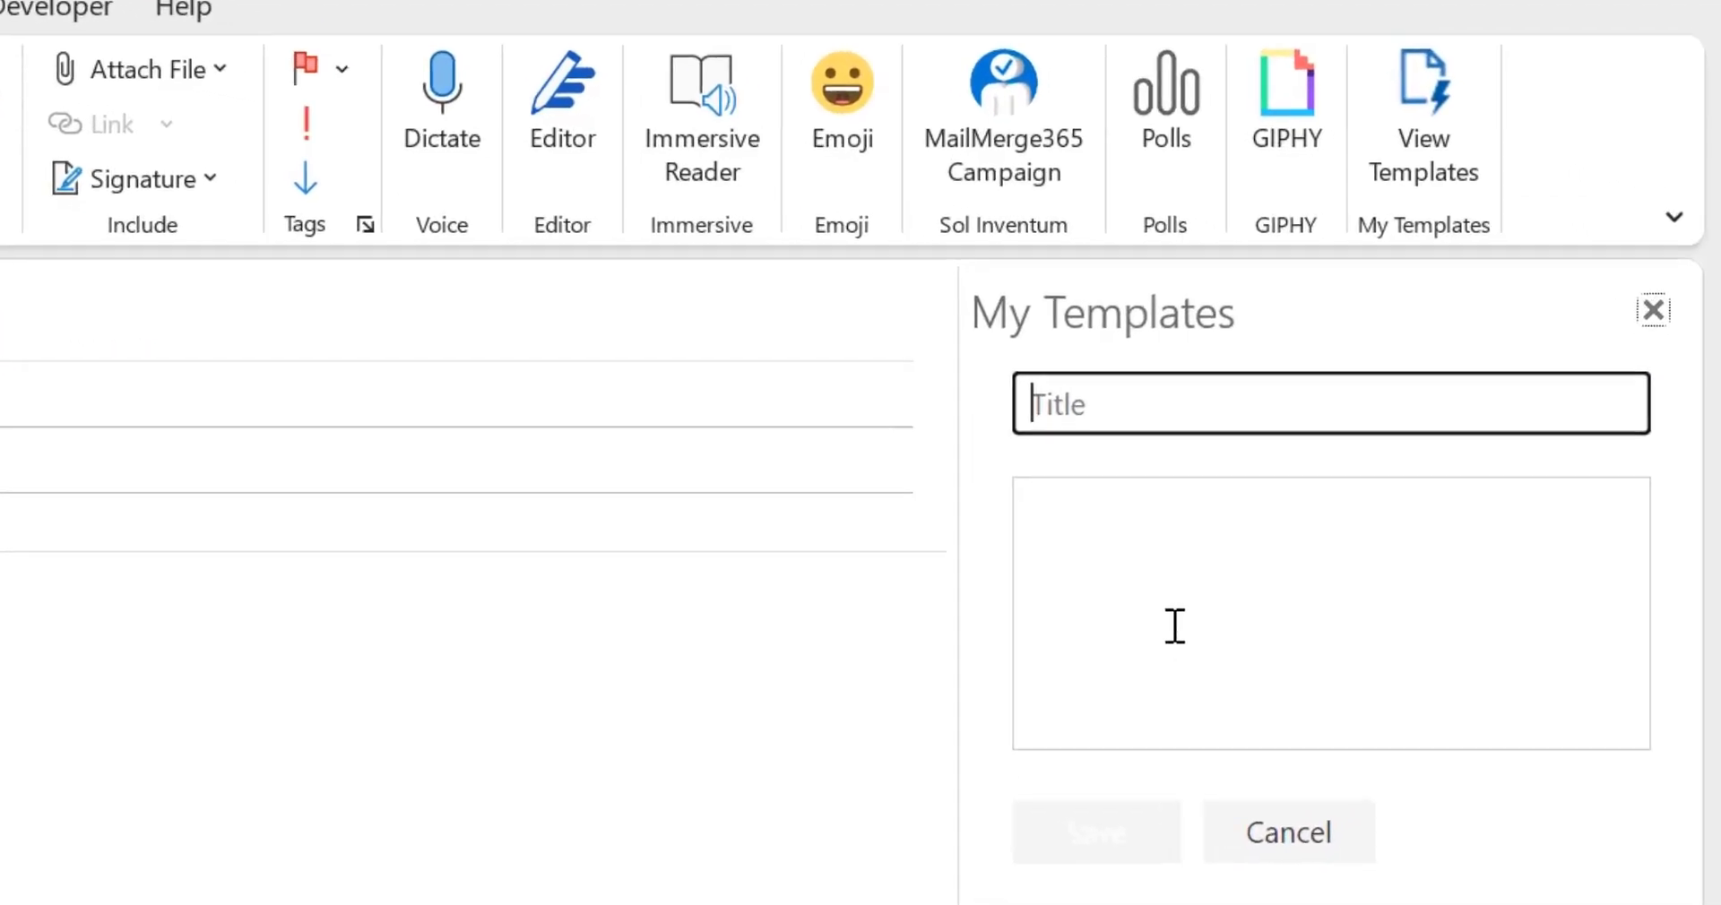
mouse_move(1169, 464)
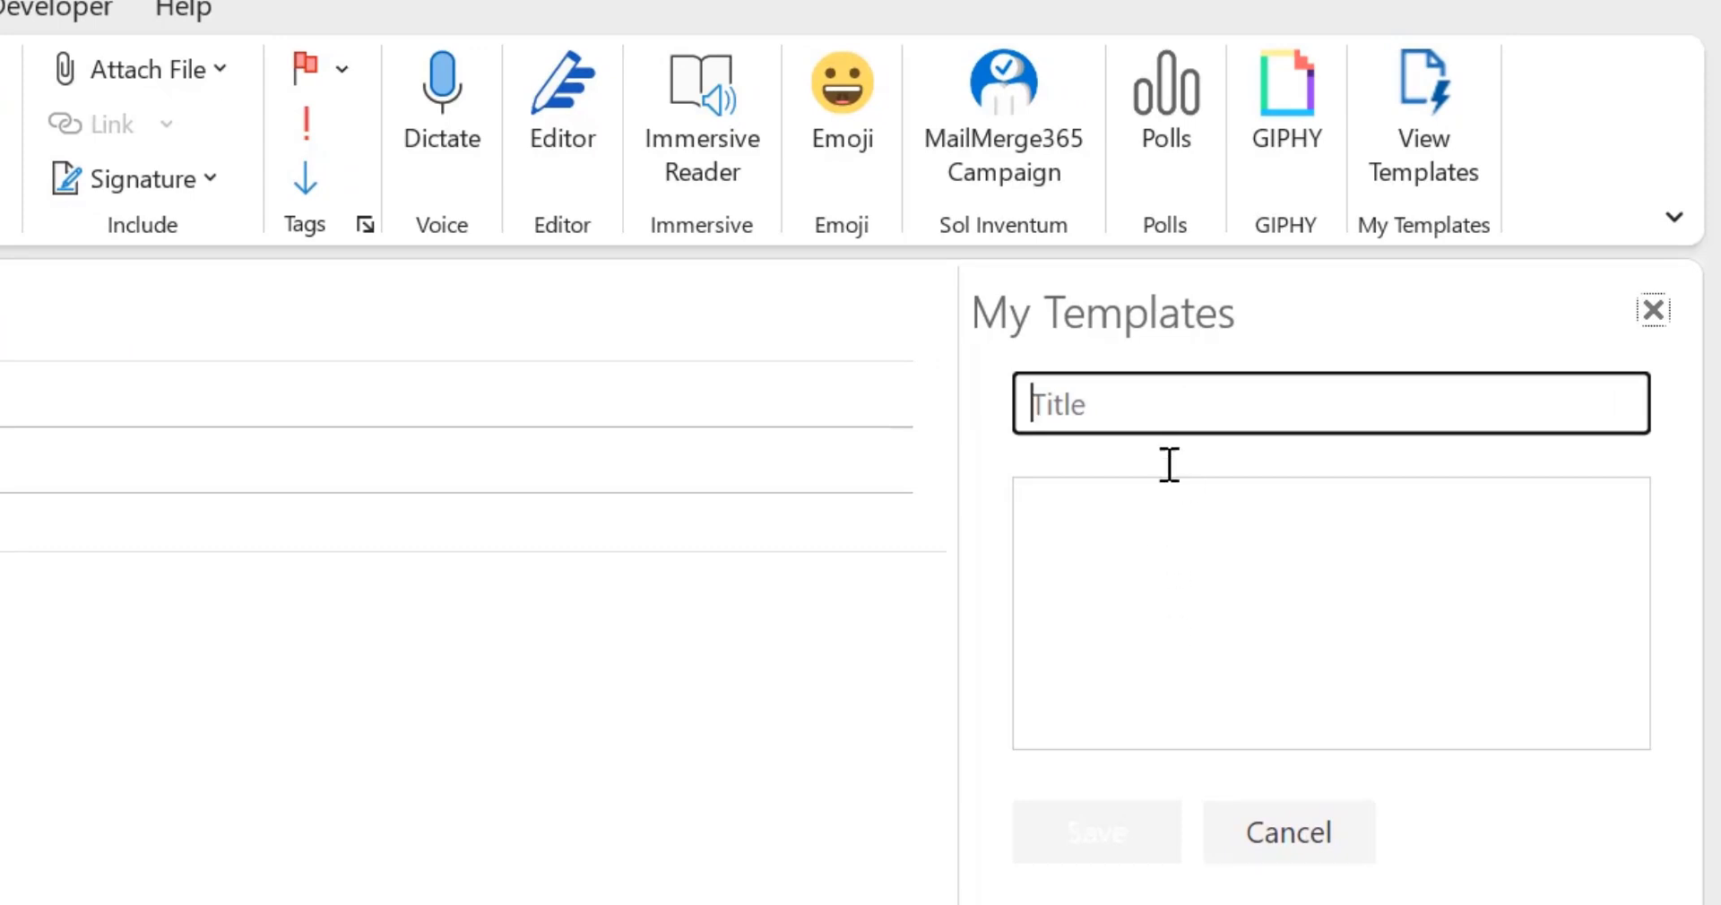
left_click(1329, 611)
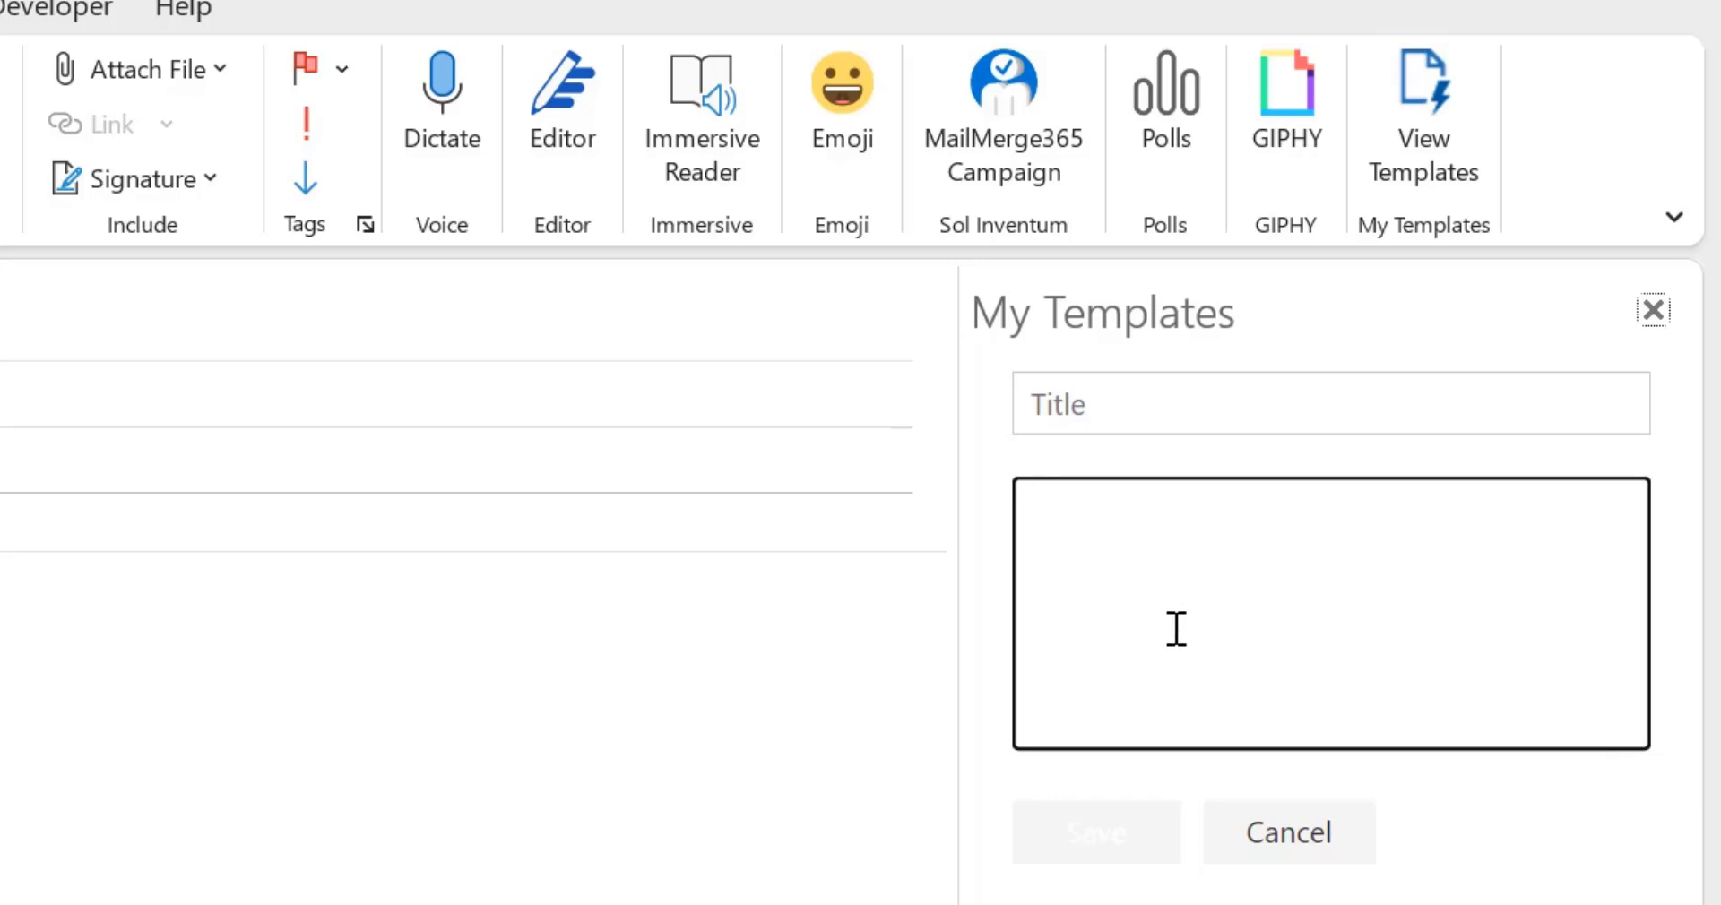
mouse_move(1184, 640)
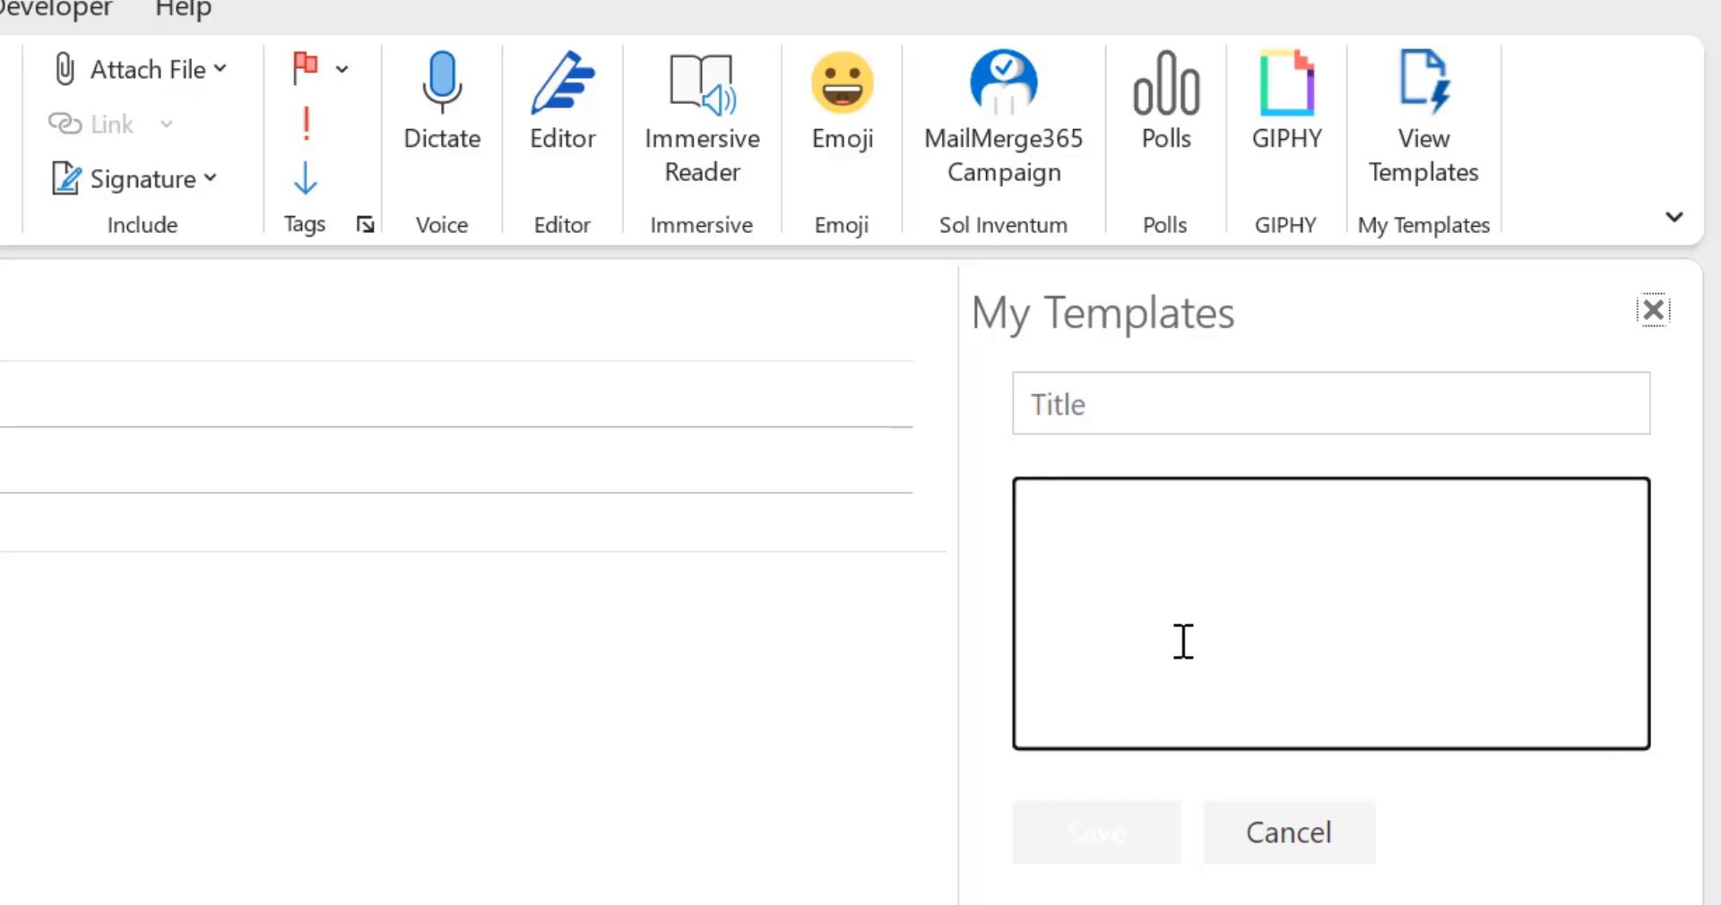
left_click(1316, 614)
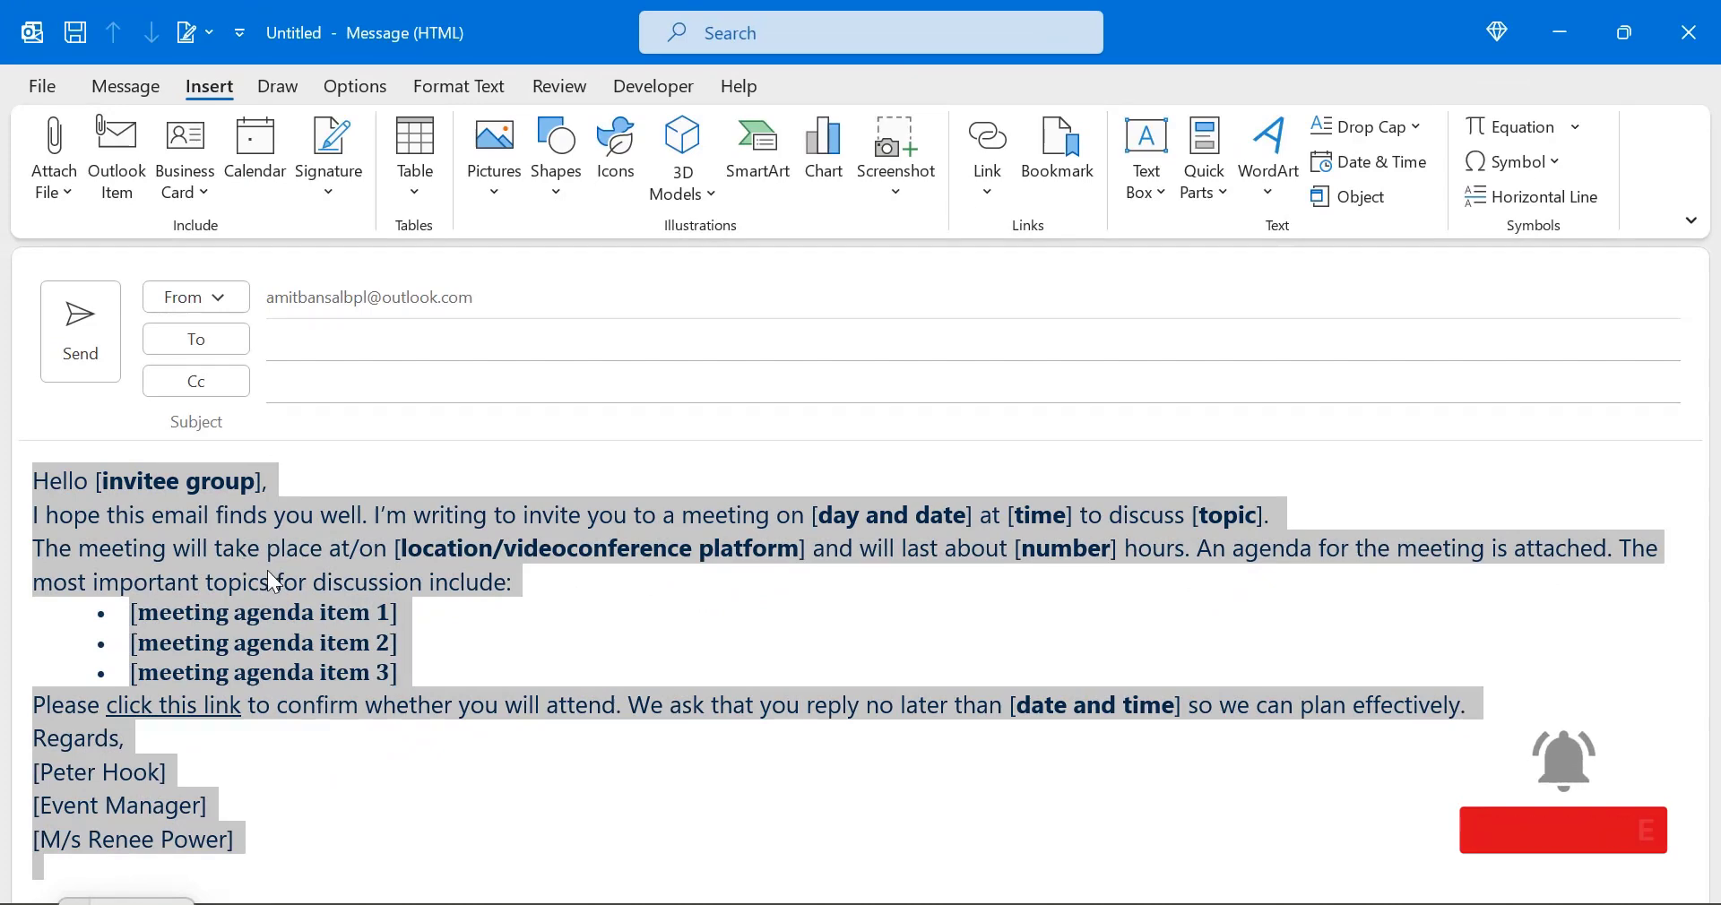
left_click(1399, 44)
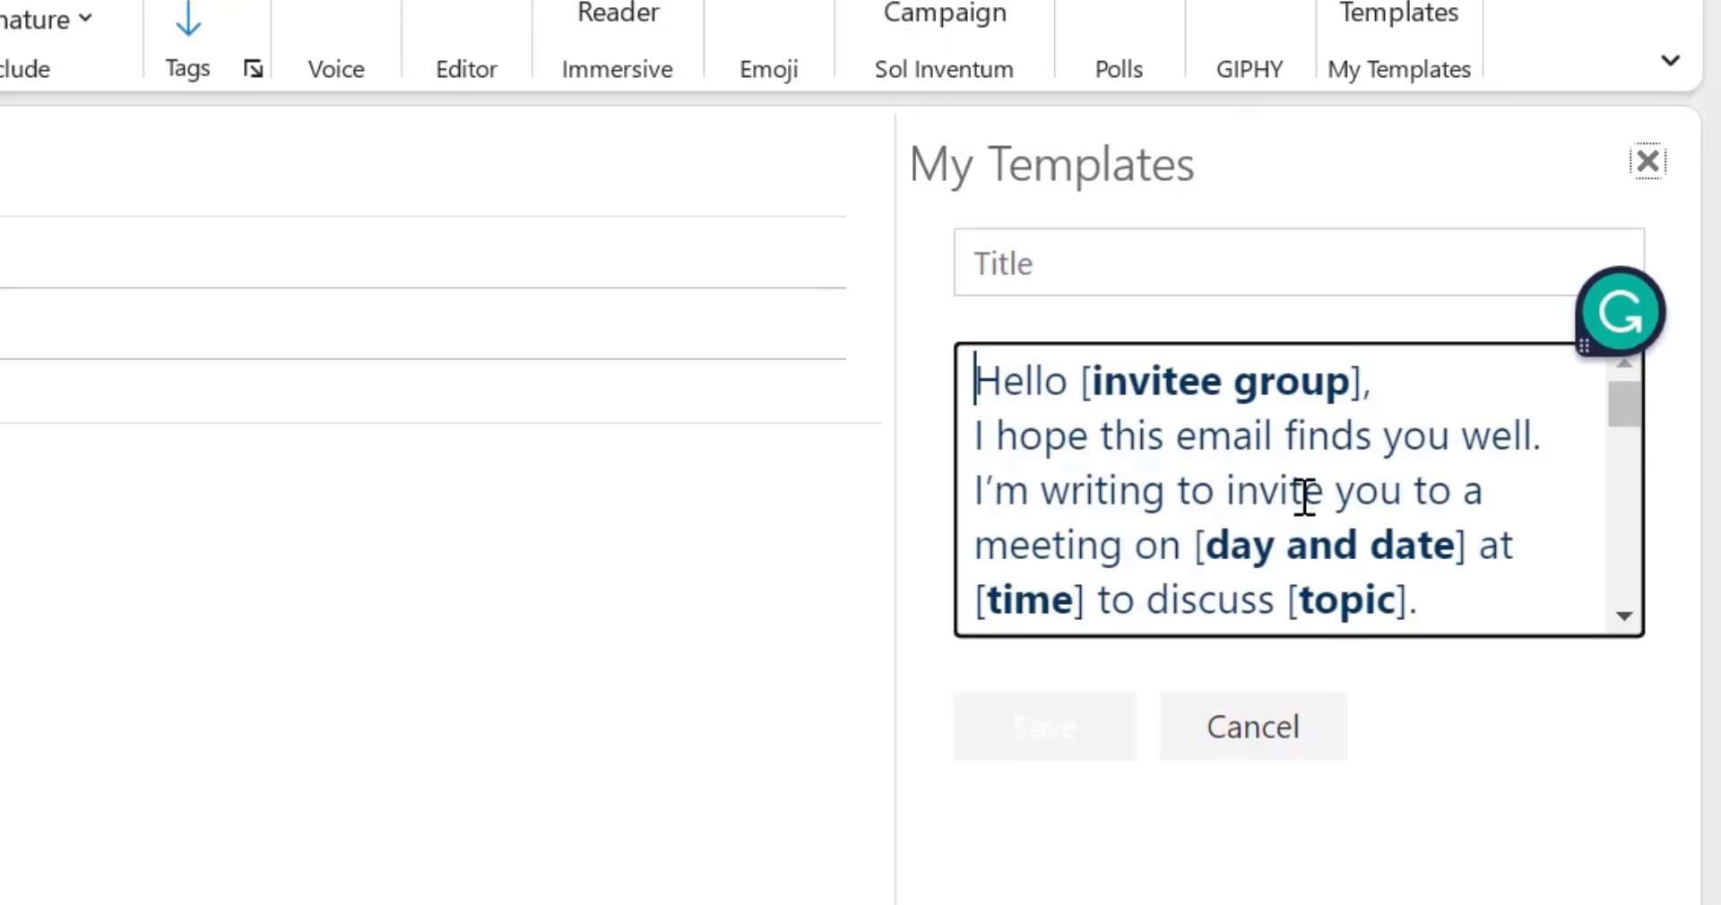
scroll("down", 3)
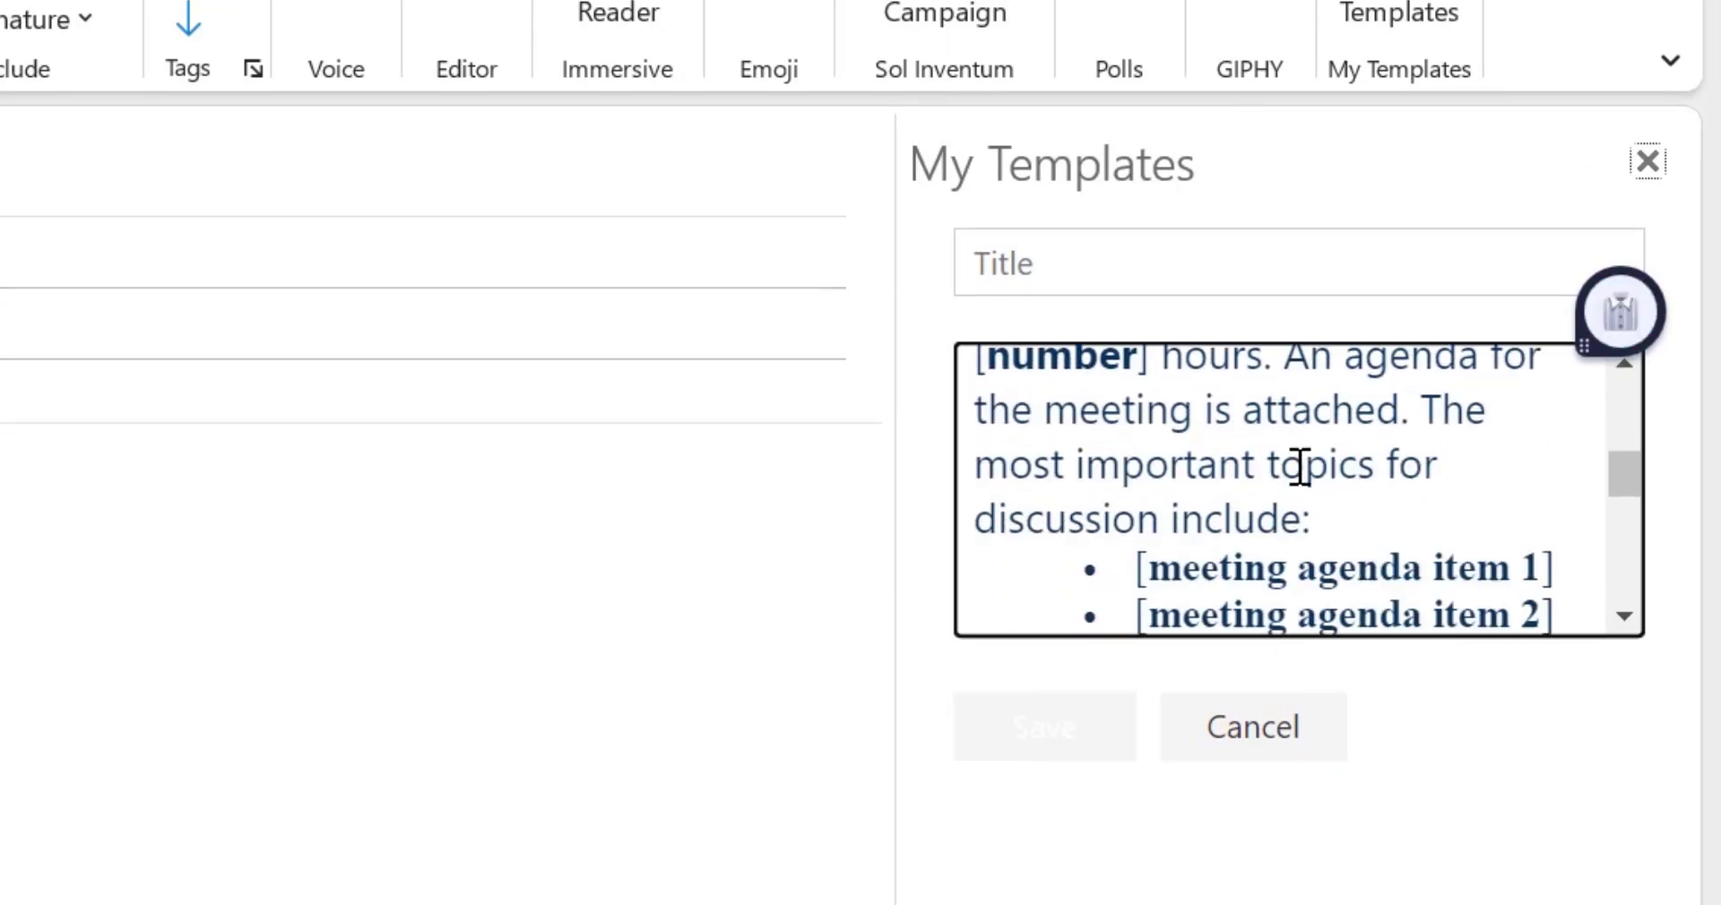
scroll("down", 3)
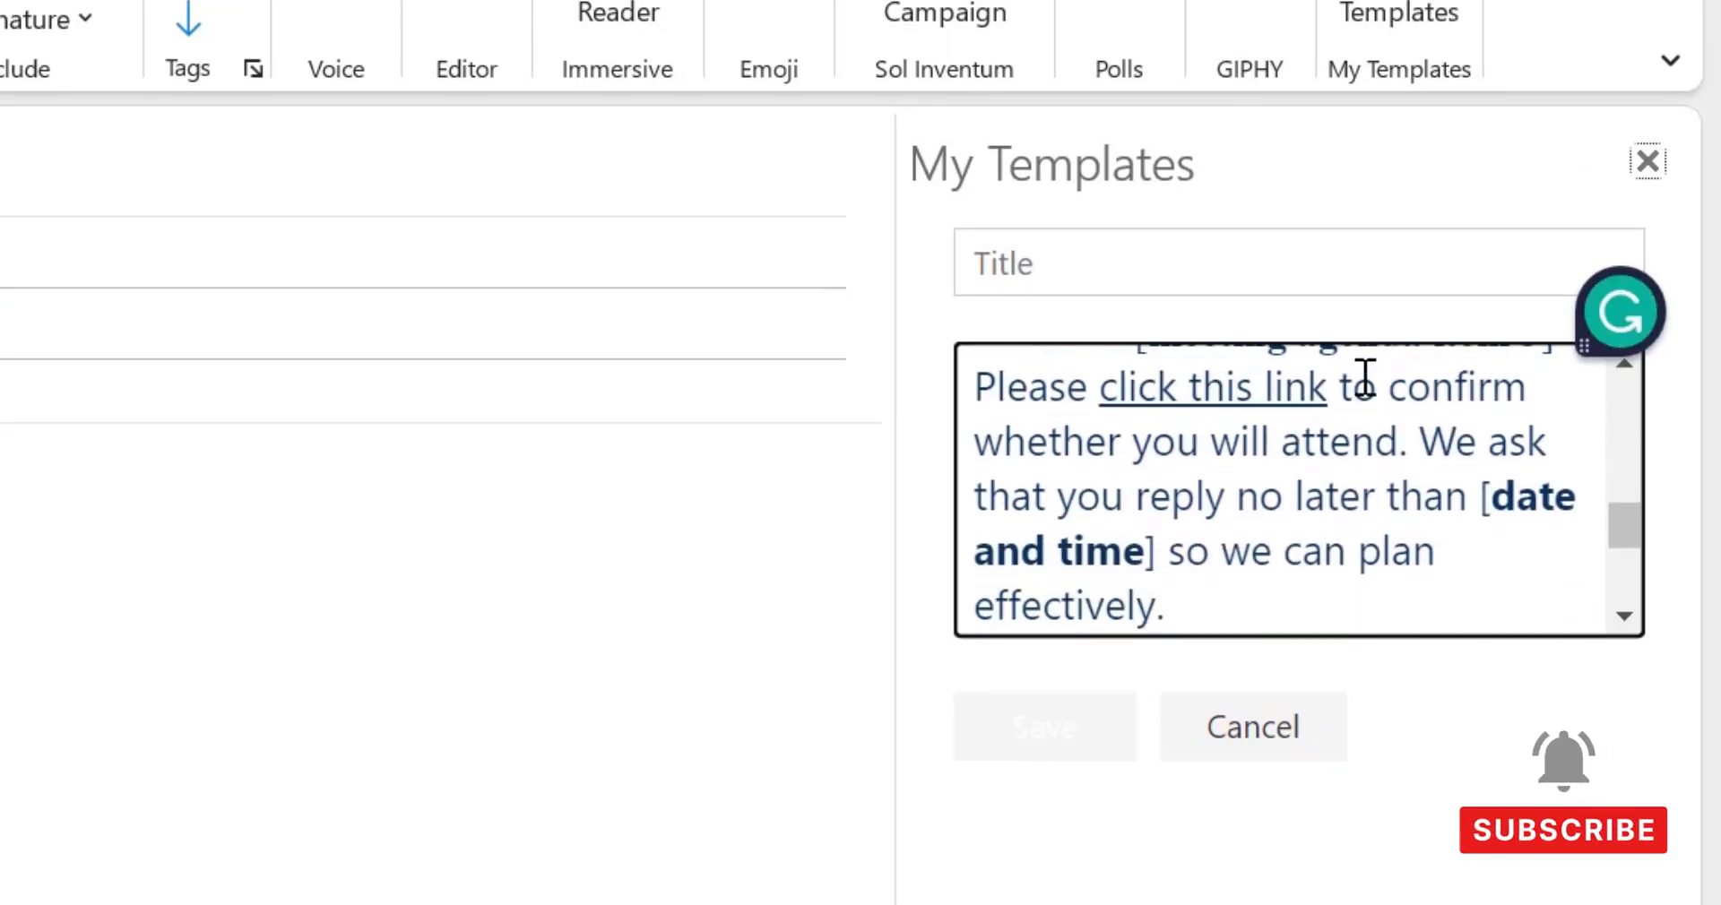
mouse_move(1350, 455)
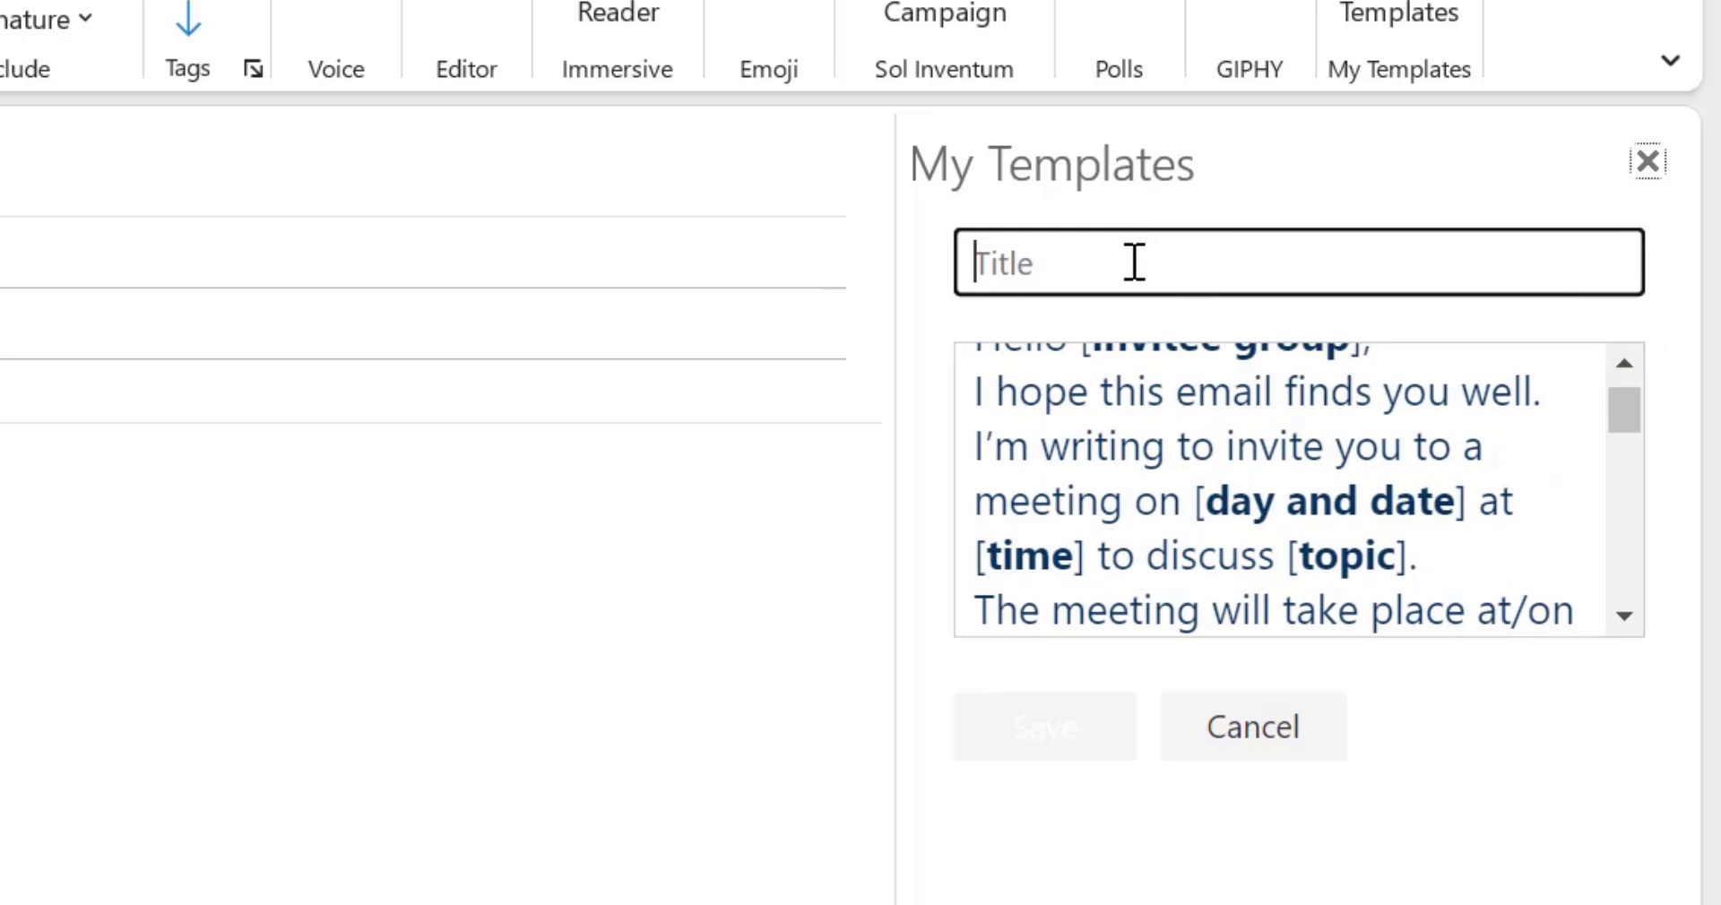
type("Meeting")
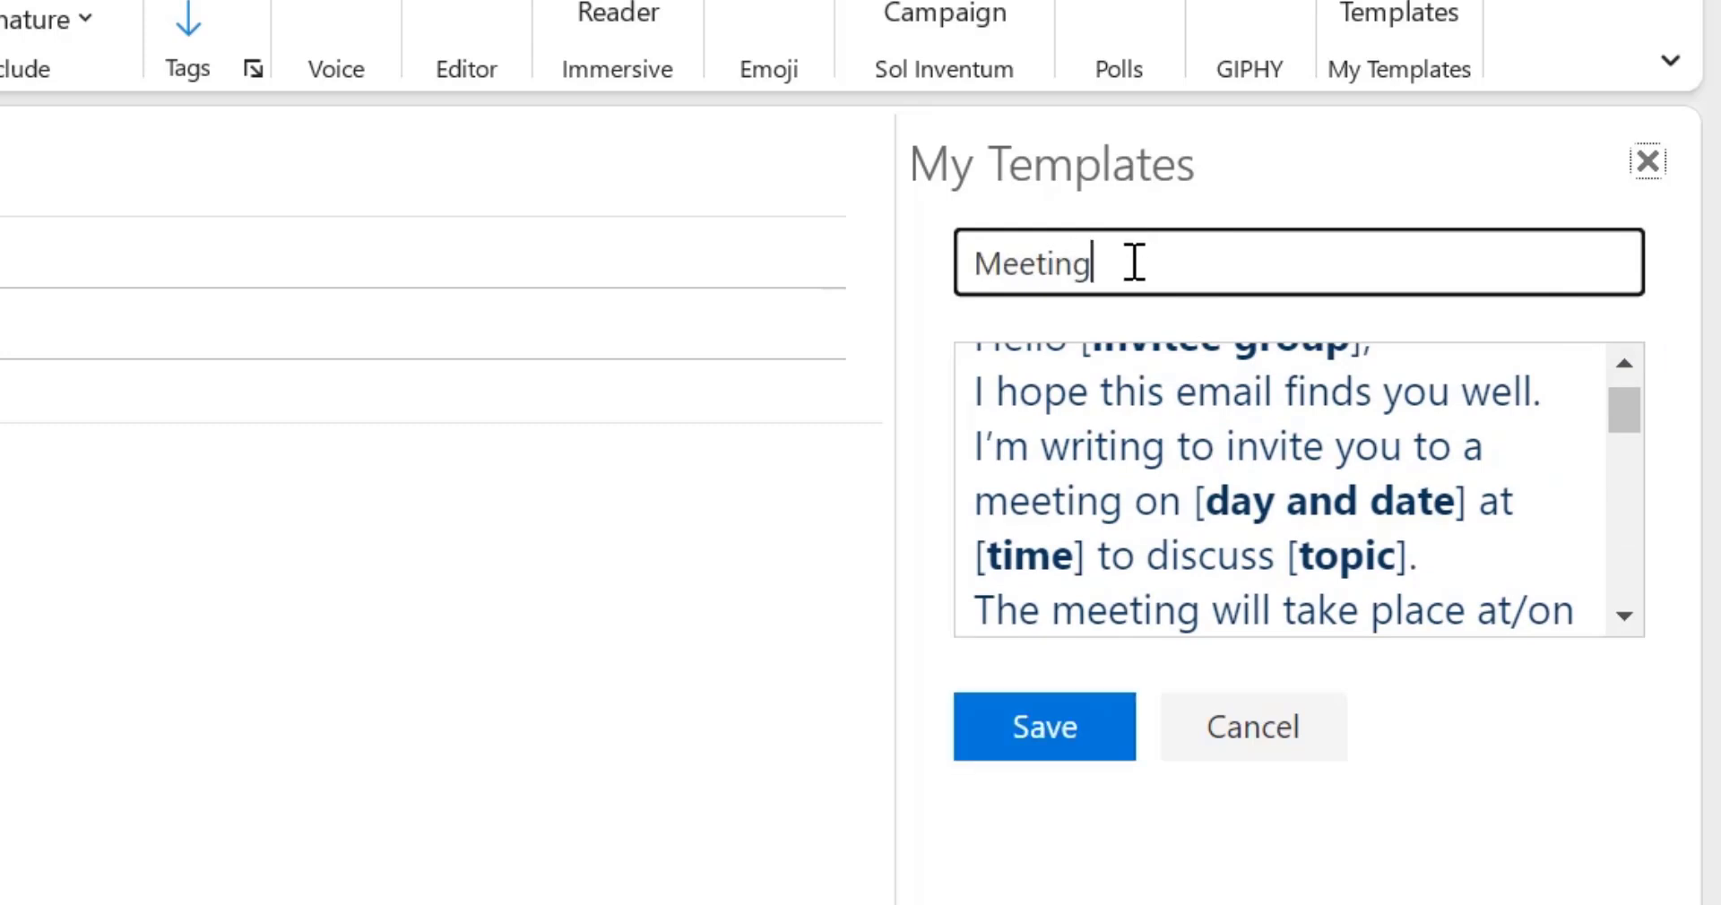
left_click(1042, 726)
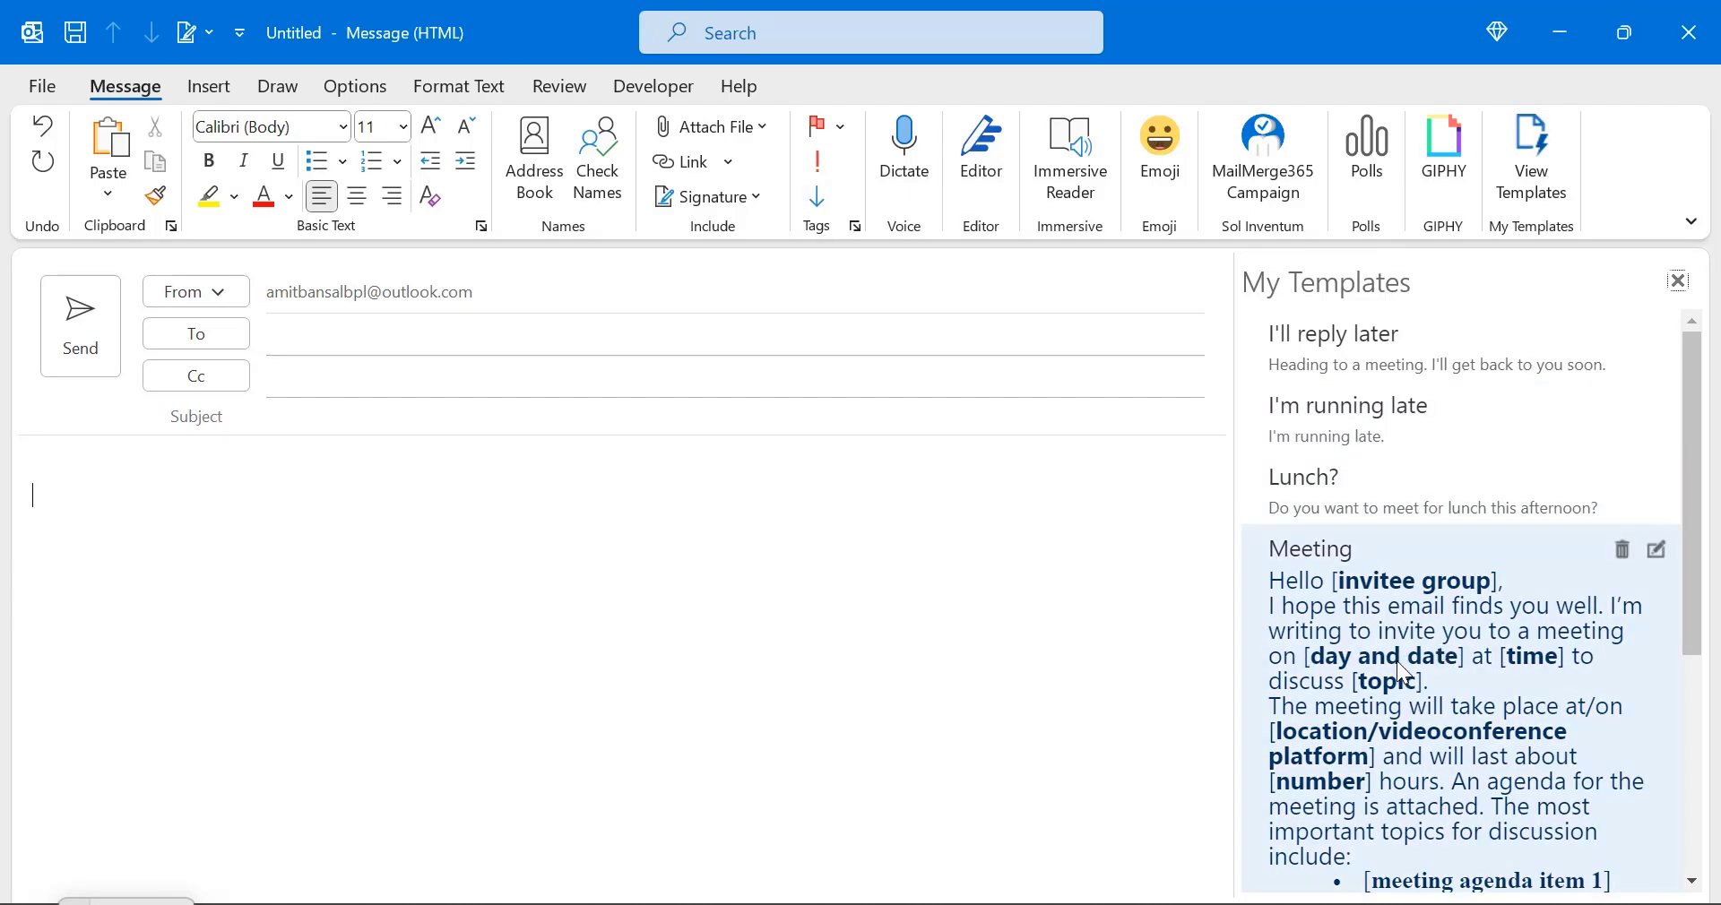
Insert the Meeting template into the message body, review it, and close the message.
left_click(1309, 548)
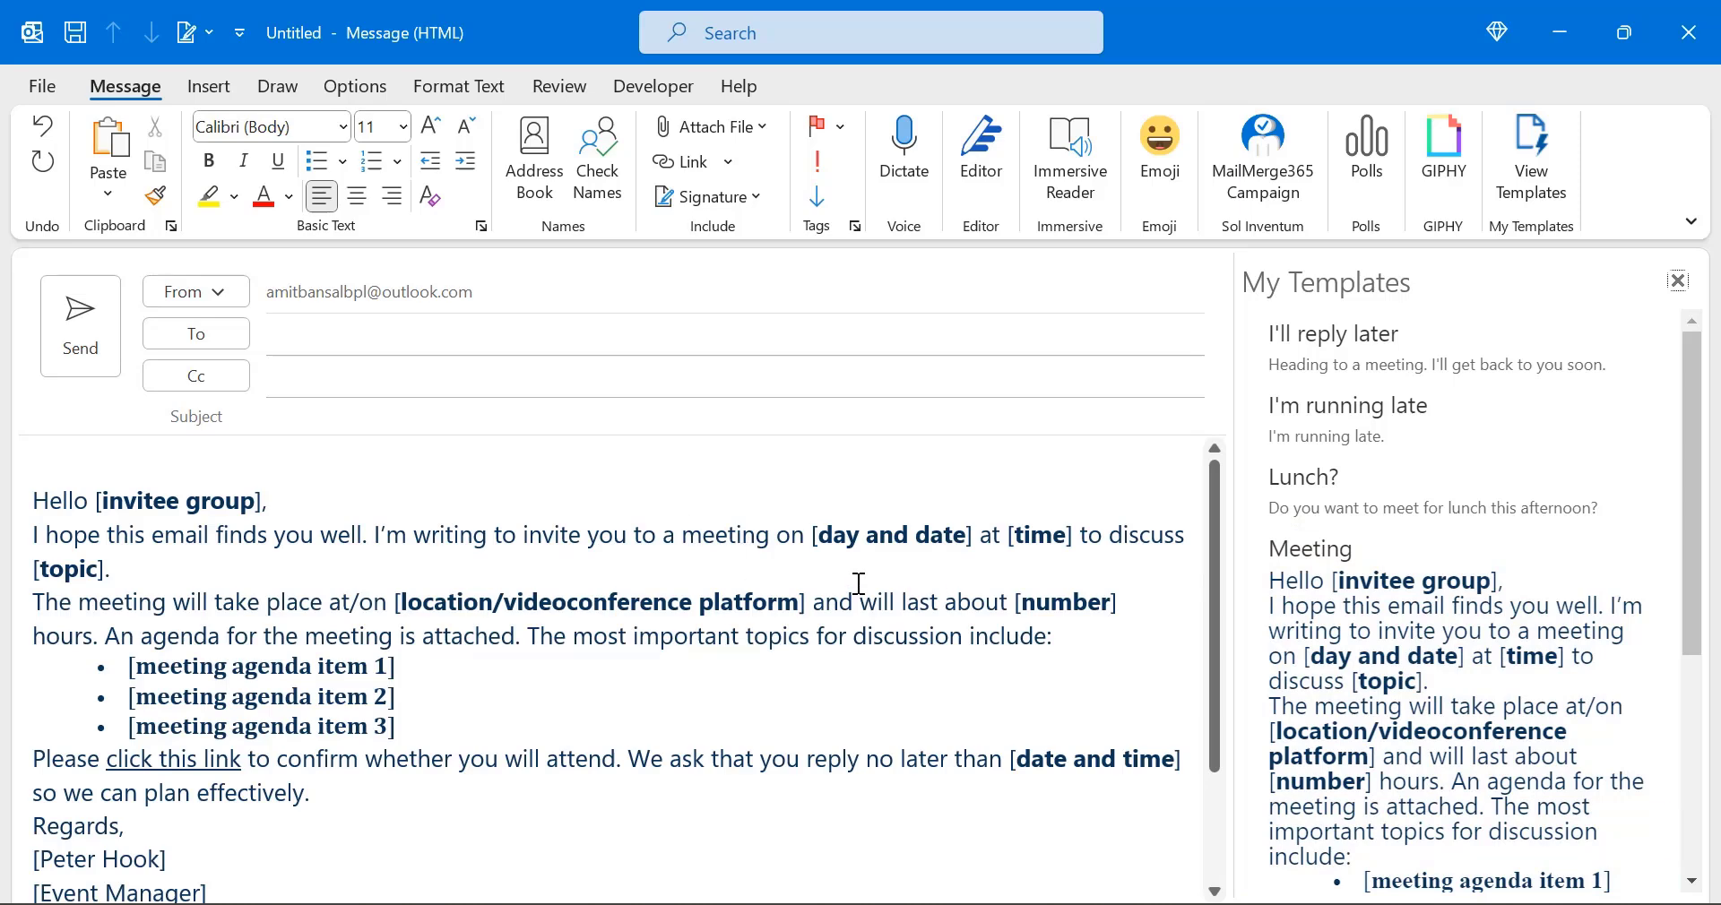
scroll("down", 3)
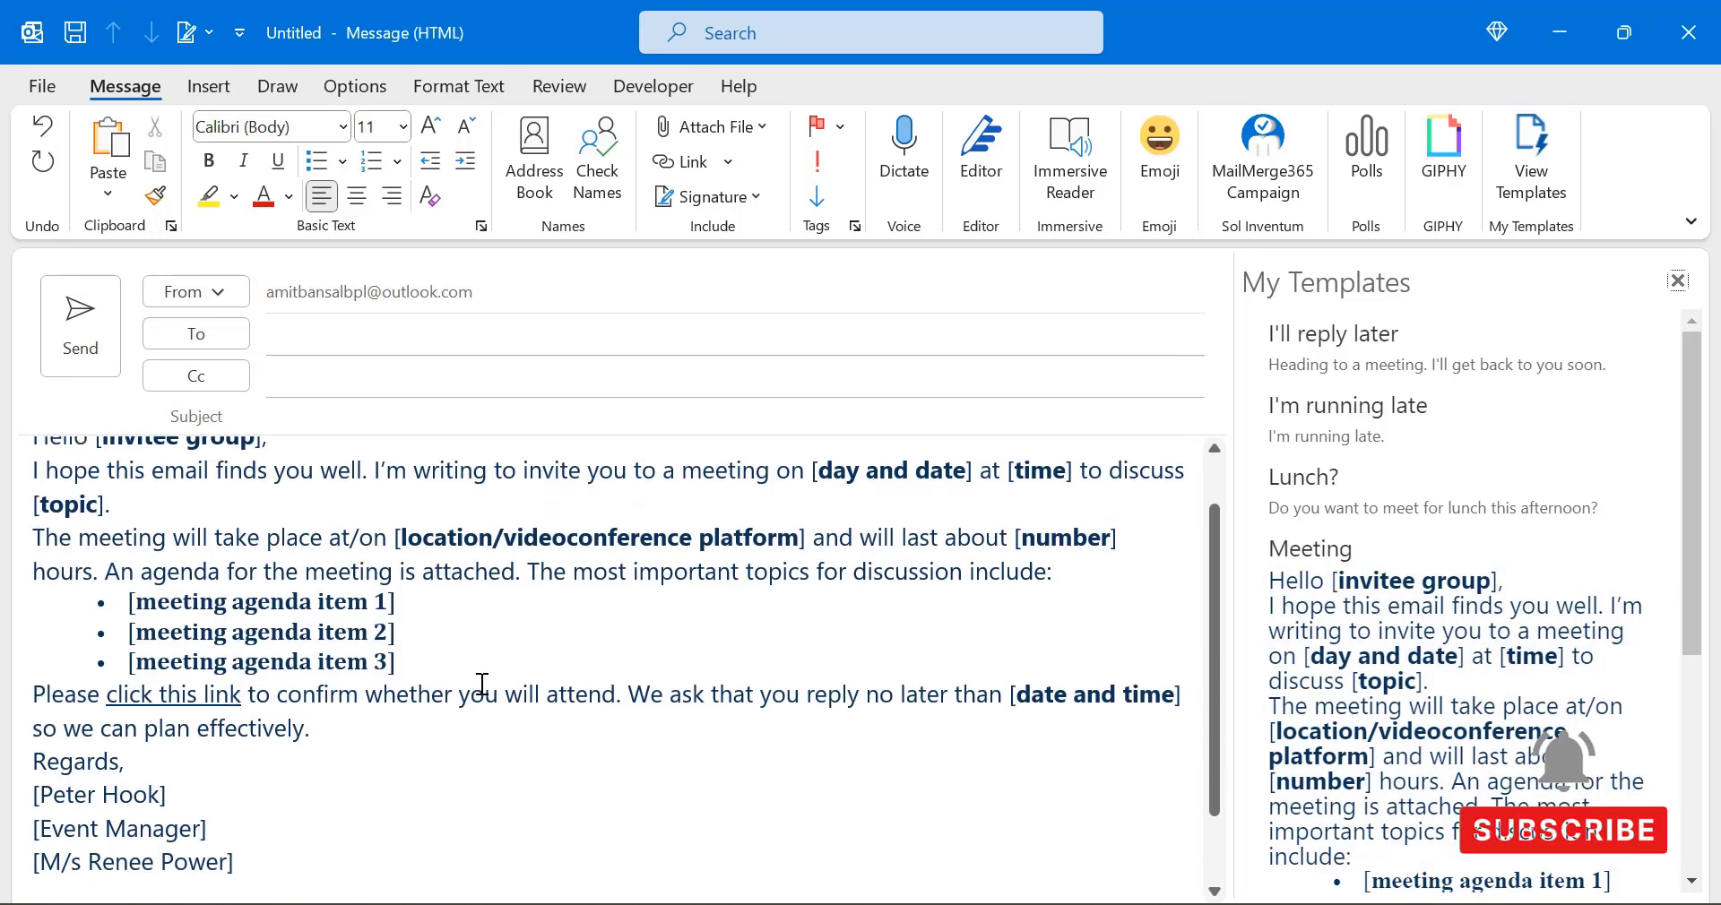
scroll("up", 3)
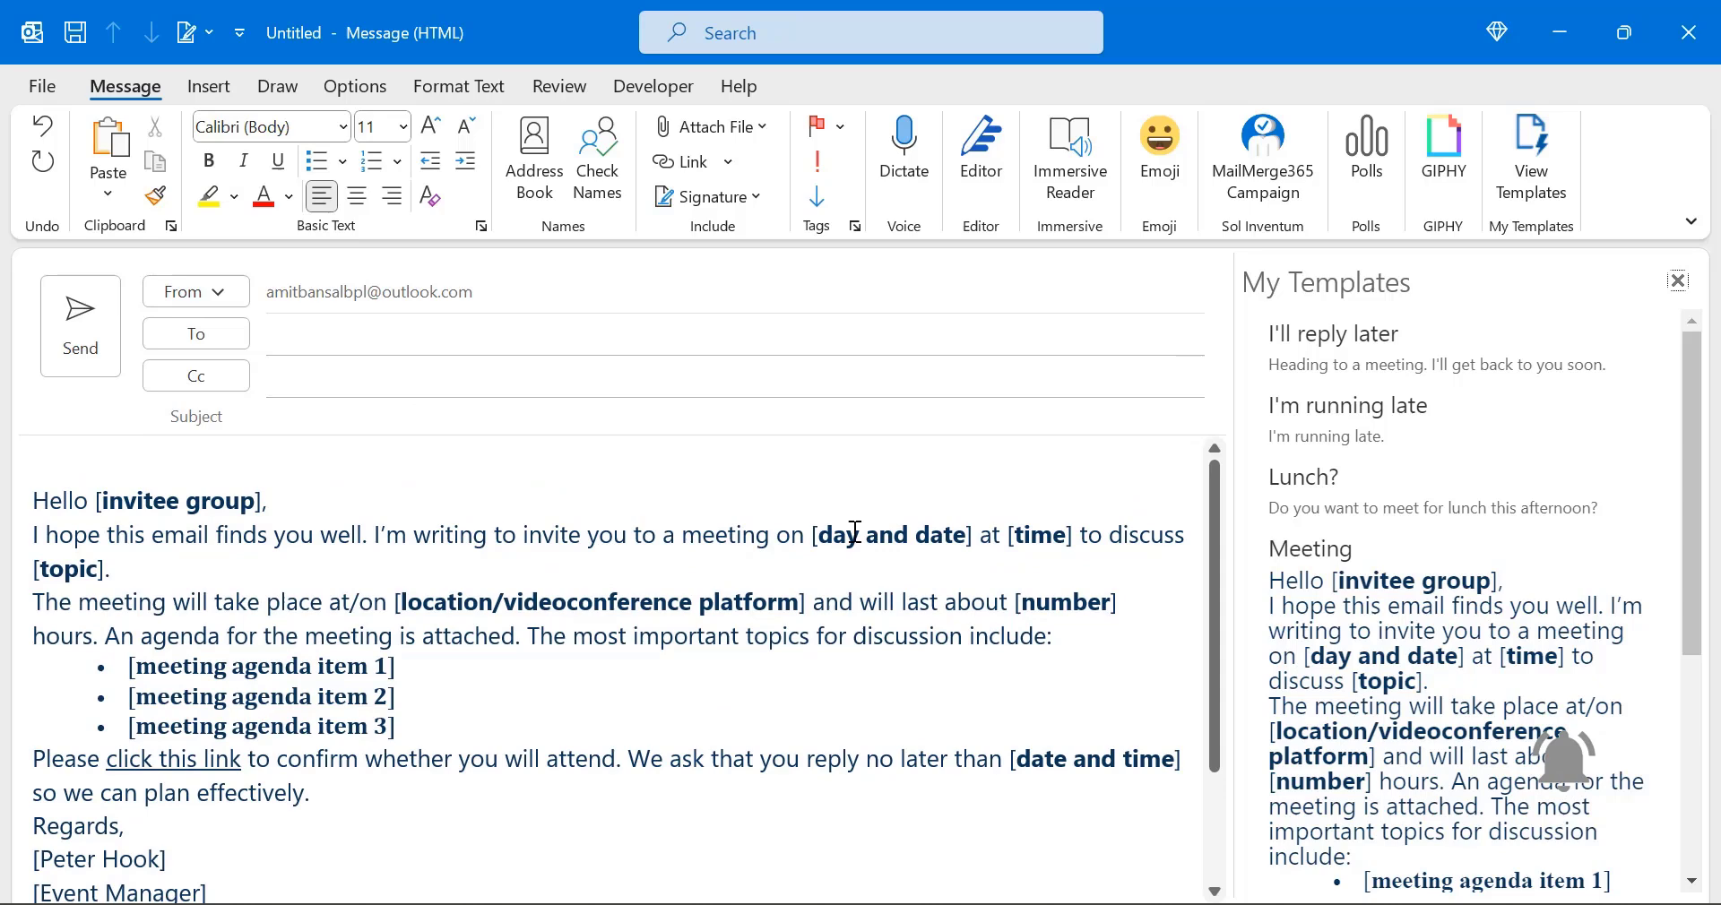
mouse_move(569, 602)
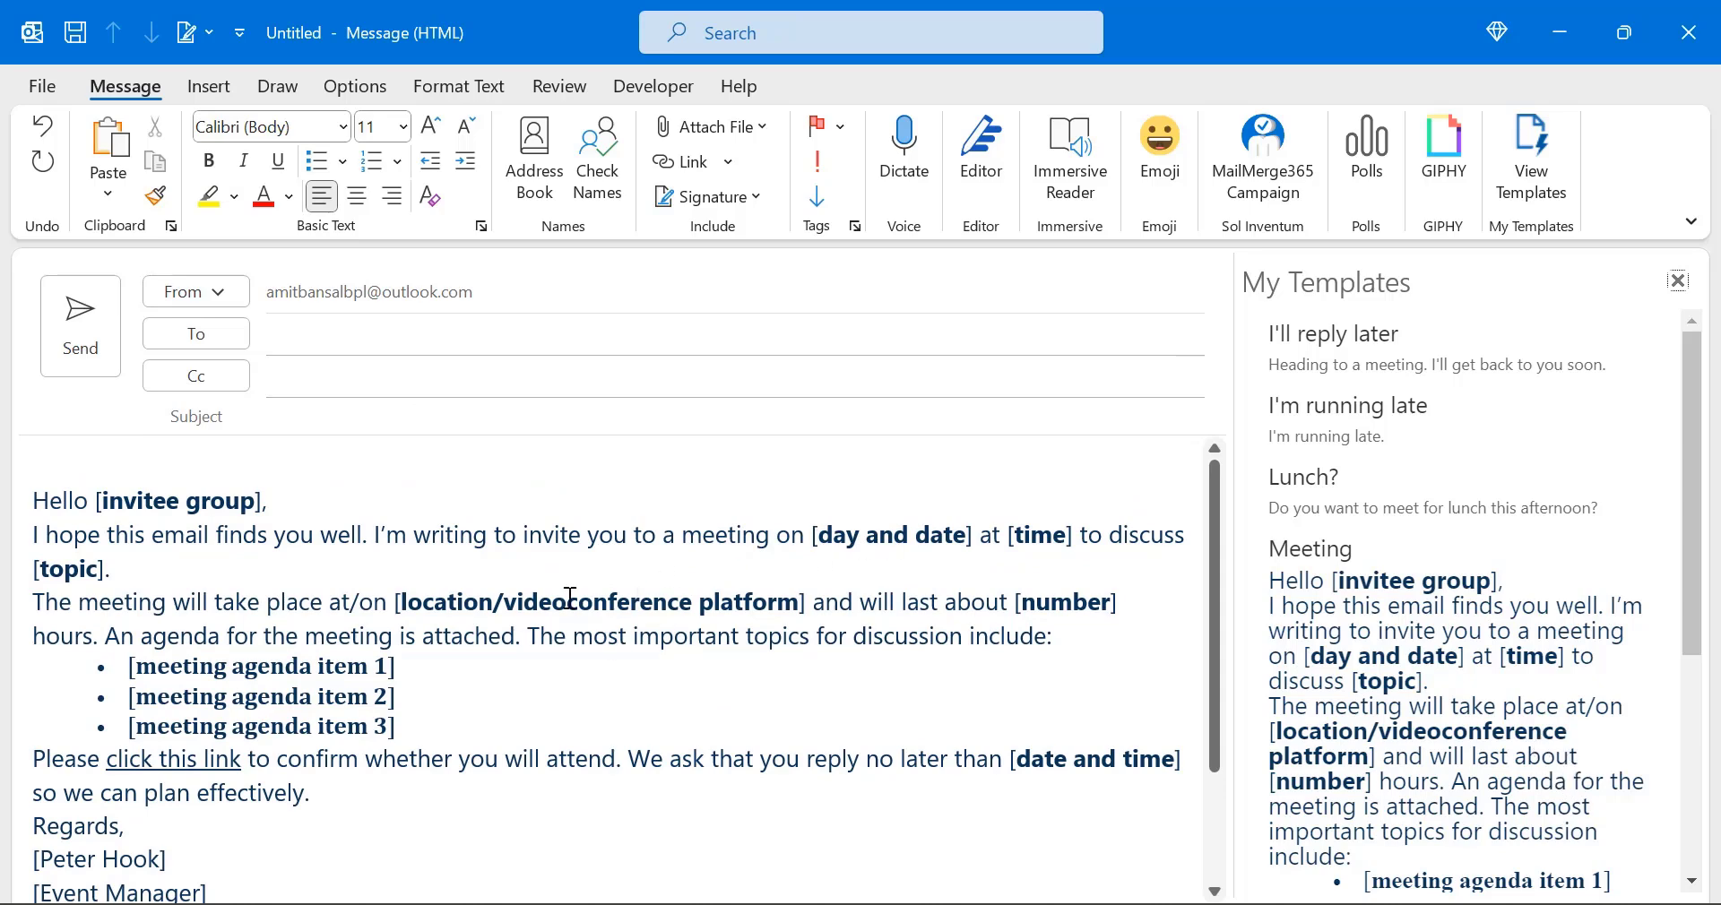
left_click(1688, 32)
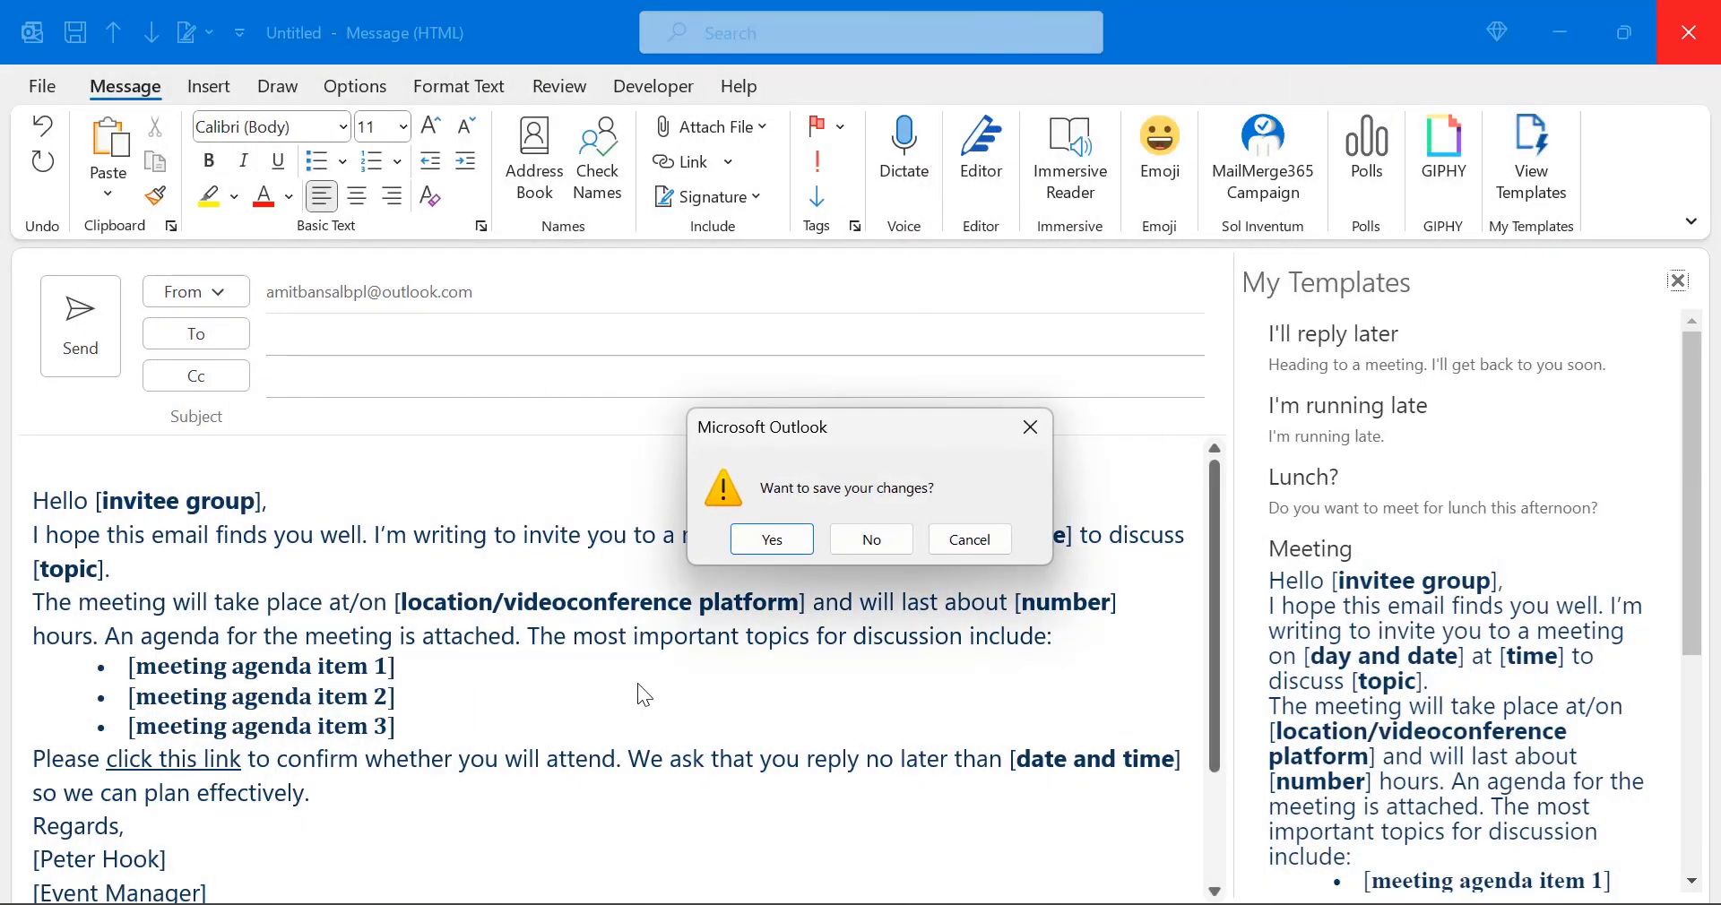
Answer the save prompt, add a recipient in To, and enter the subject 'Meeting'.
left_click(869, 539)
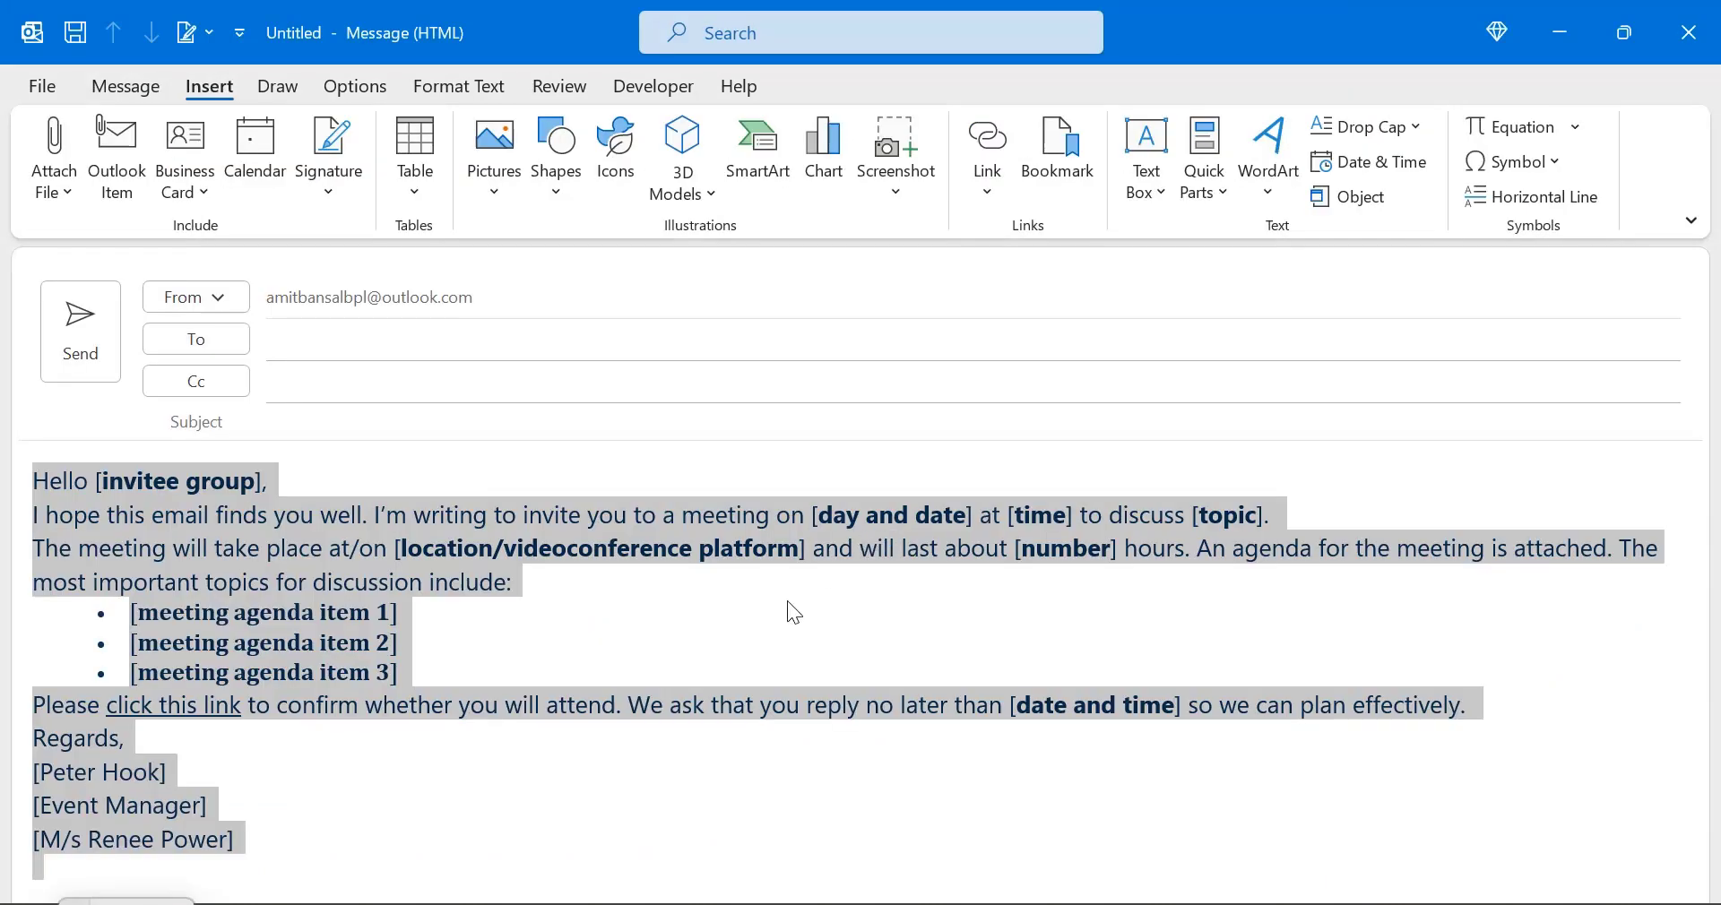
left_click(773, 612)
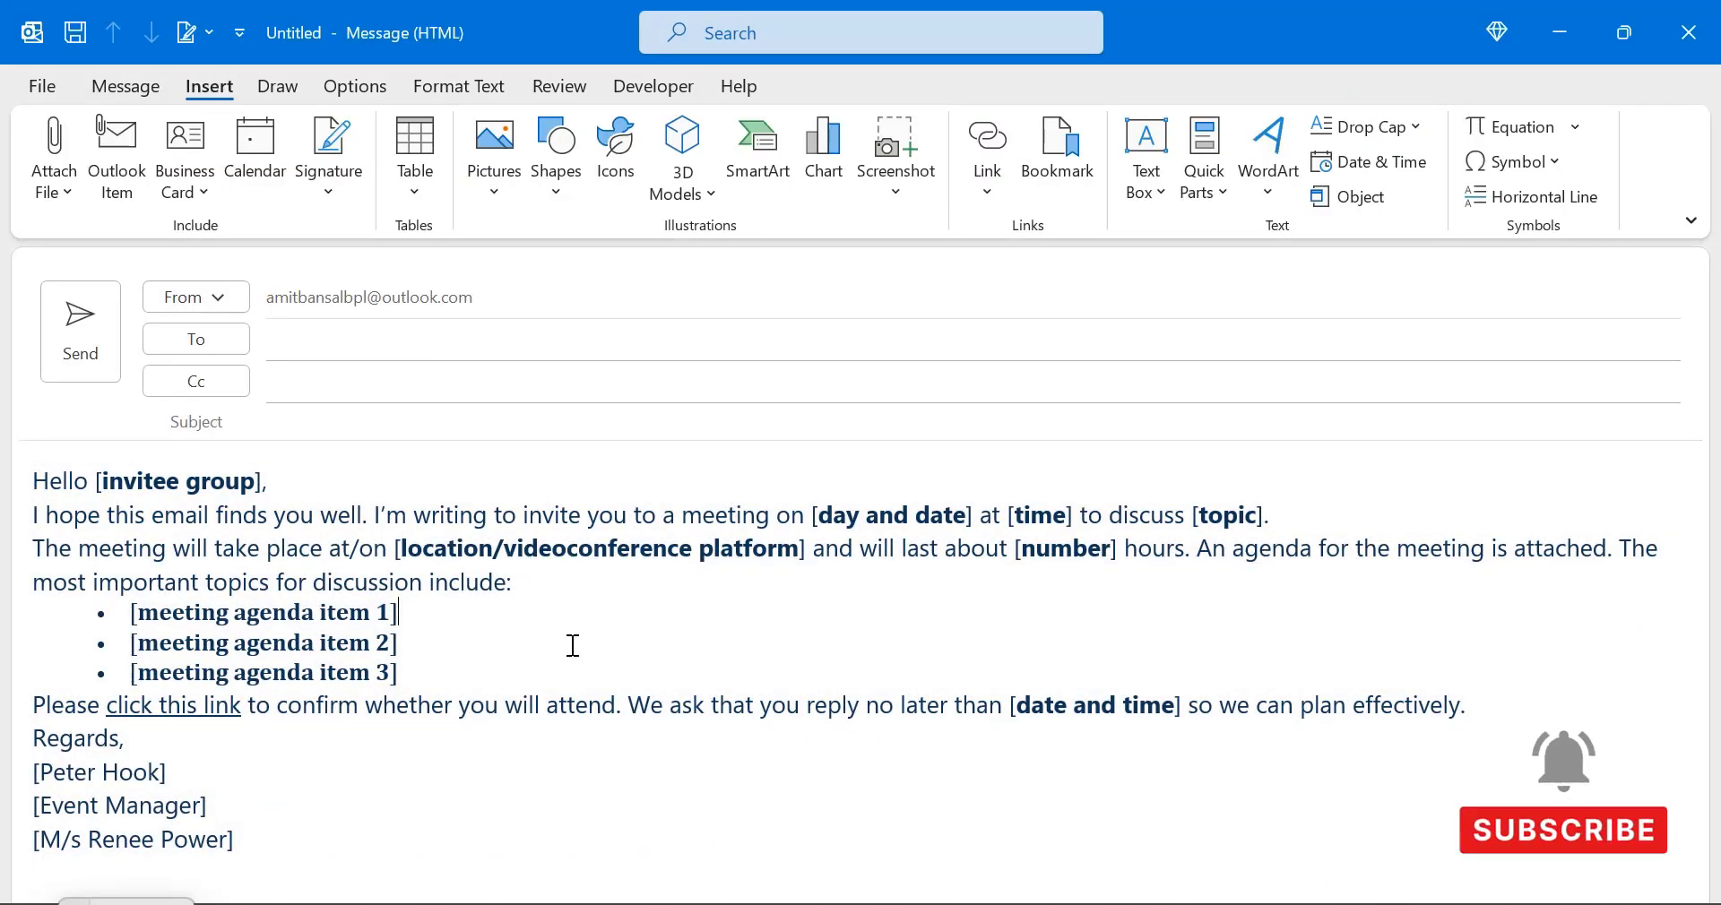
left_click(195, 338)
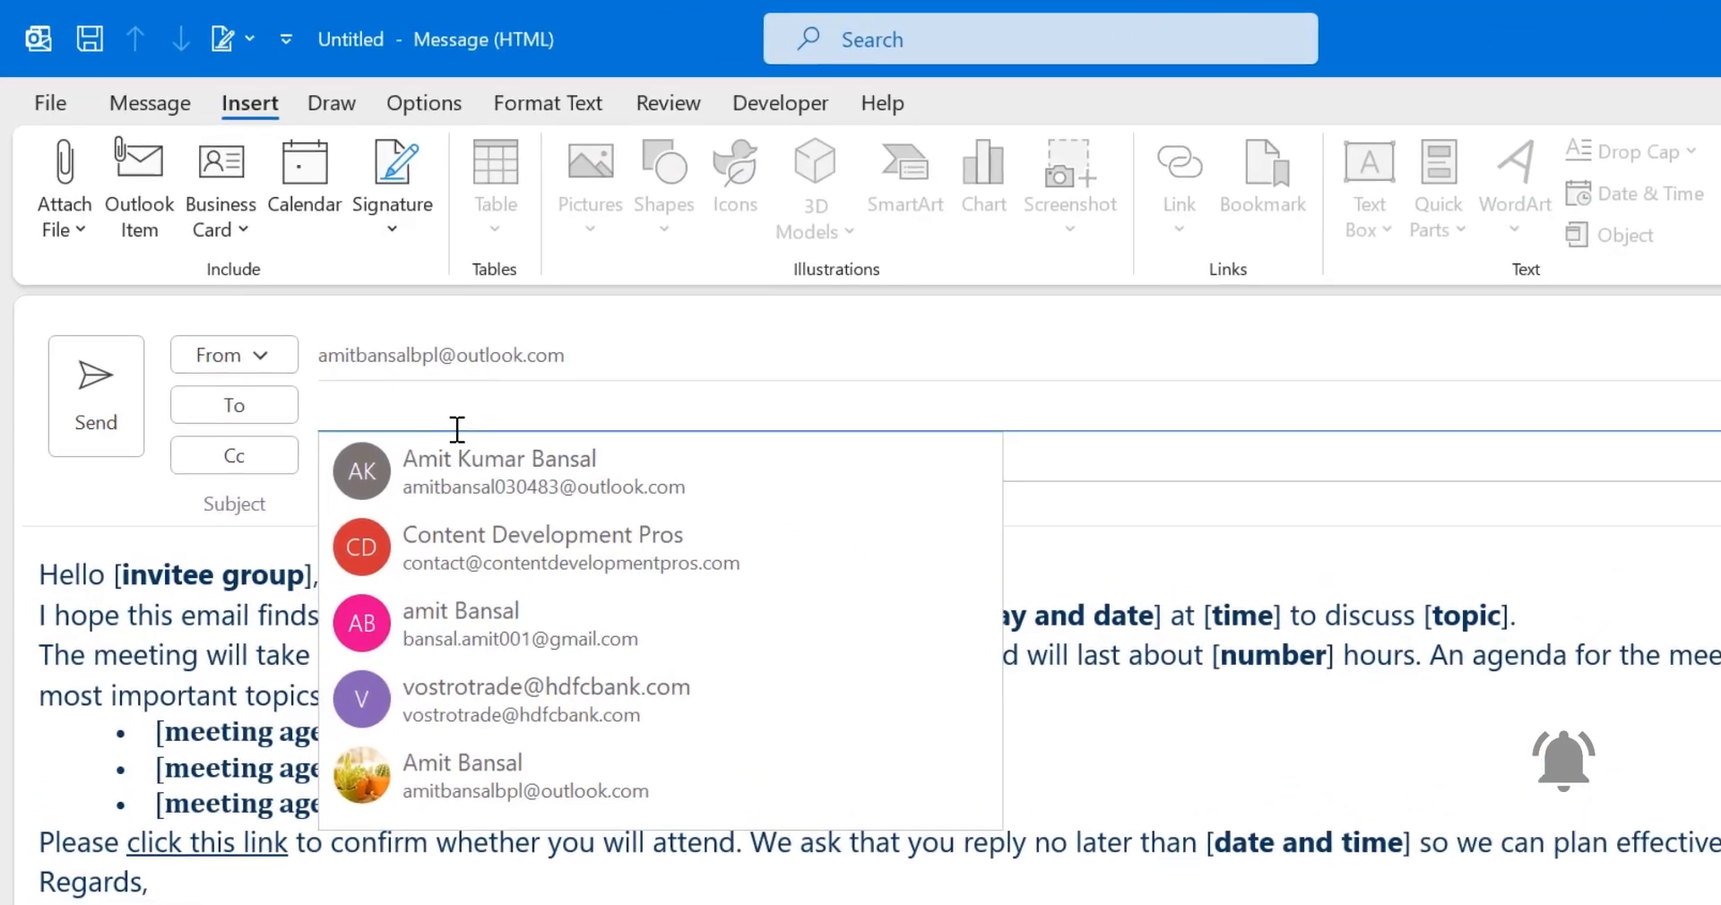
mouse_move(659, 475)
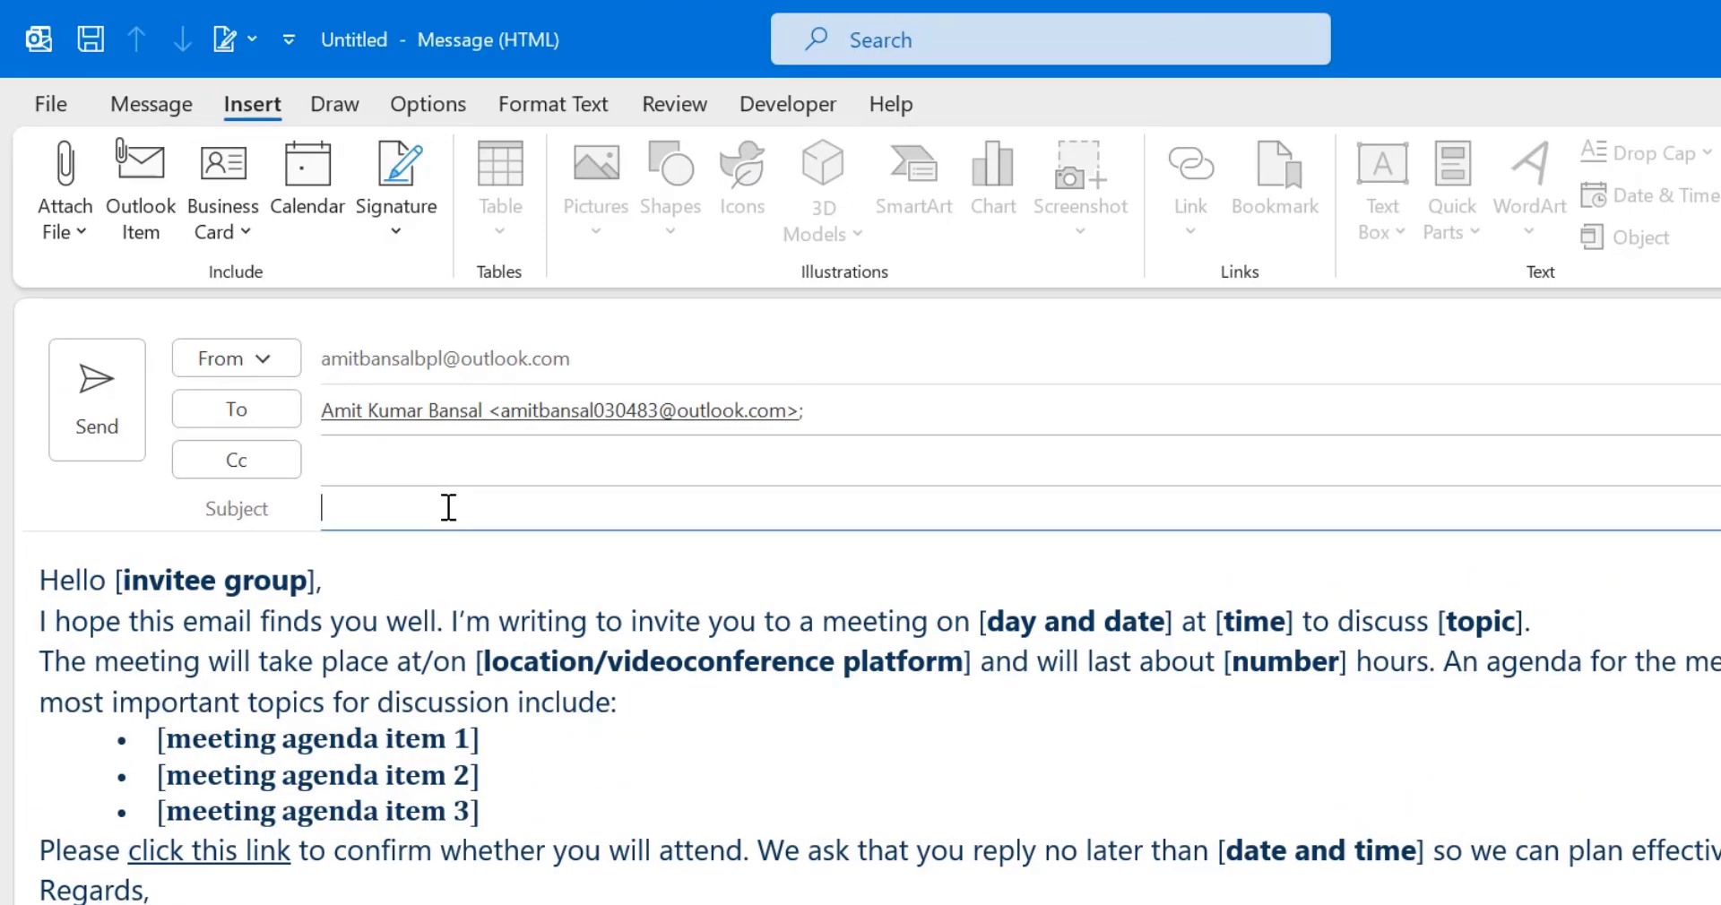
type("Meeting")
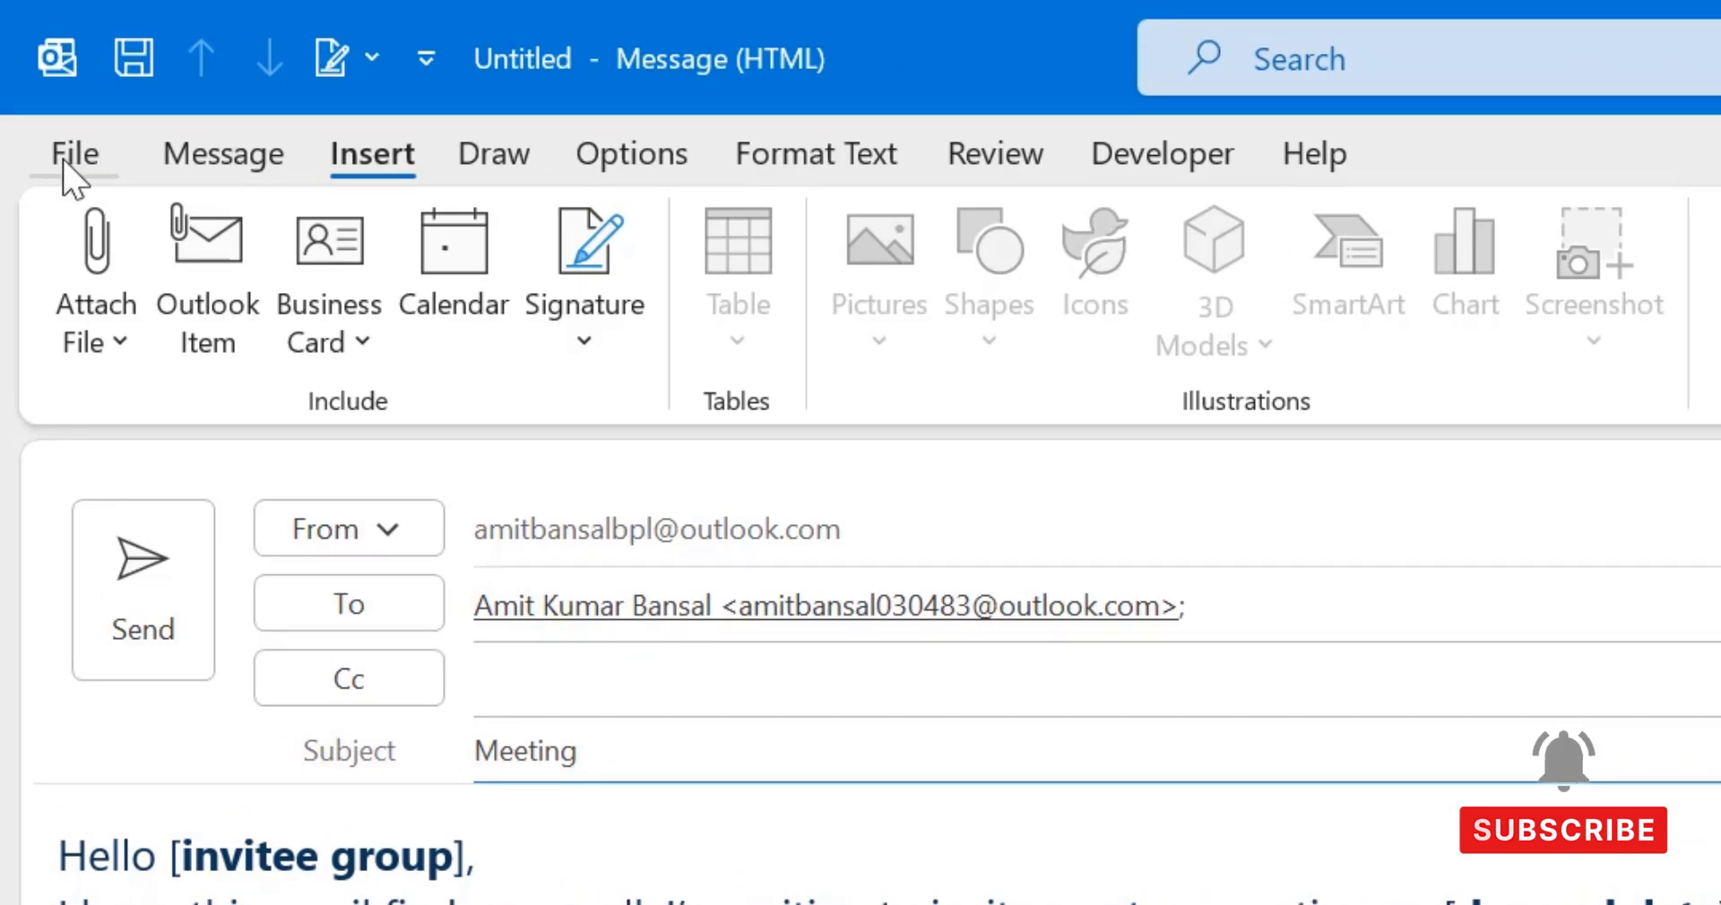
Save the invitation via Save As as Outlook Template (*.oft) named Meeting.oft.
left_click(72, 152)
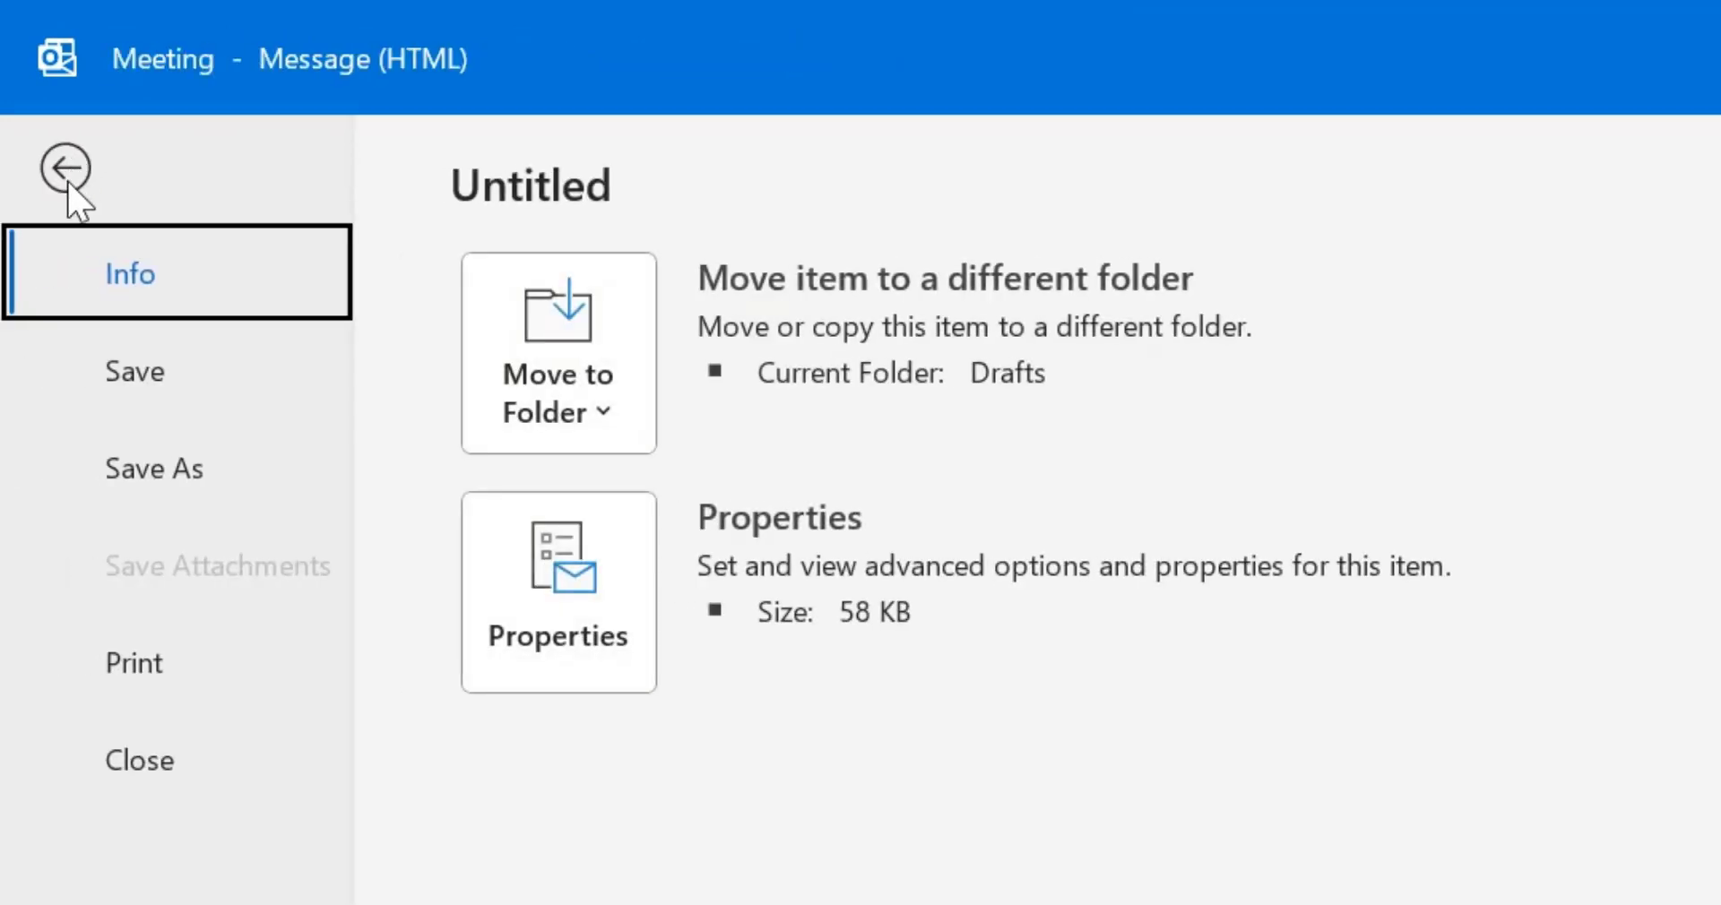
left_click(67, 169)
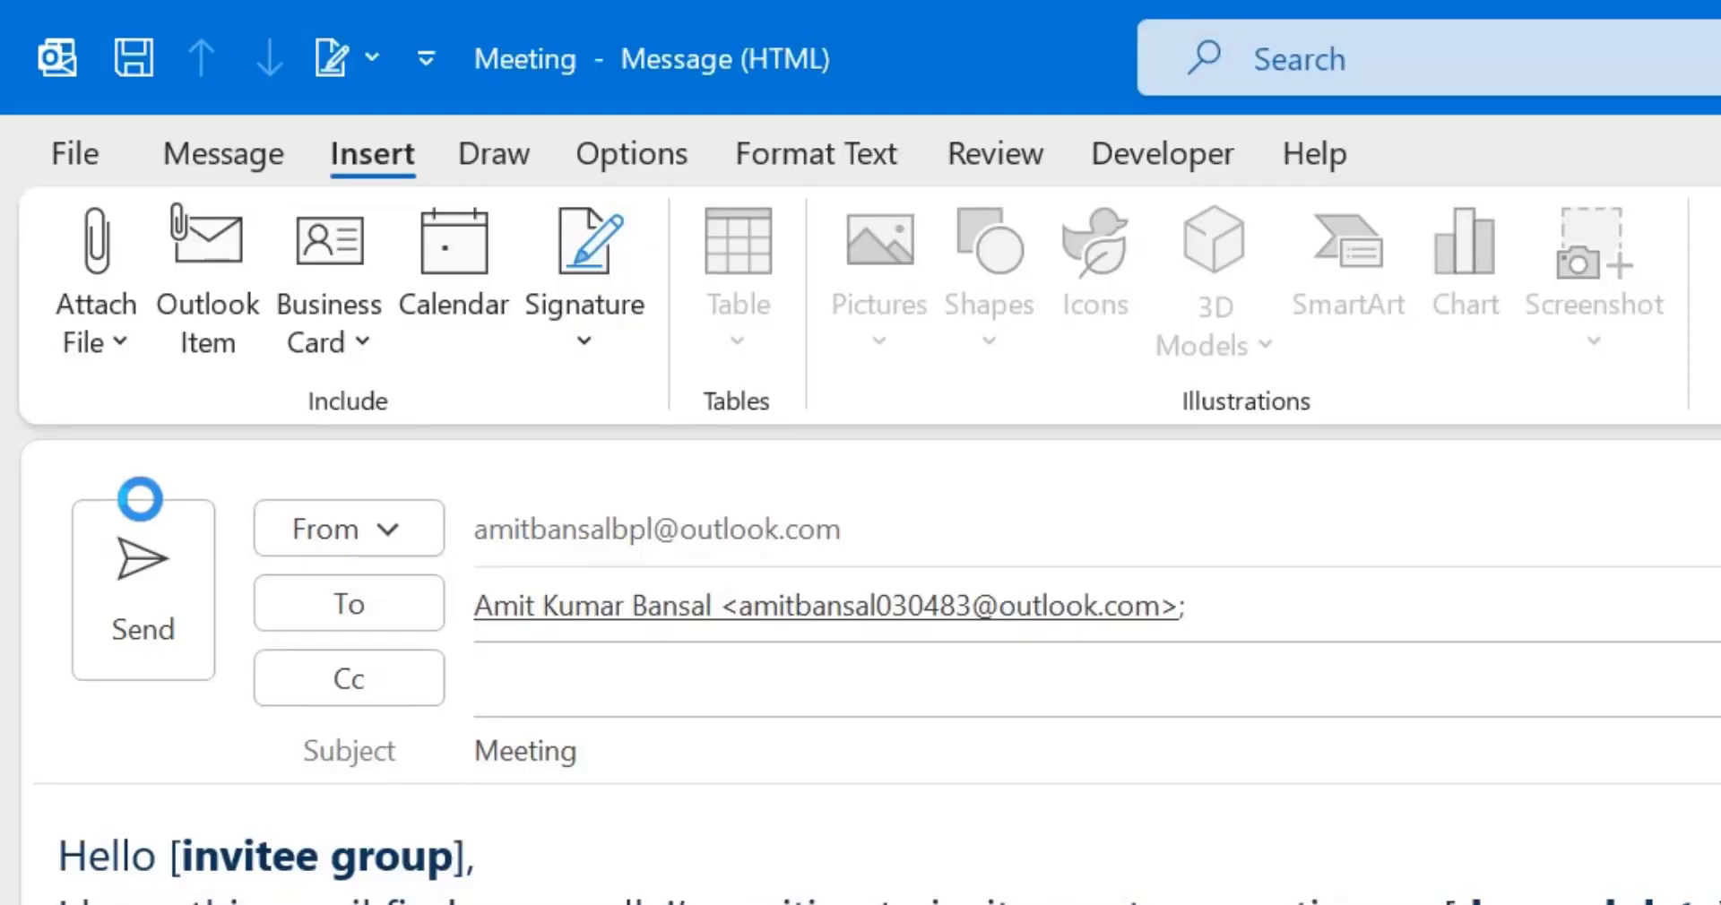
left_click(133, 58)
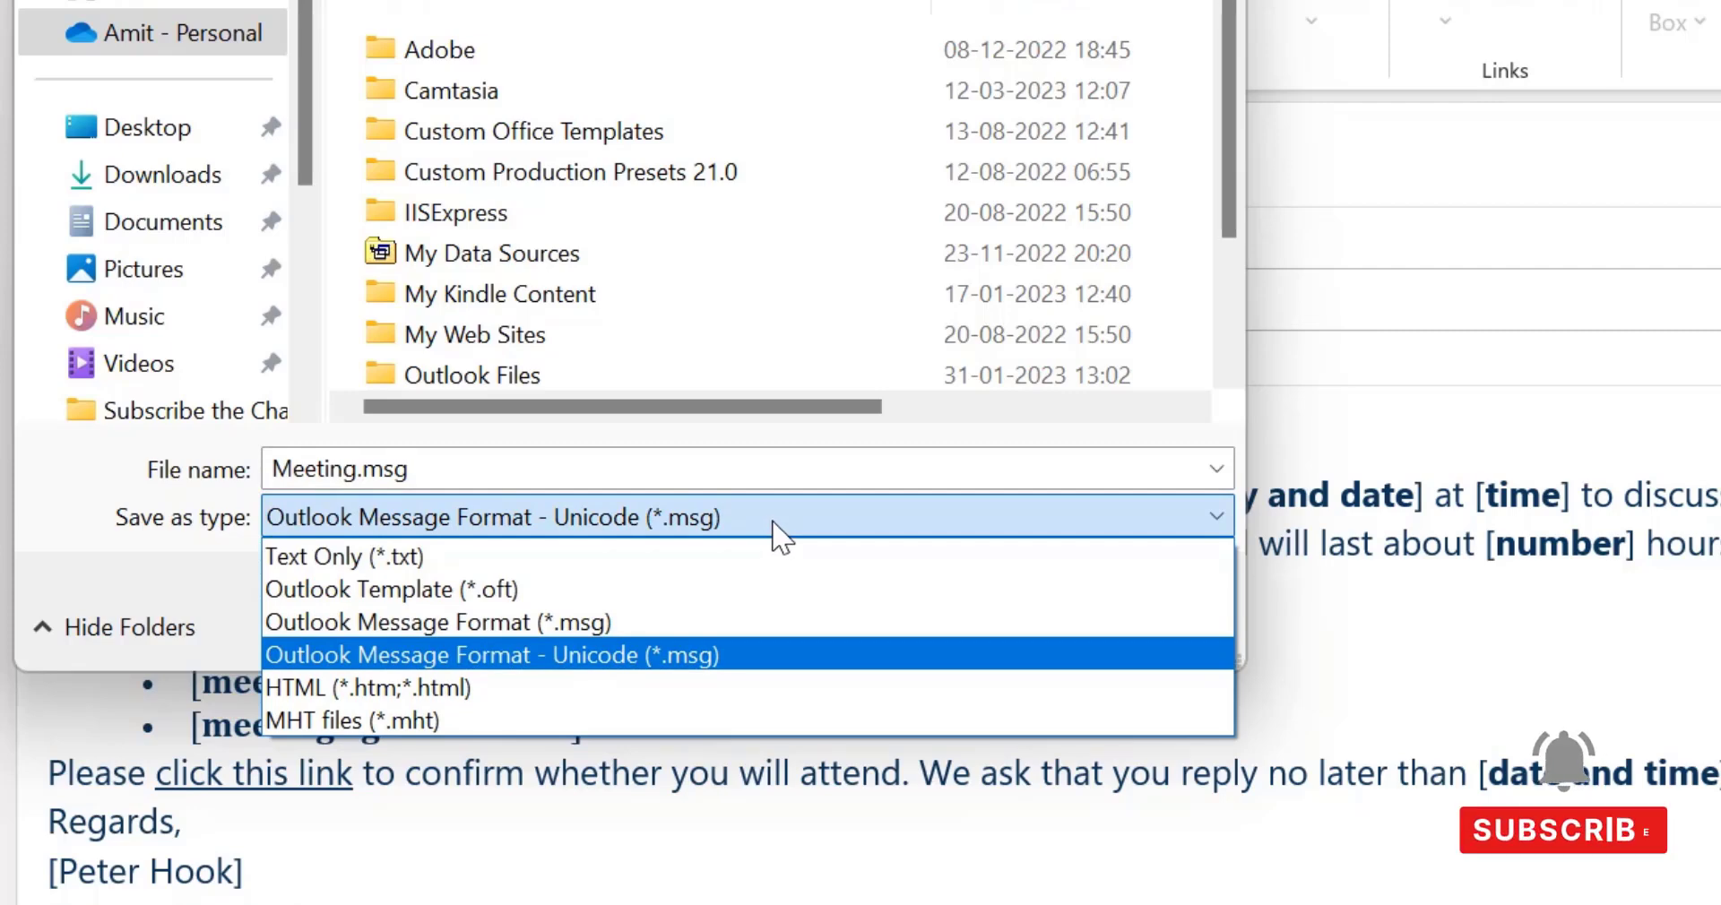
mouse_move(604, 574)
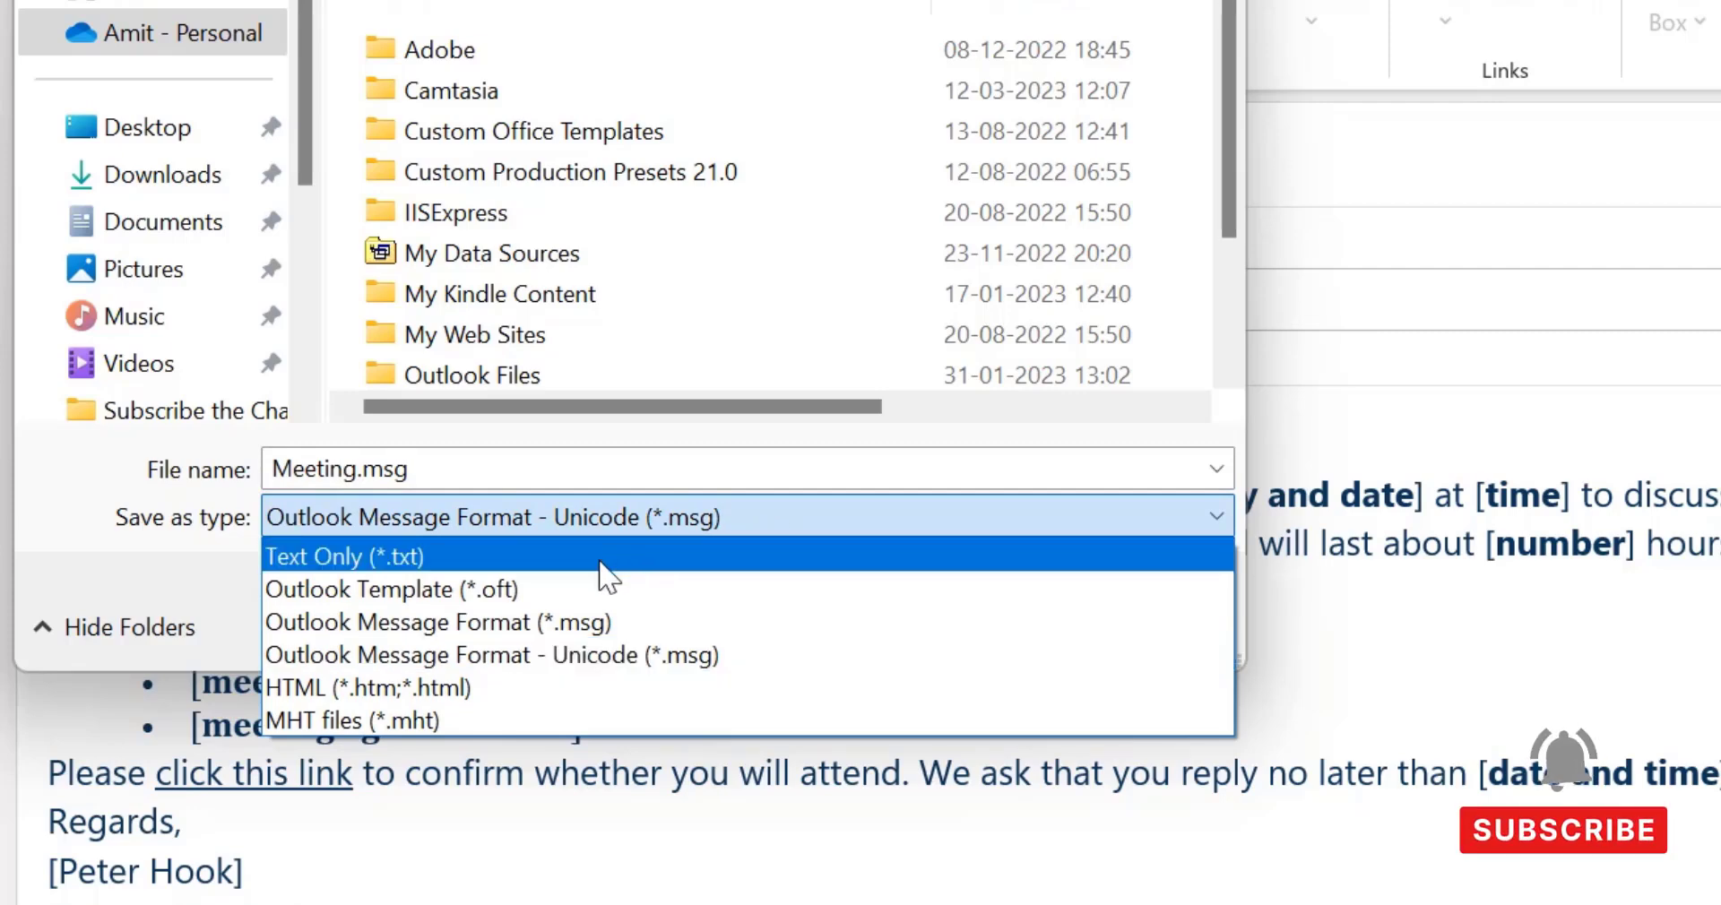
left_click(391, 589)
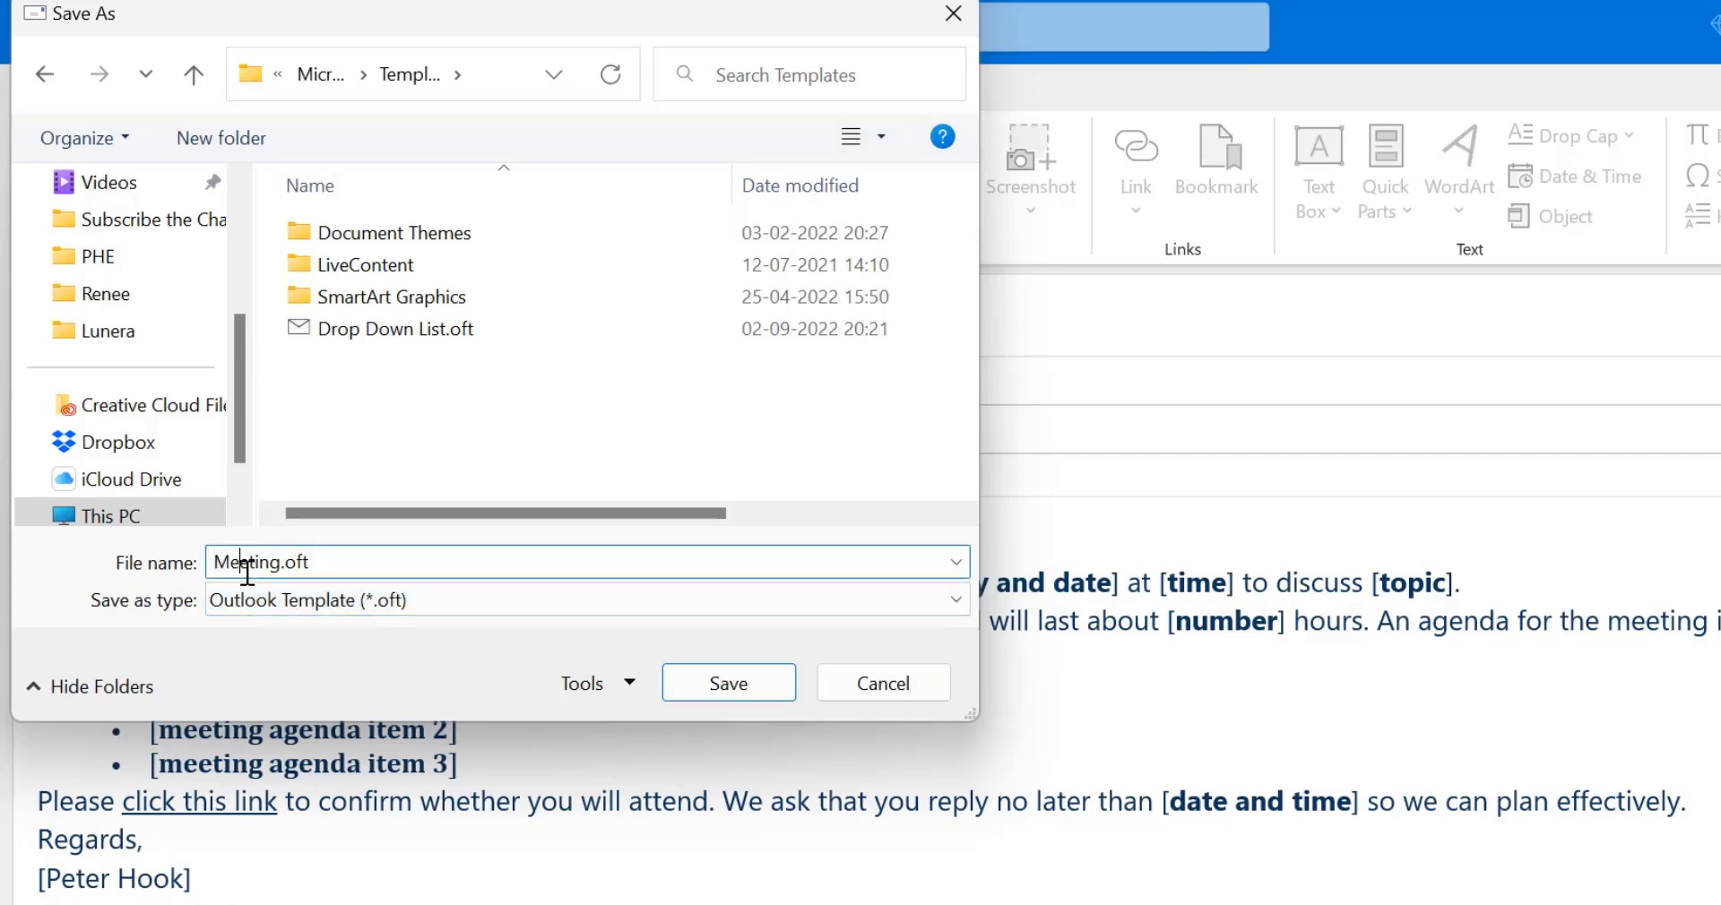
left_click(728, 682)
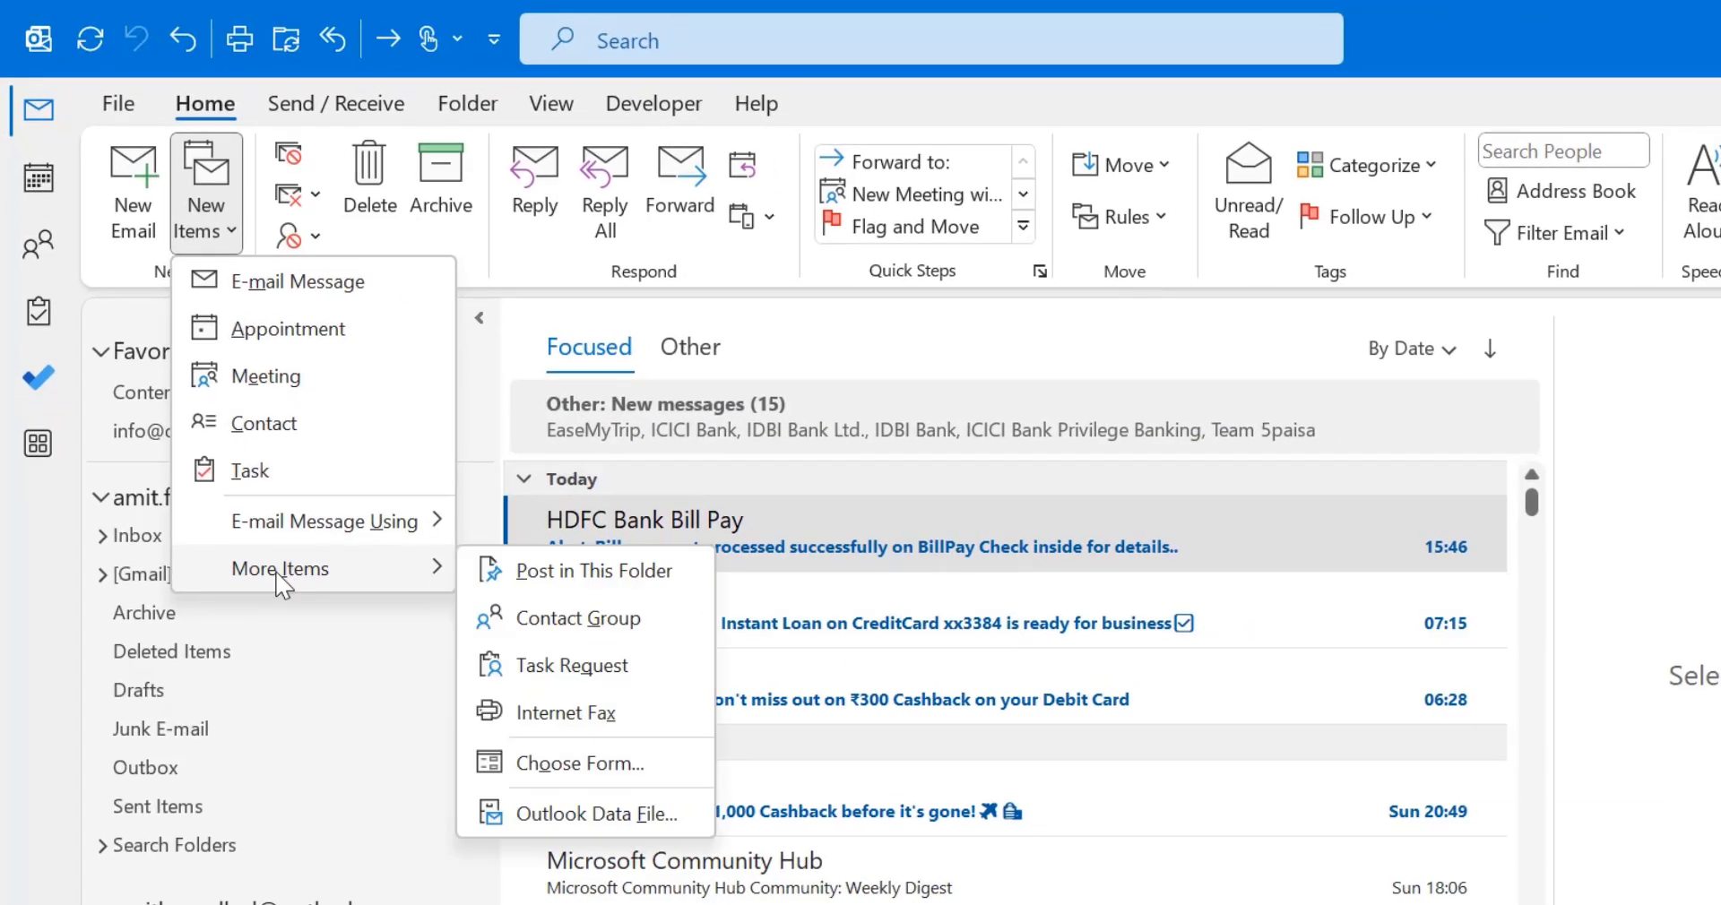
mouse_move(582, 764)
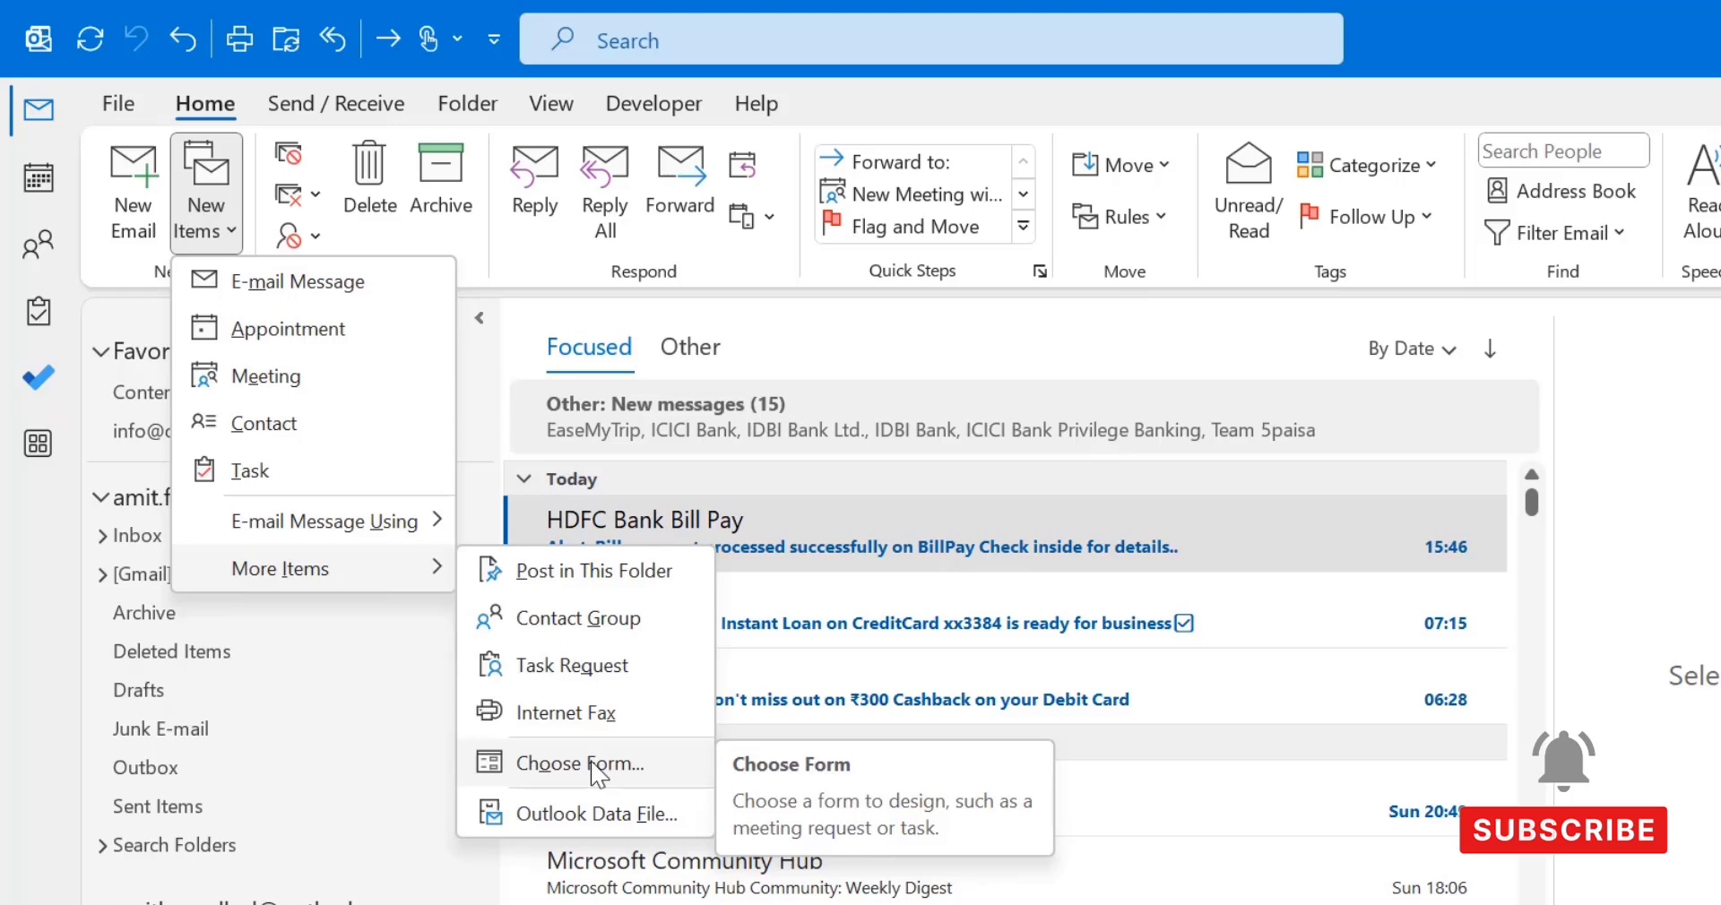
In Choose Form, look in User Templates in File System and open Meeting.
left_click(581, 764)
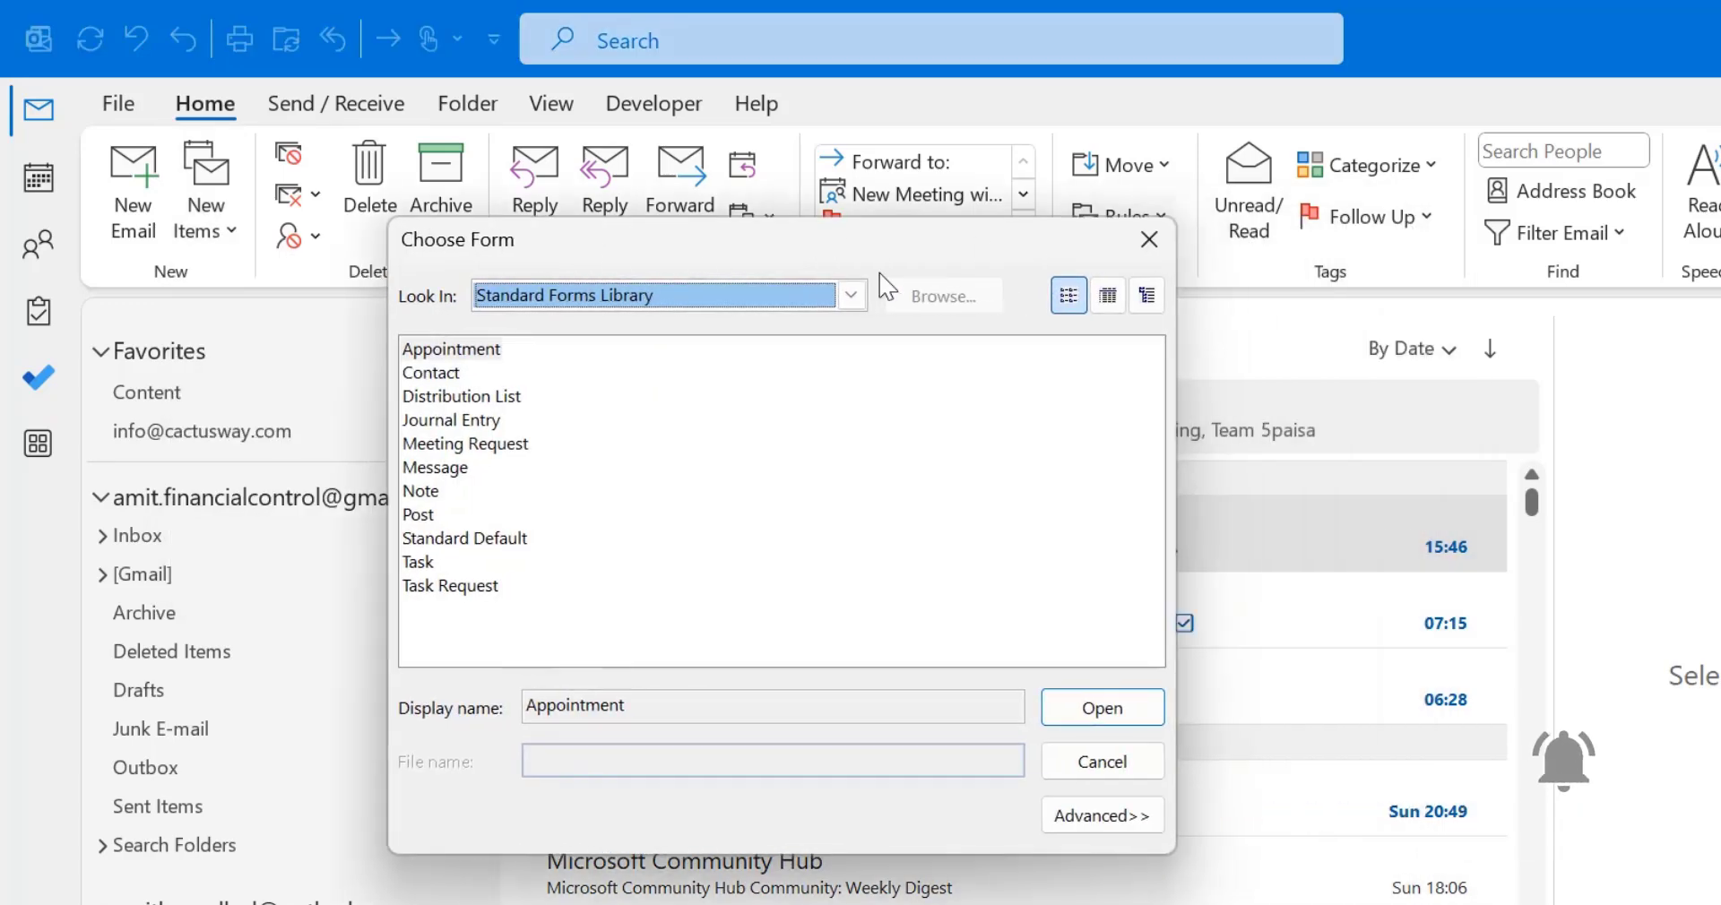
left_click(851, 294)
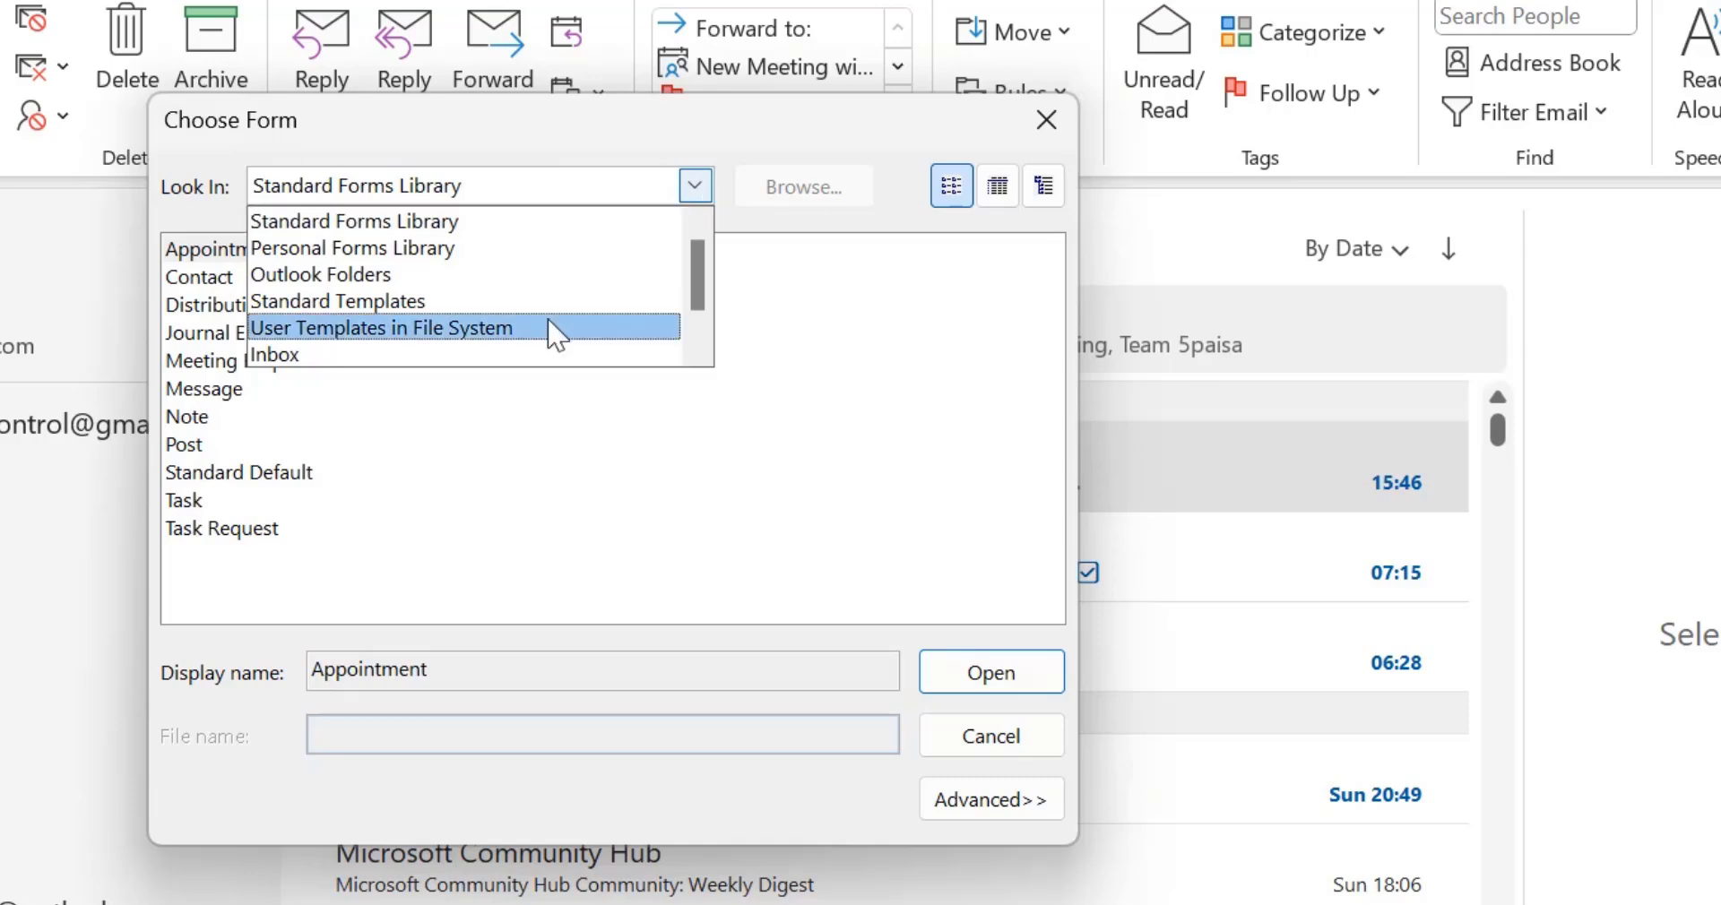
left_click(382, 328)
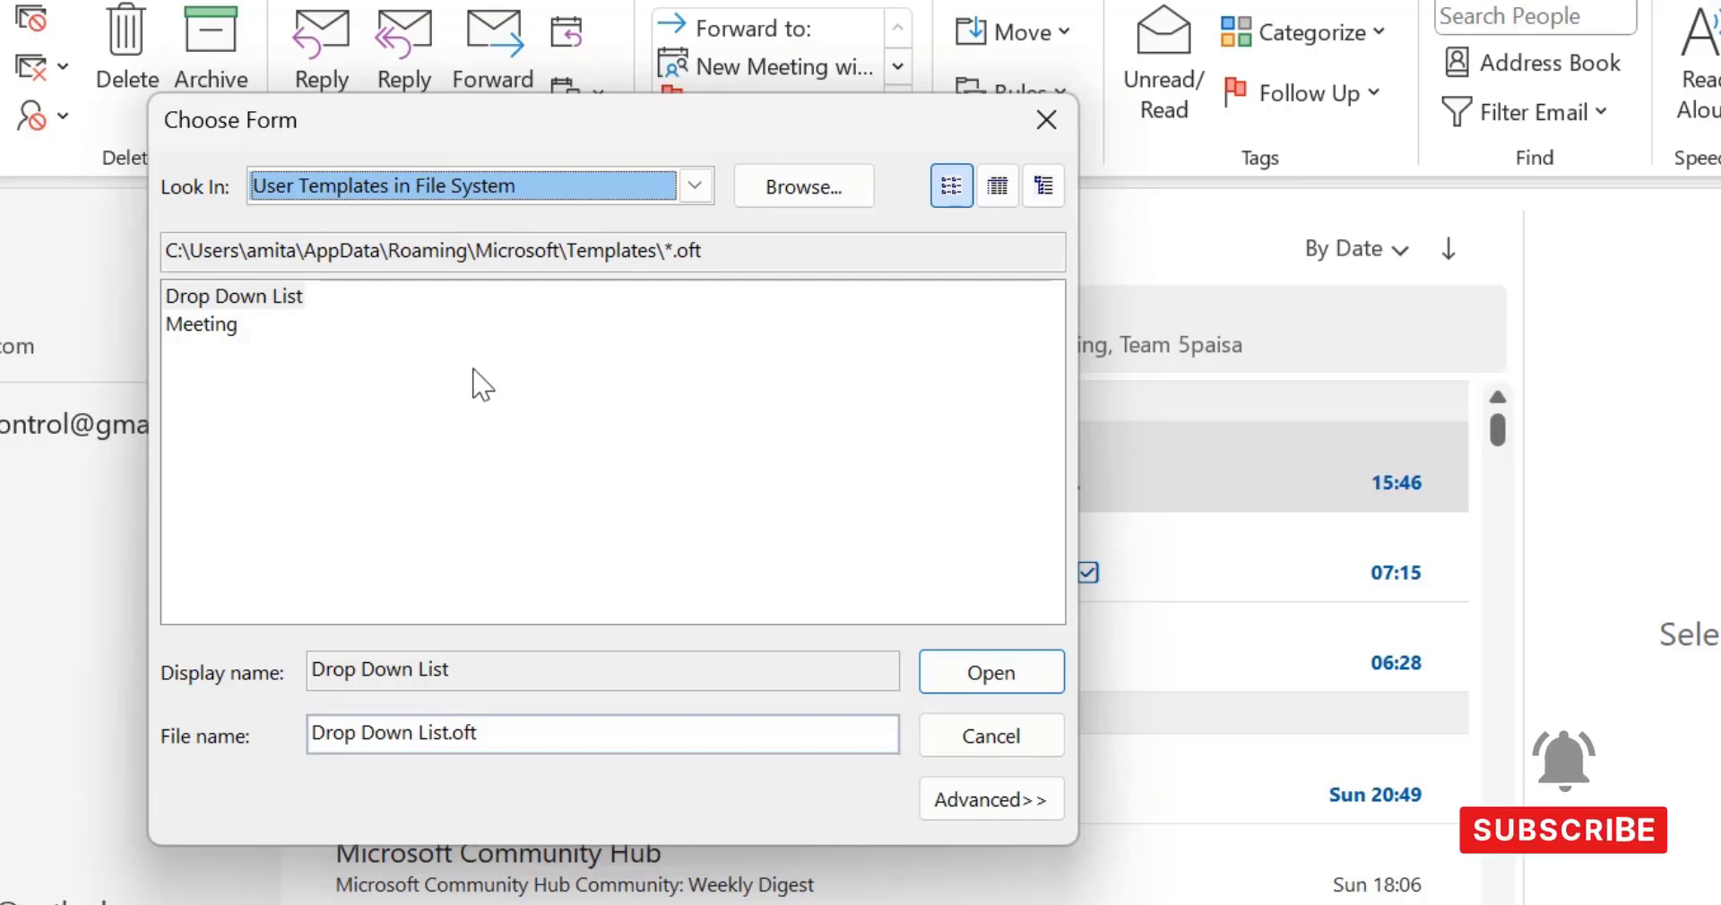
mouse_move(231, 363)
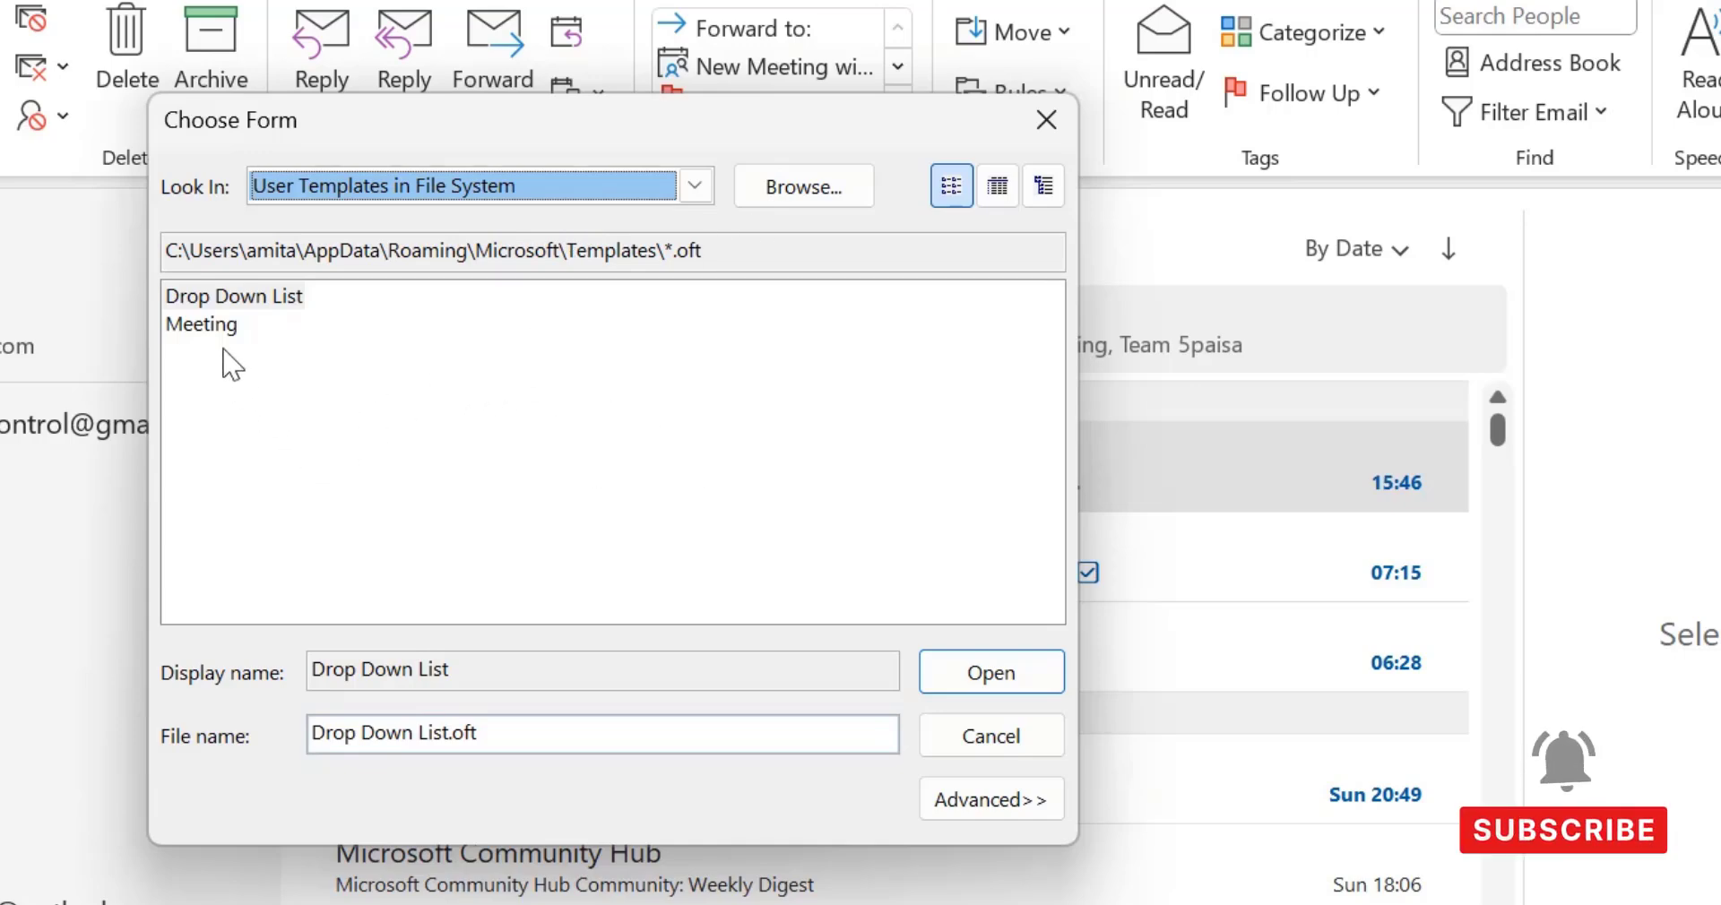
left_click(201, 324)
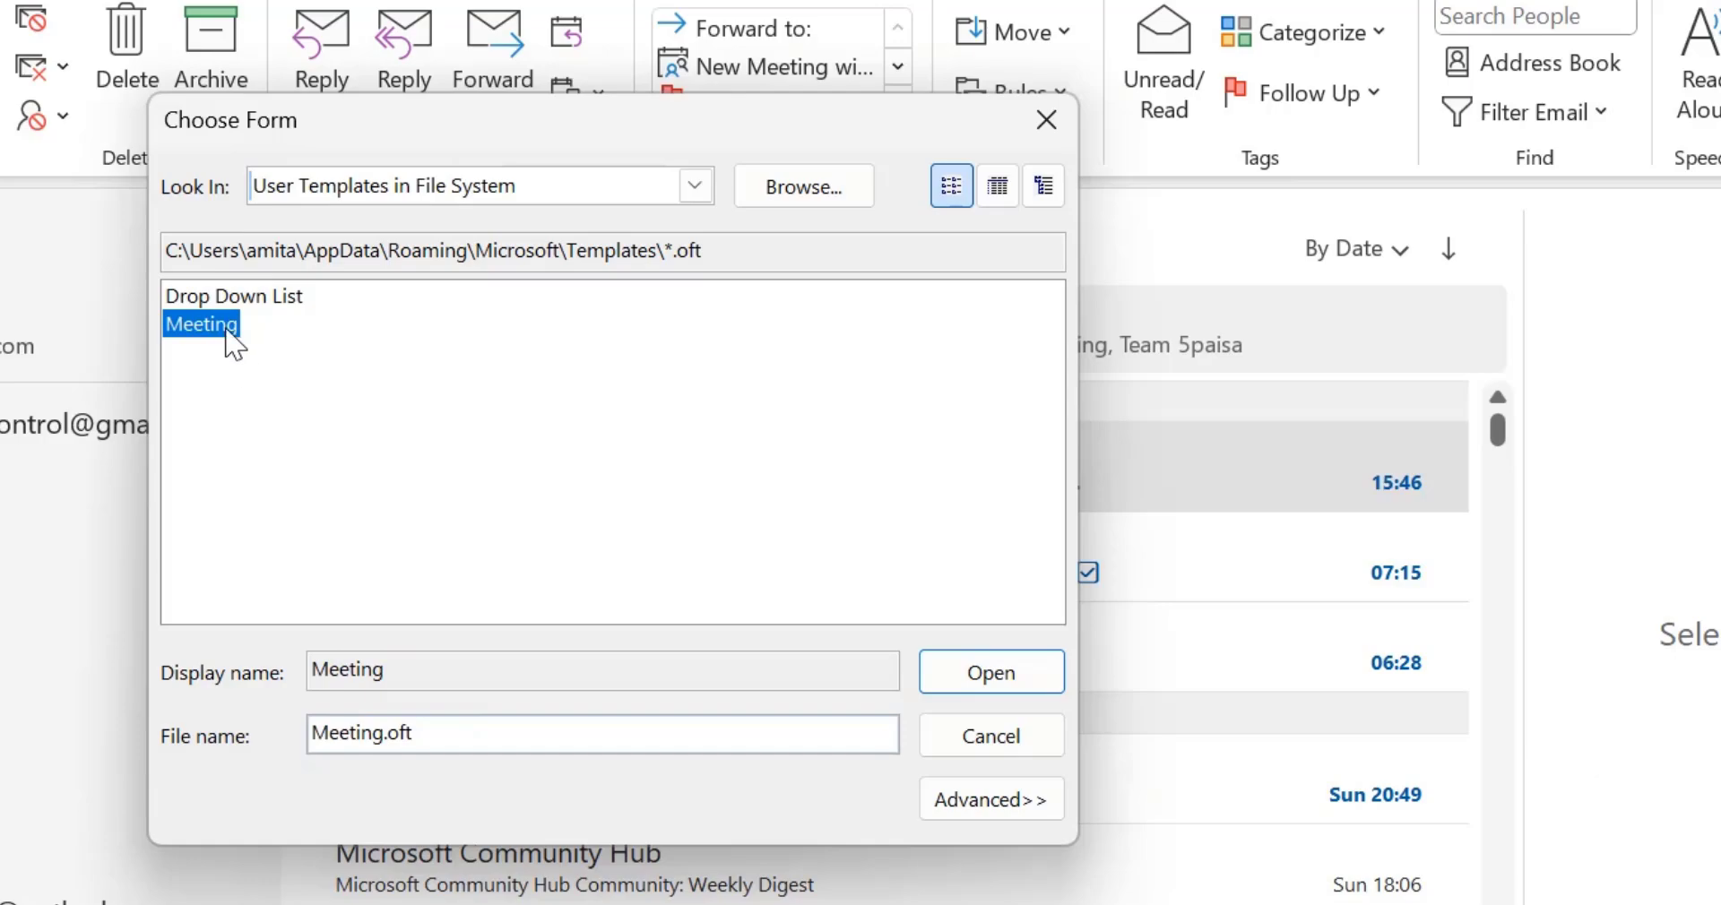
mouse_move(412, 384)
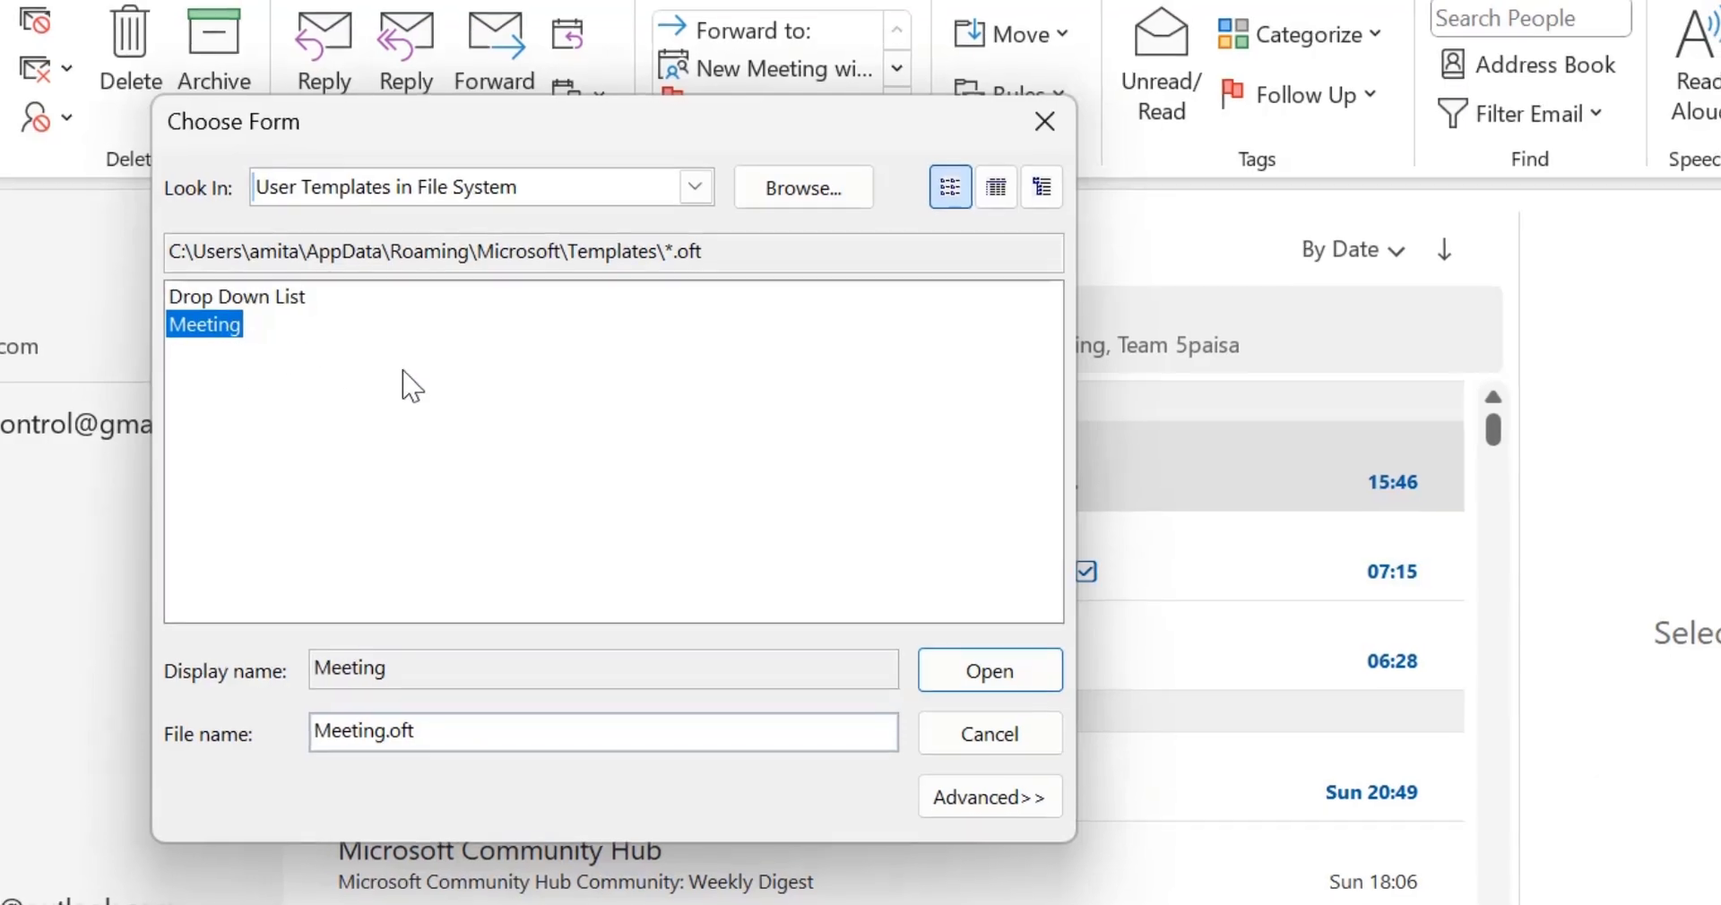
left_click(987, 669)
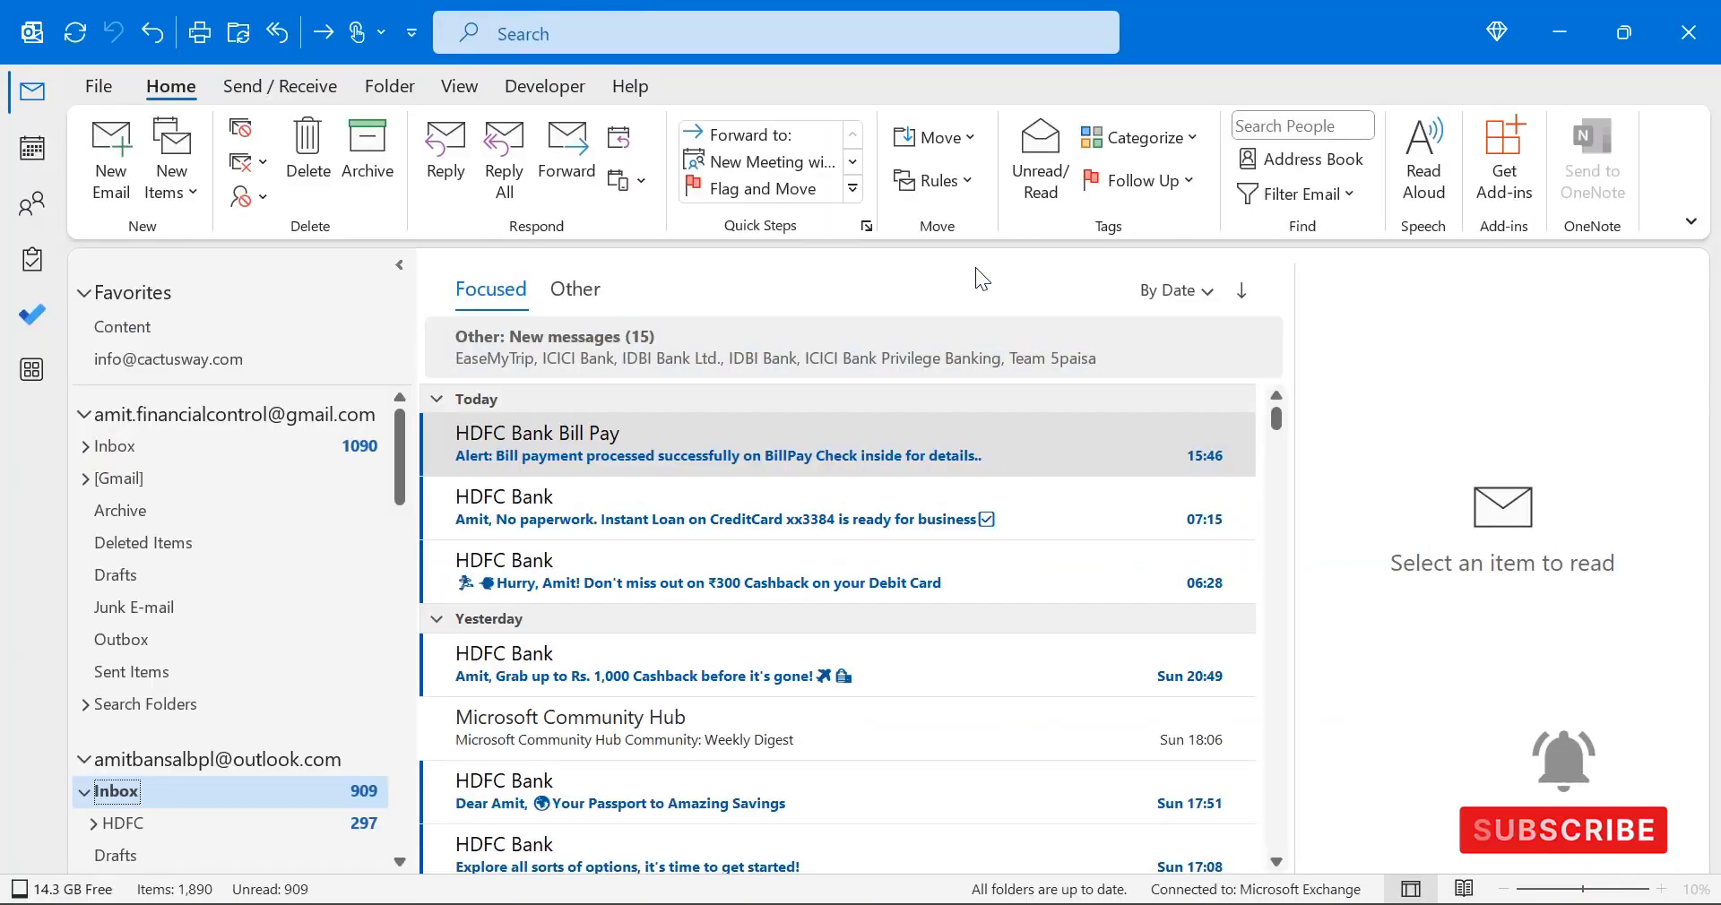
mouse_move(975, 299)
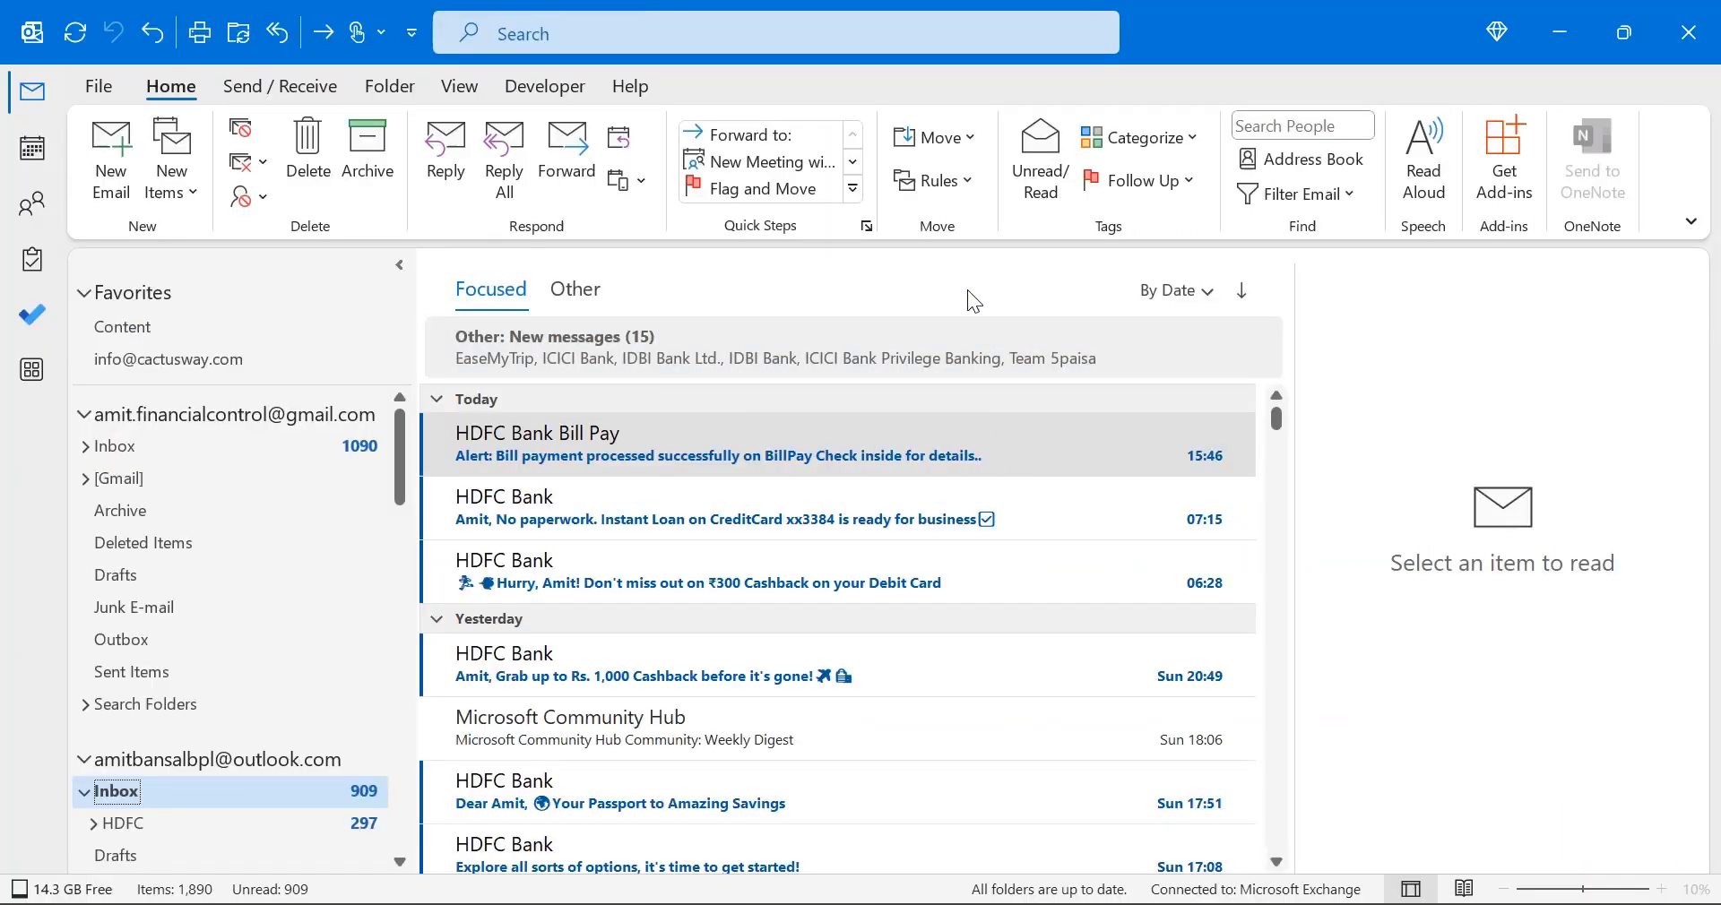